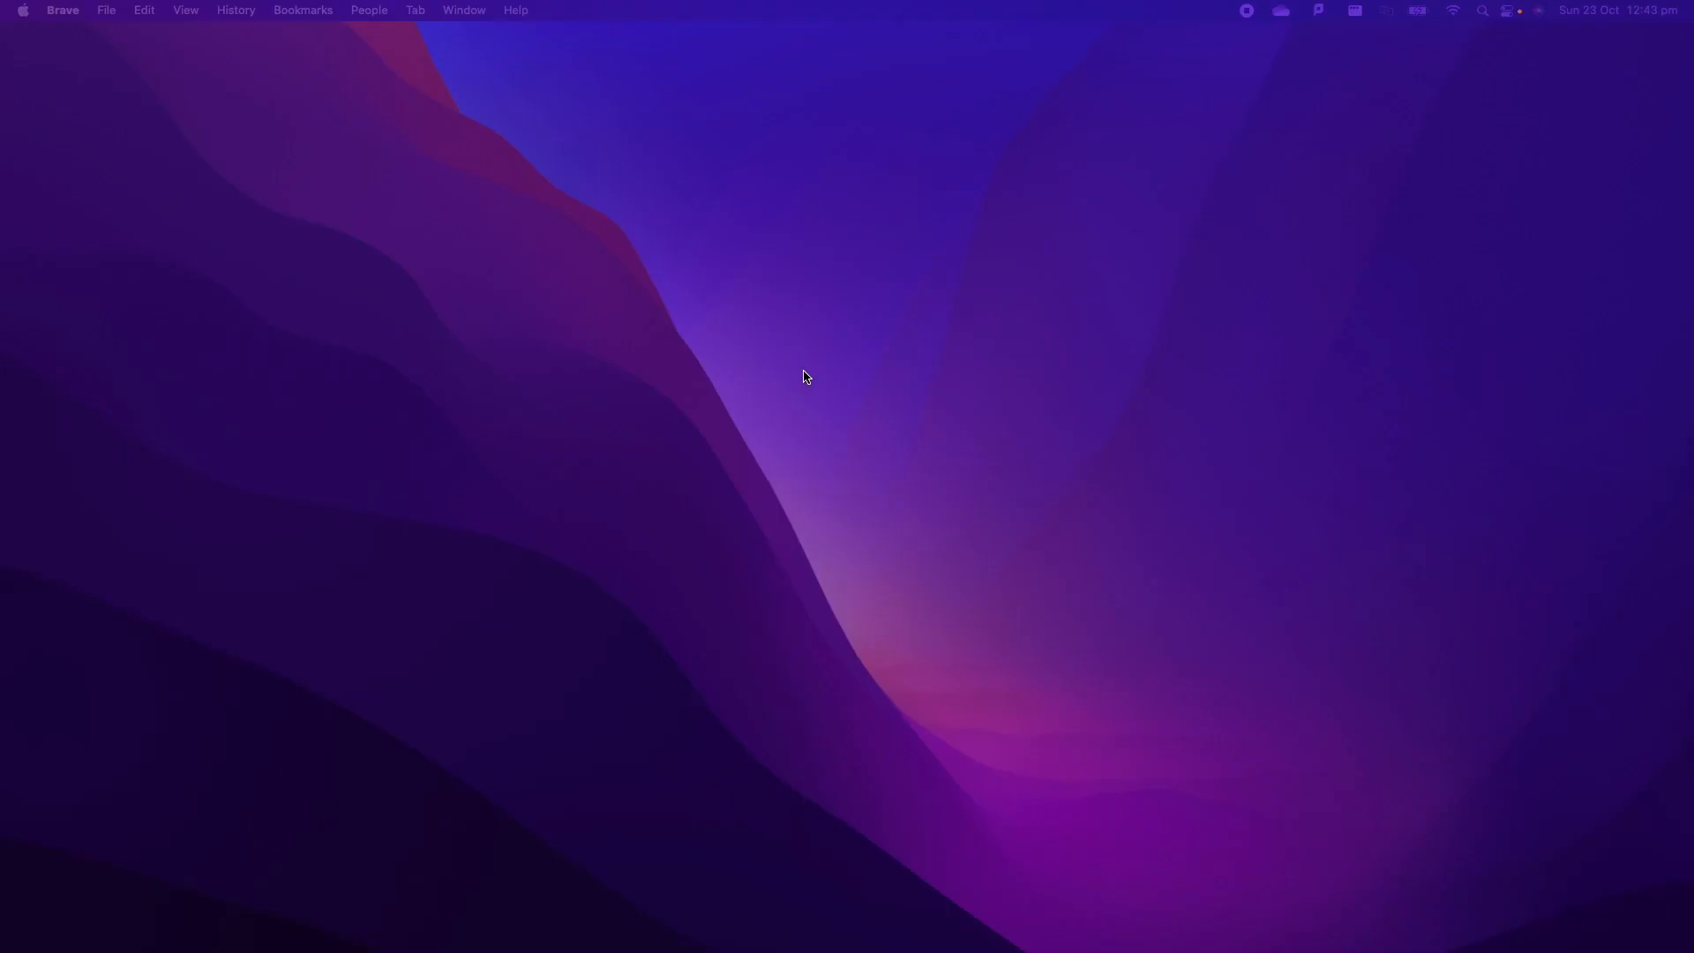
- Launch Visual Studio Code from Spotlight by searching 'code'
type("code")
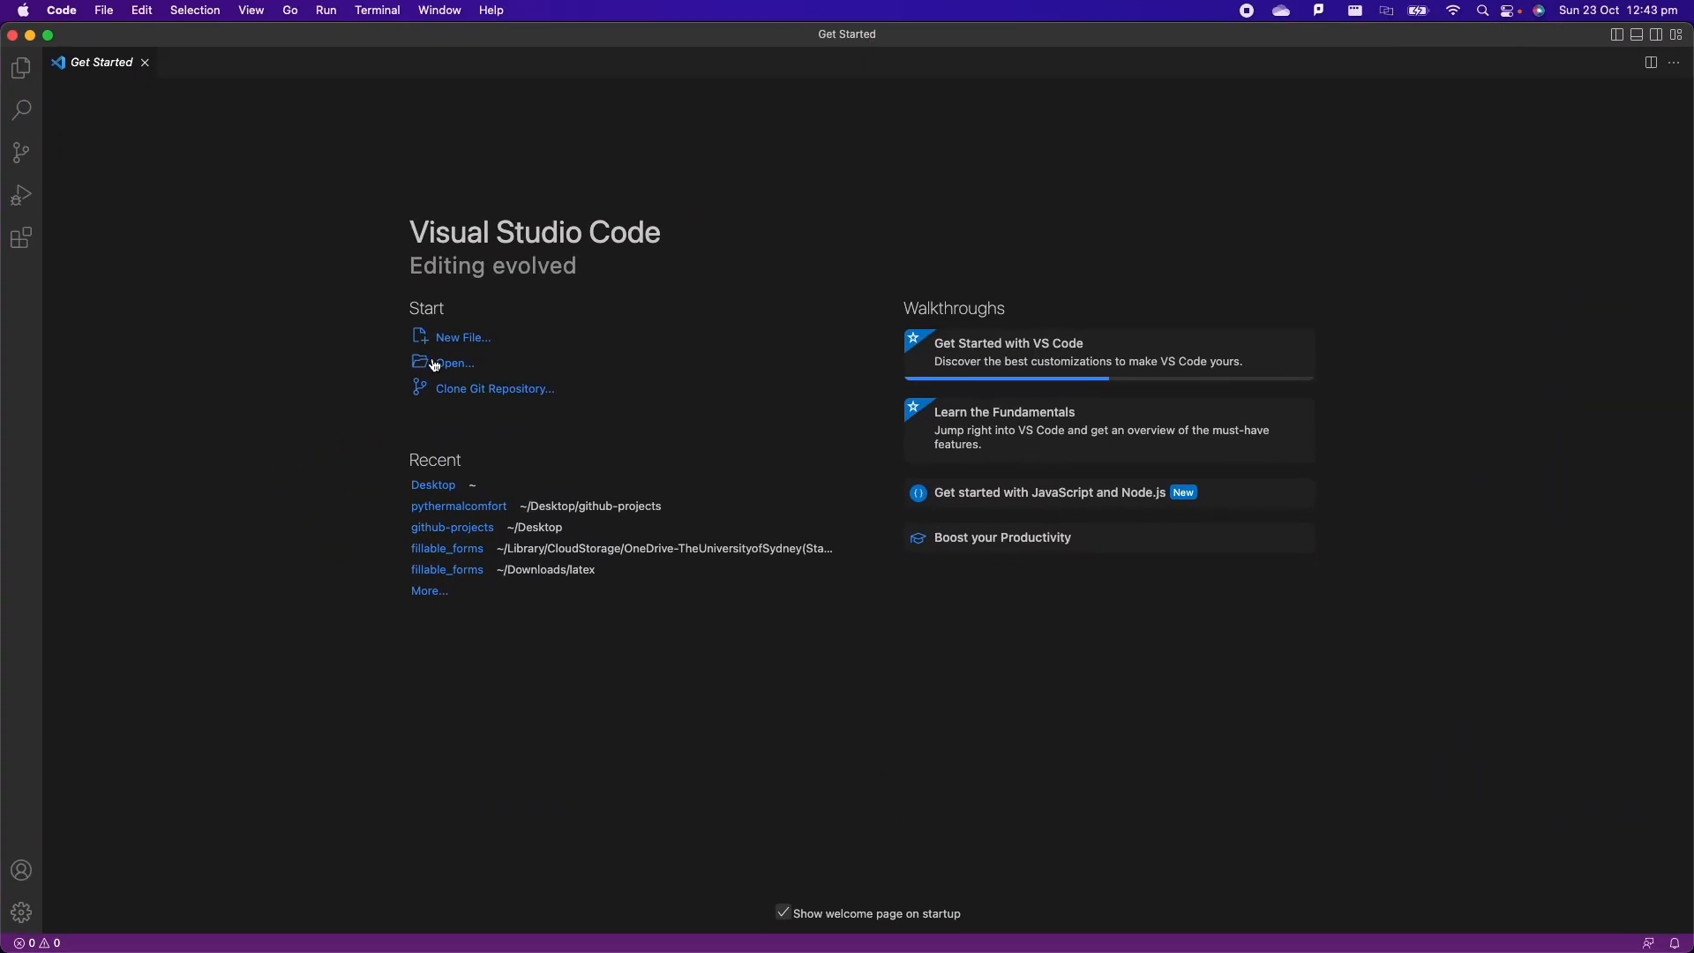
mouse_move(437, 363)
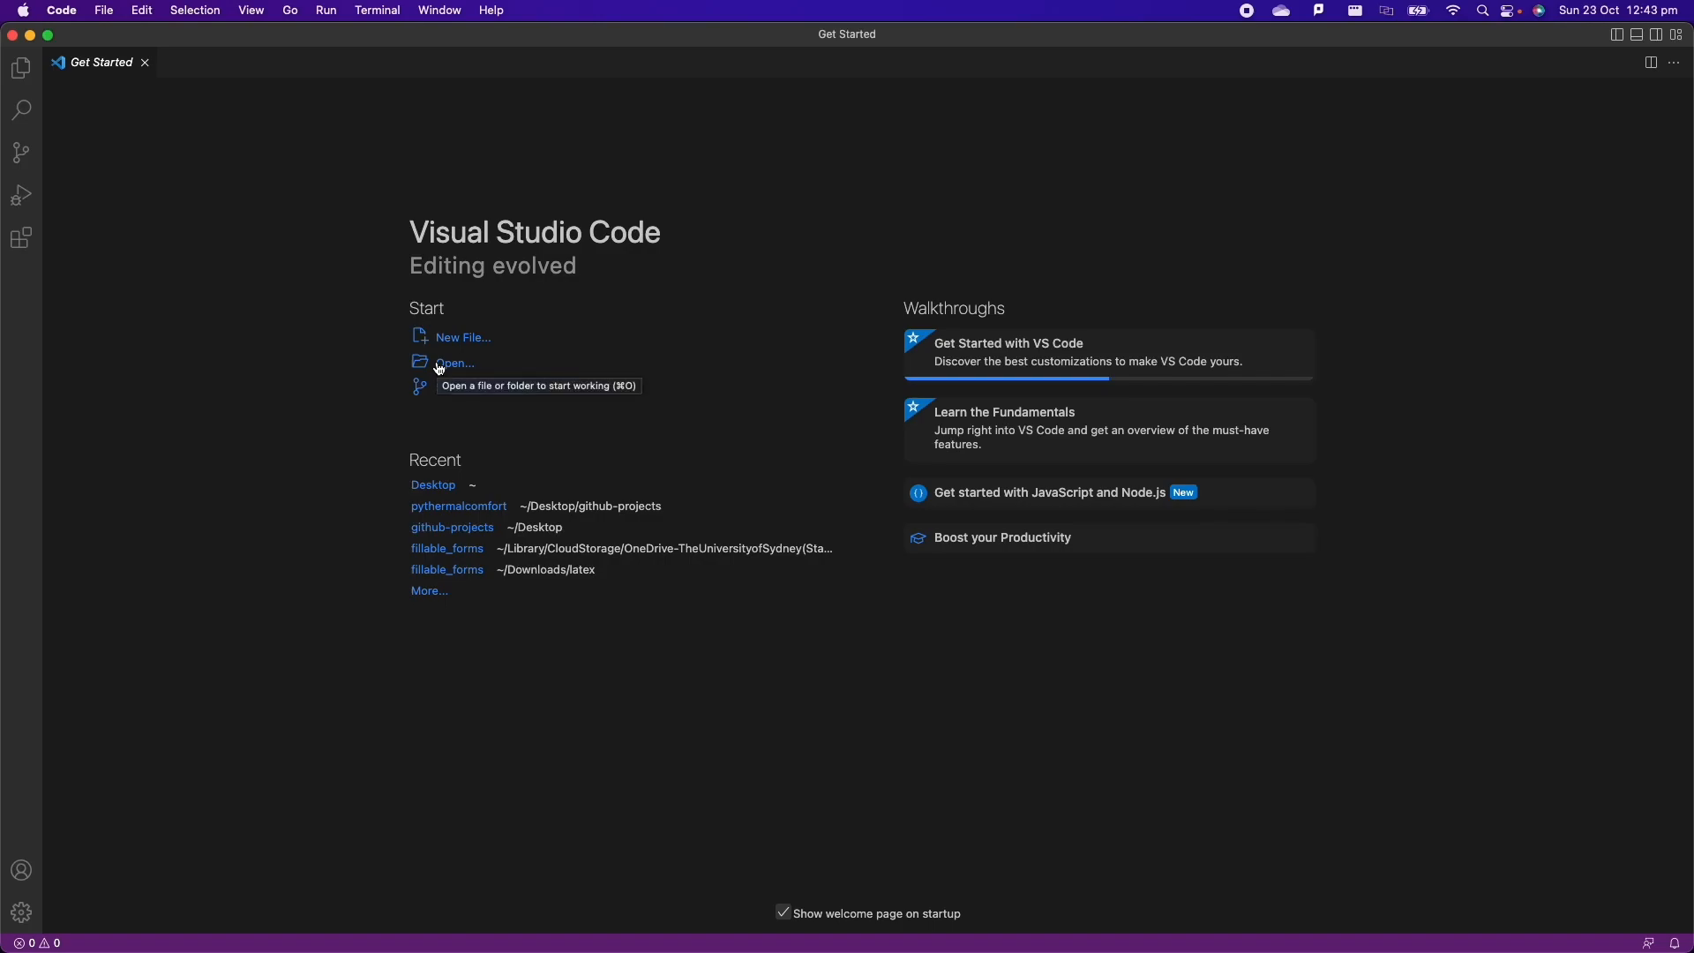
- Create a new Desktop folder named 'black vscode' and open it as the workspace
left_click(453, 364)
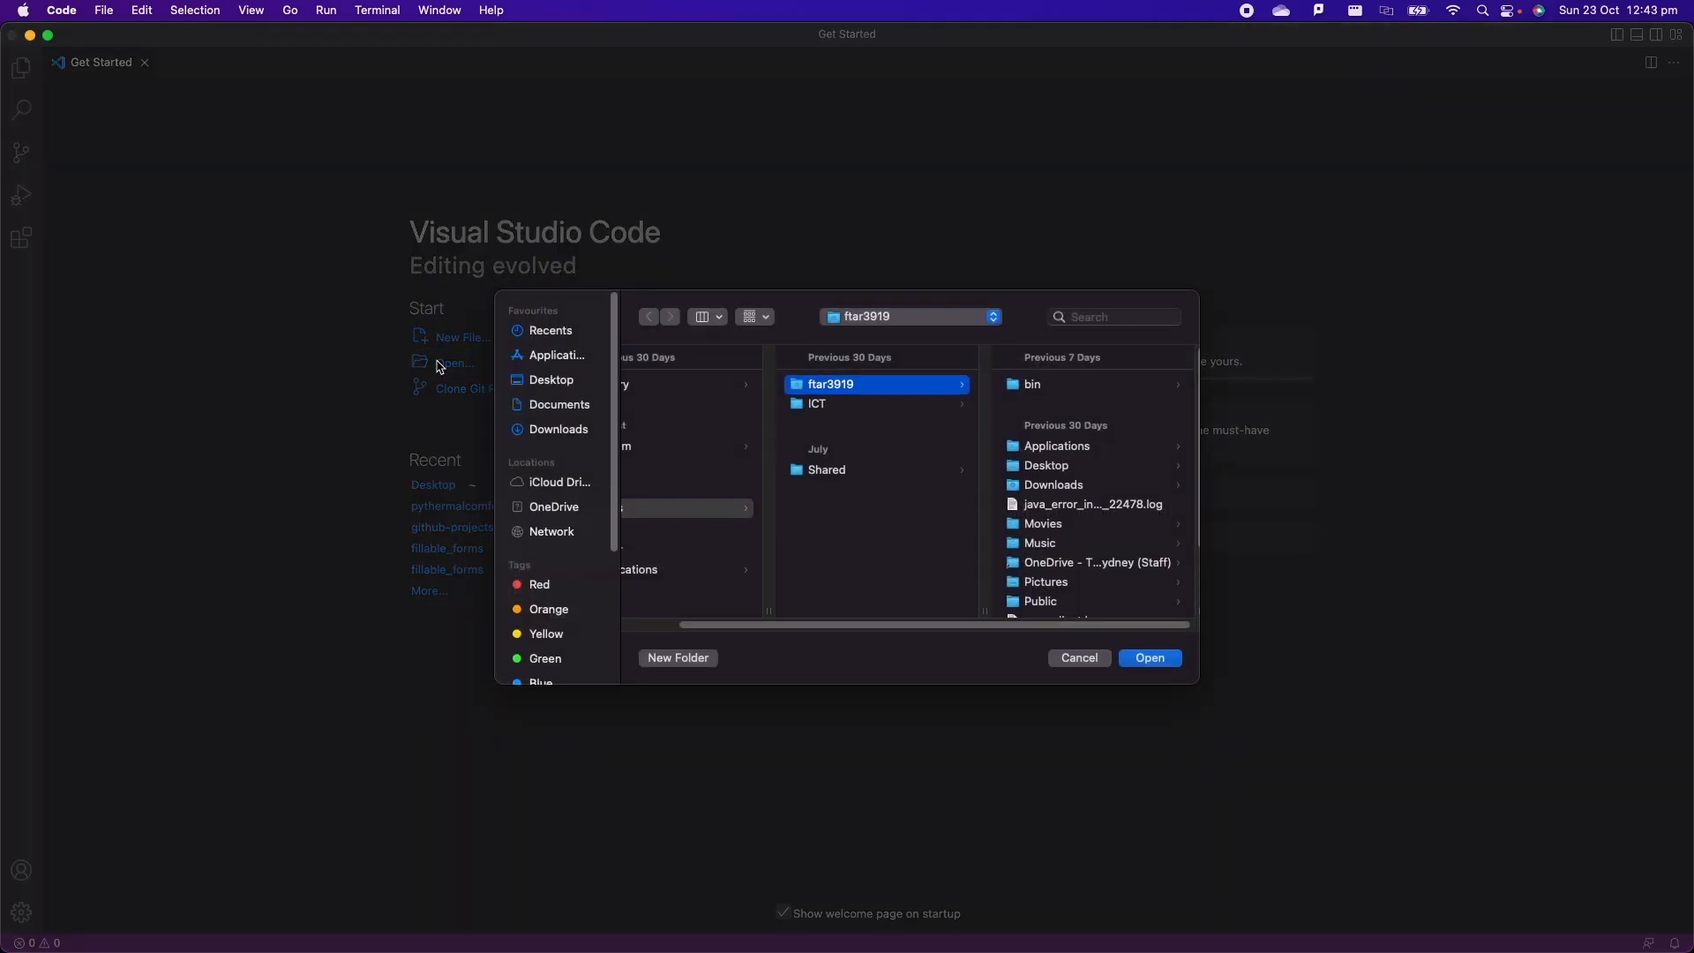
mouse_move(561, 404)
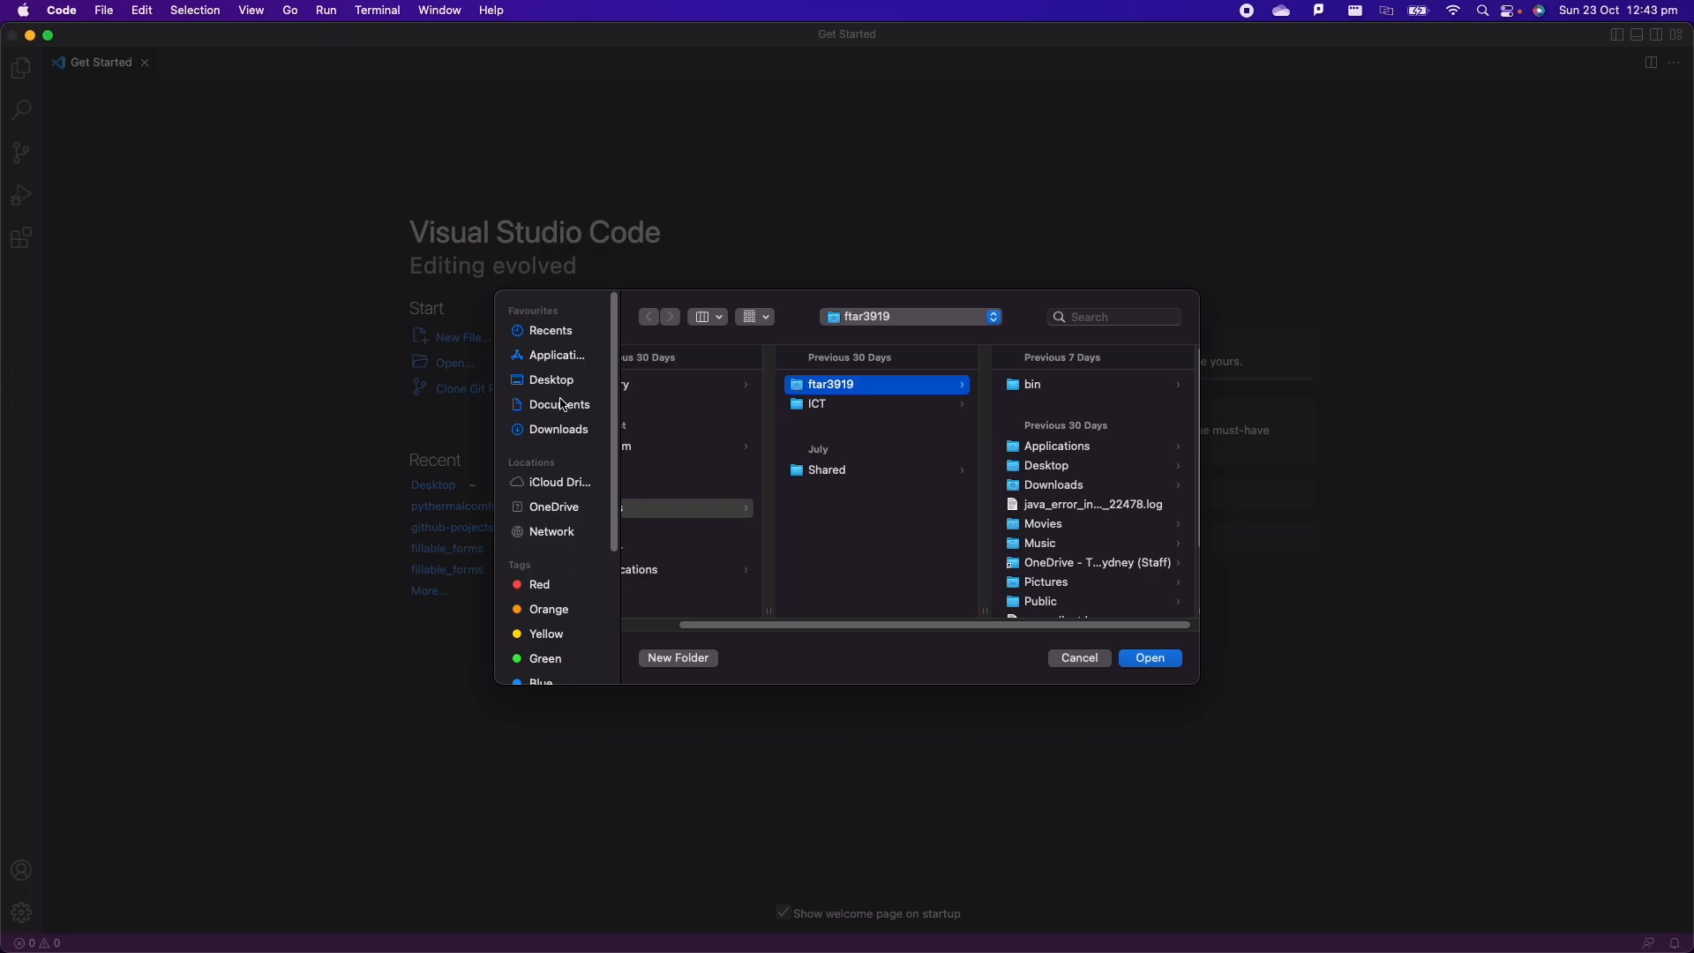
left_click(550, 379)
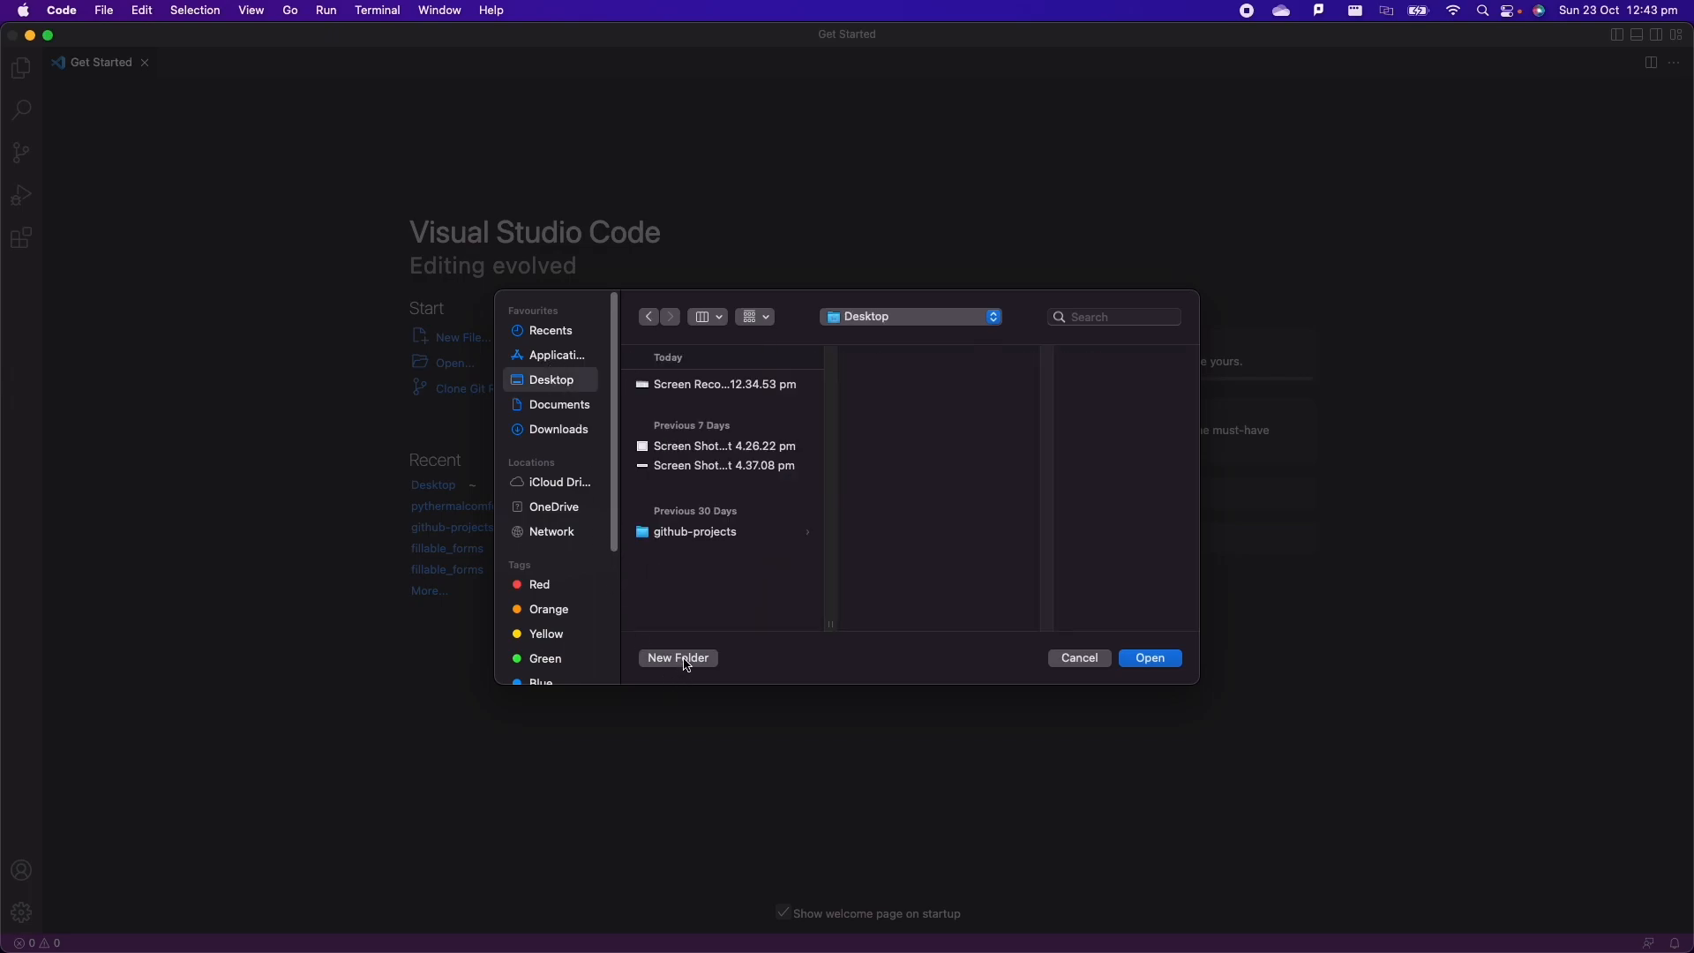
left_click(677, 656)
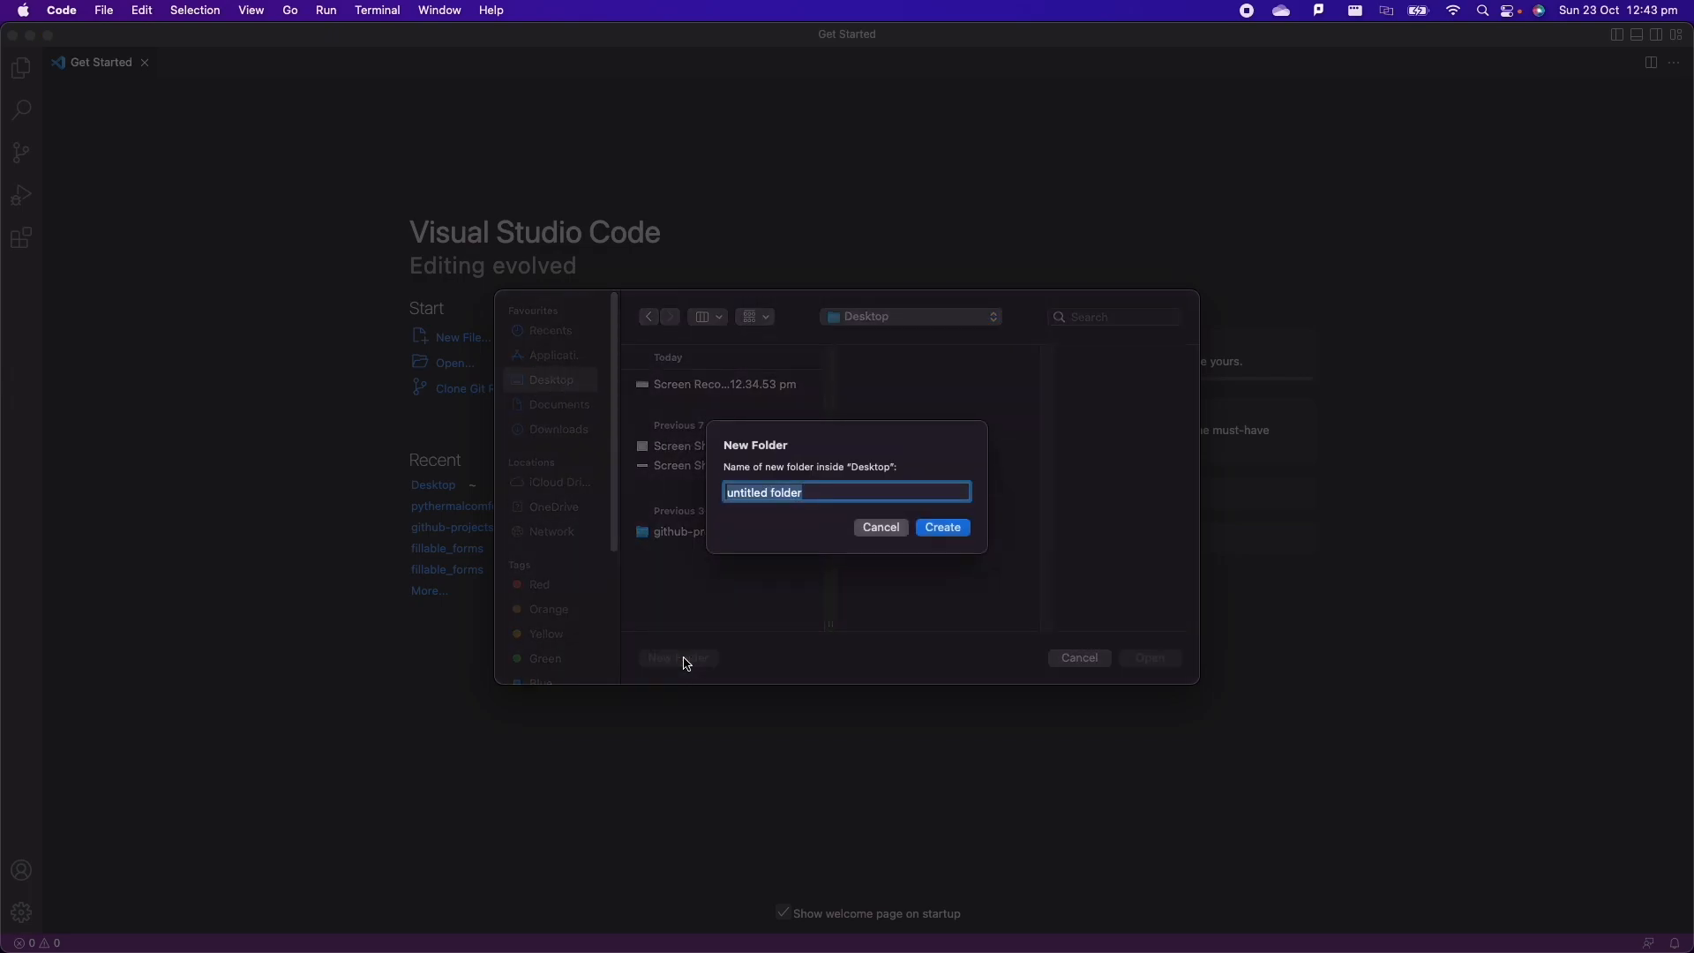
type("black")
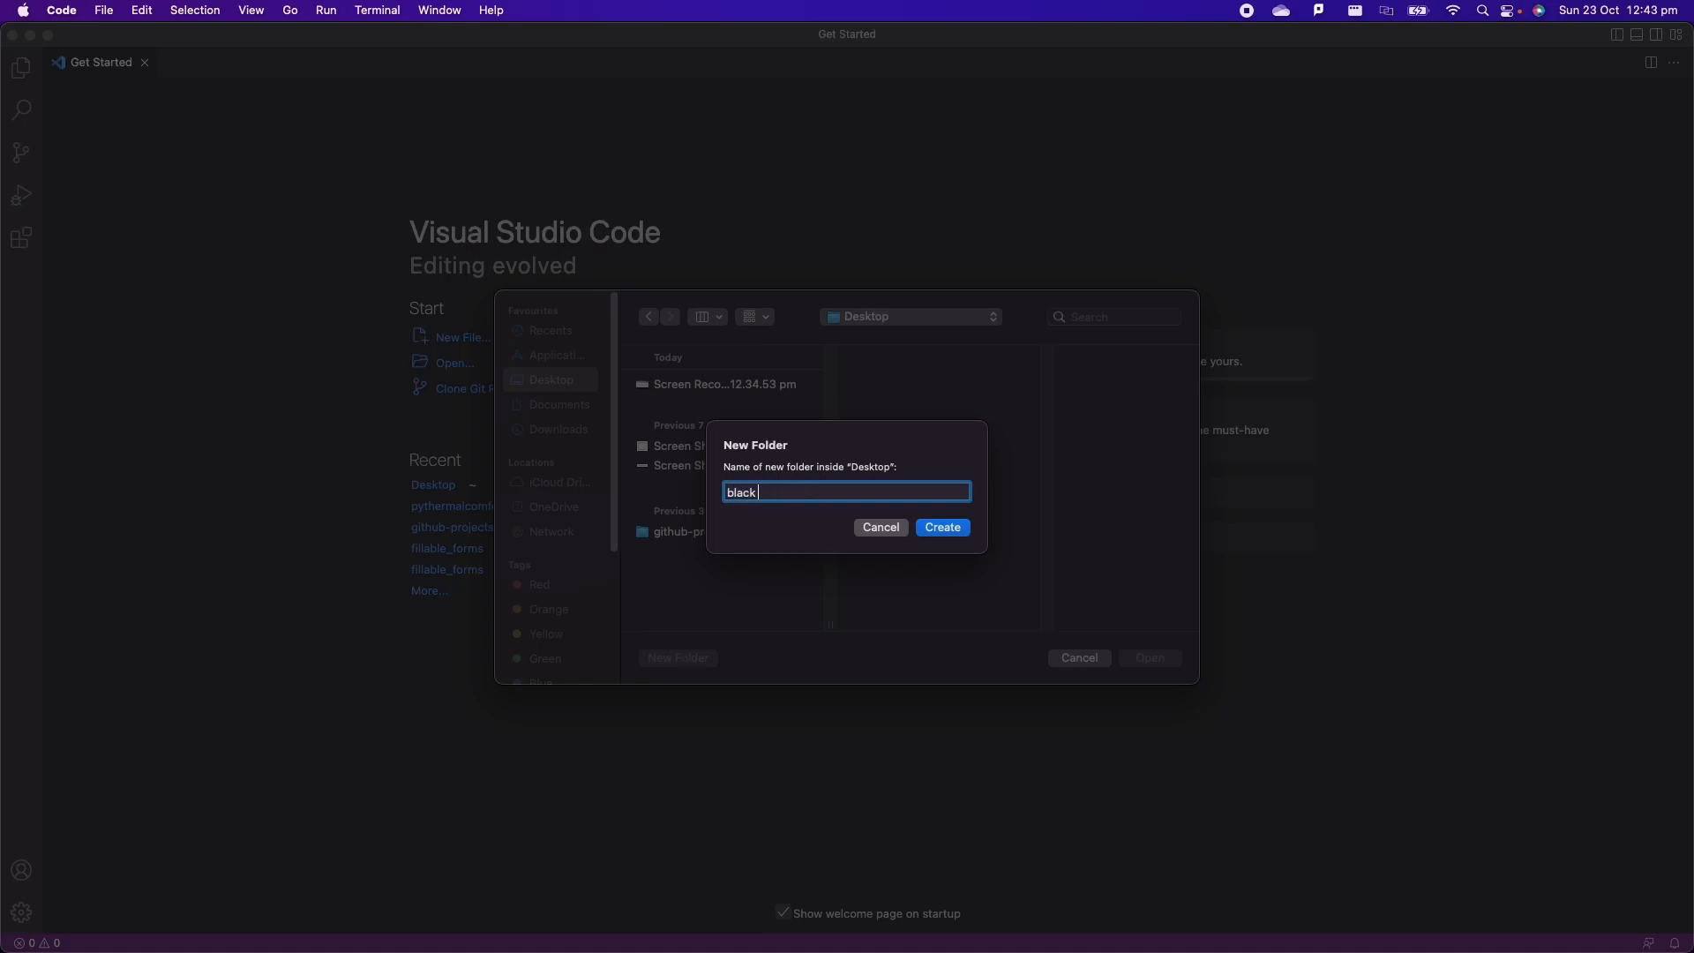
type("vs code")
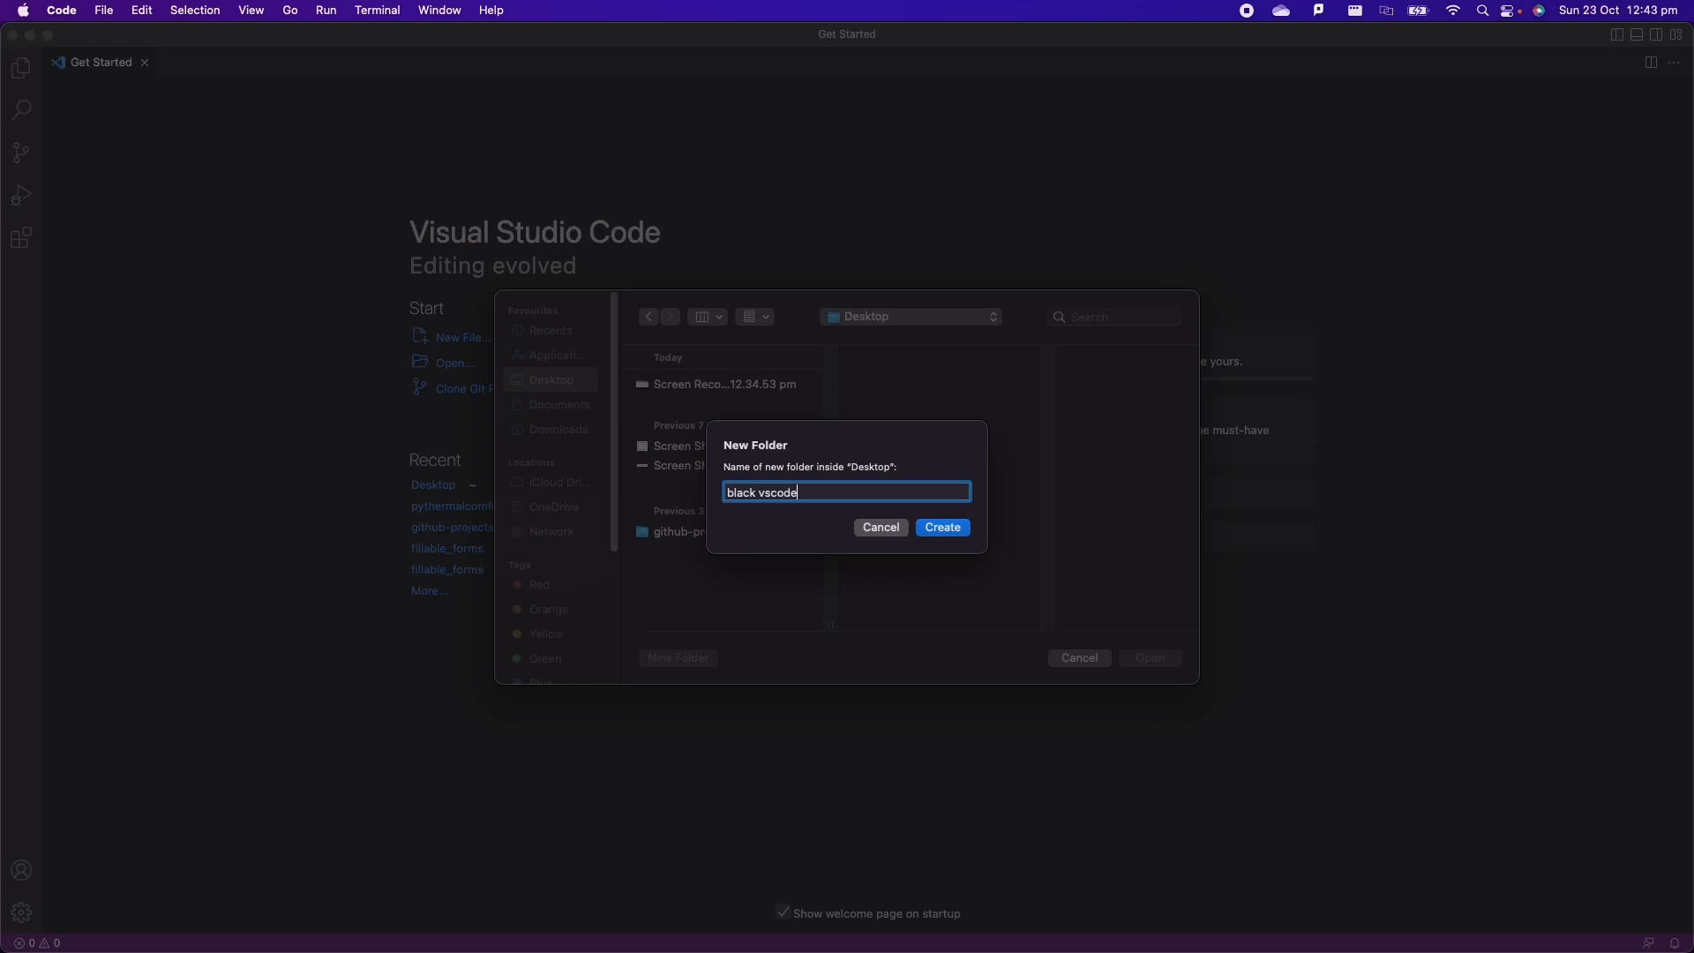
left_click(942, 526)
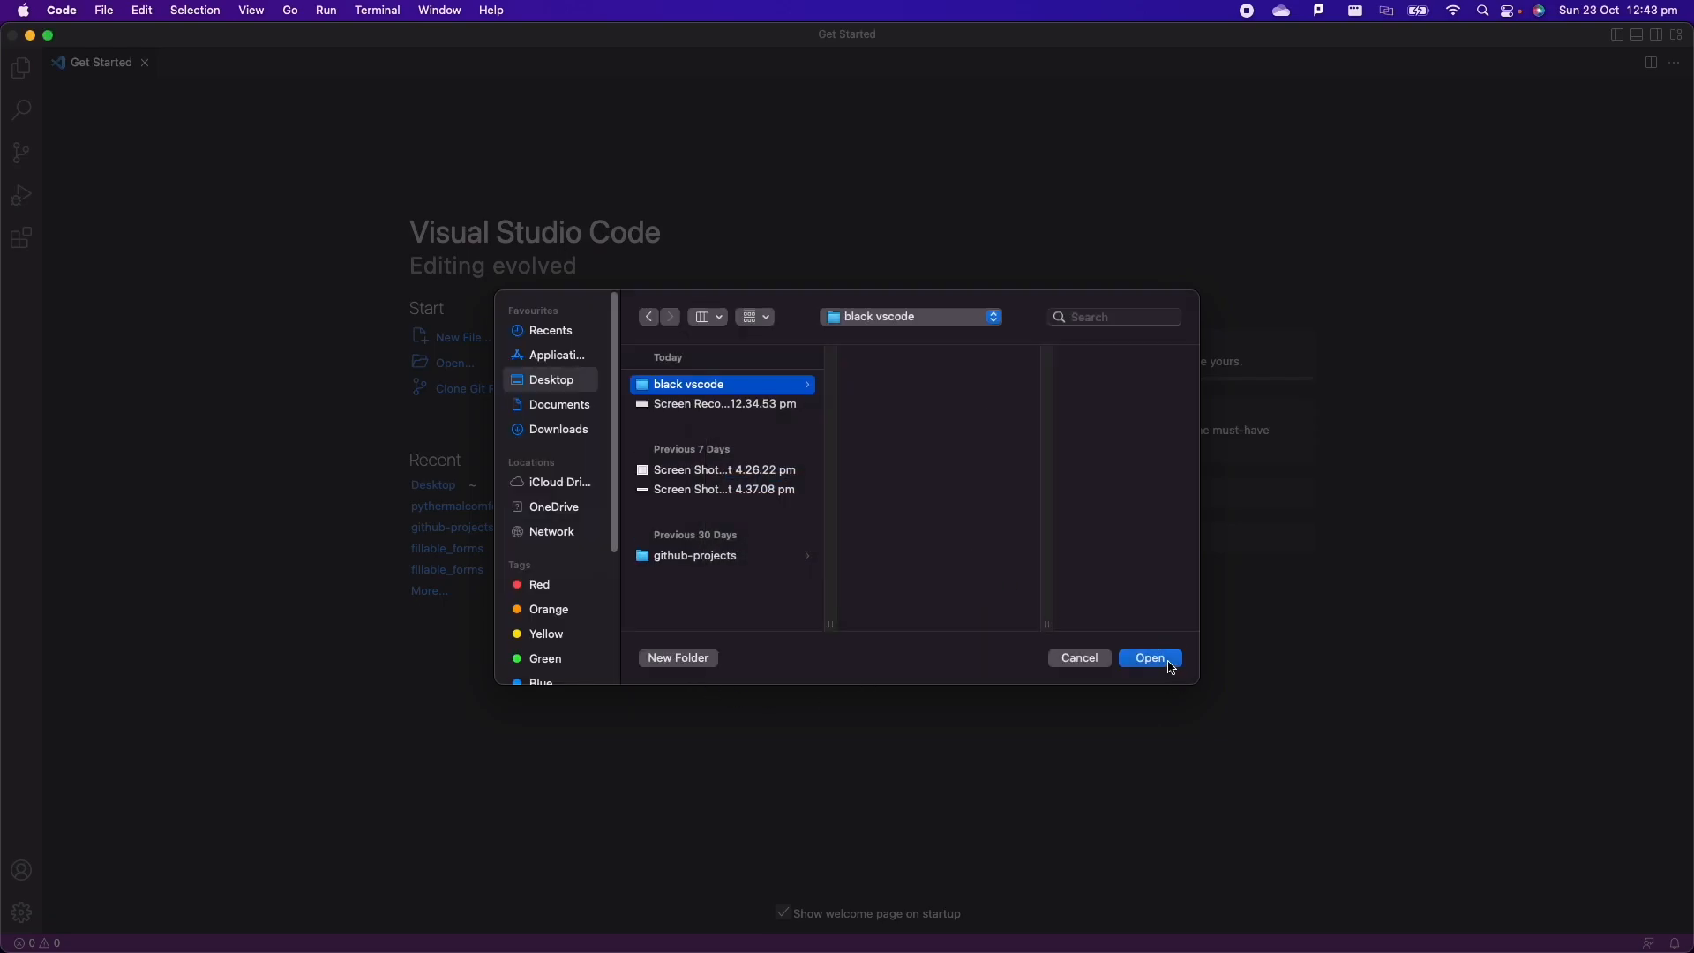
left_click(1151, 656)
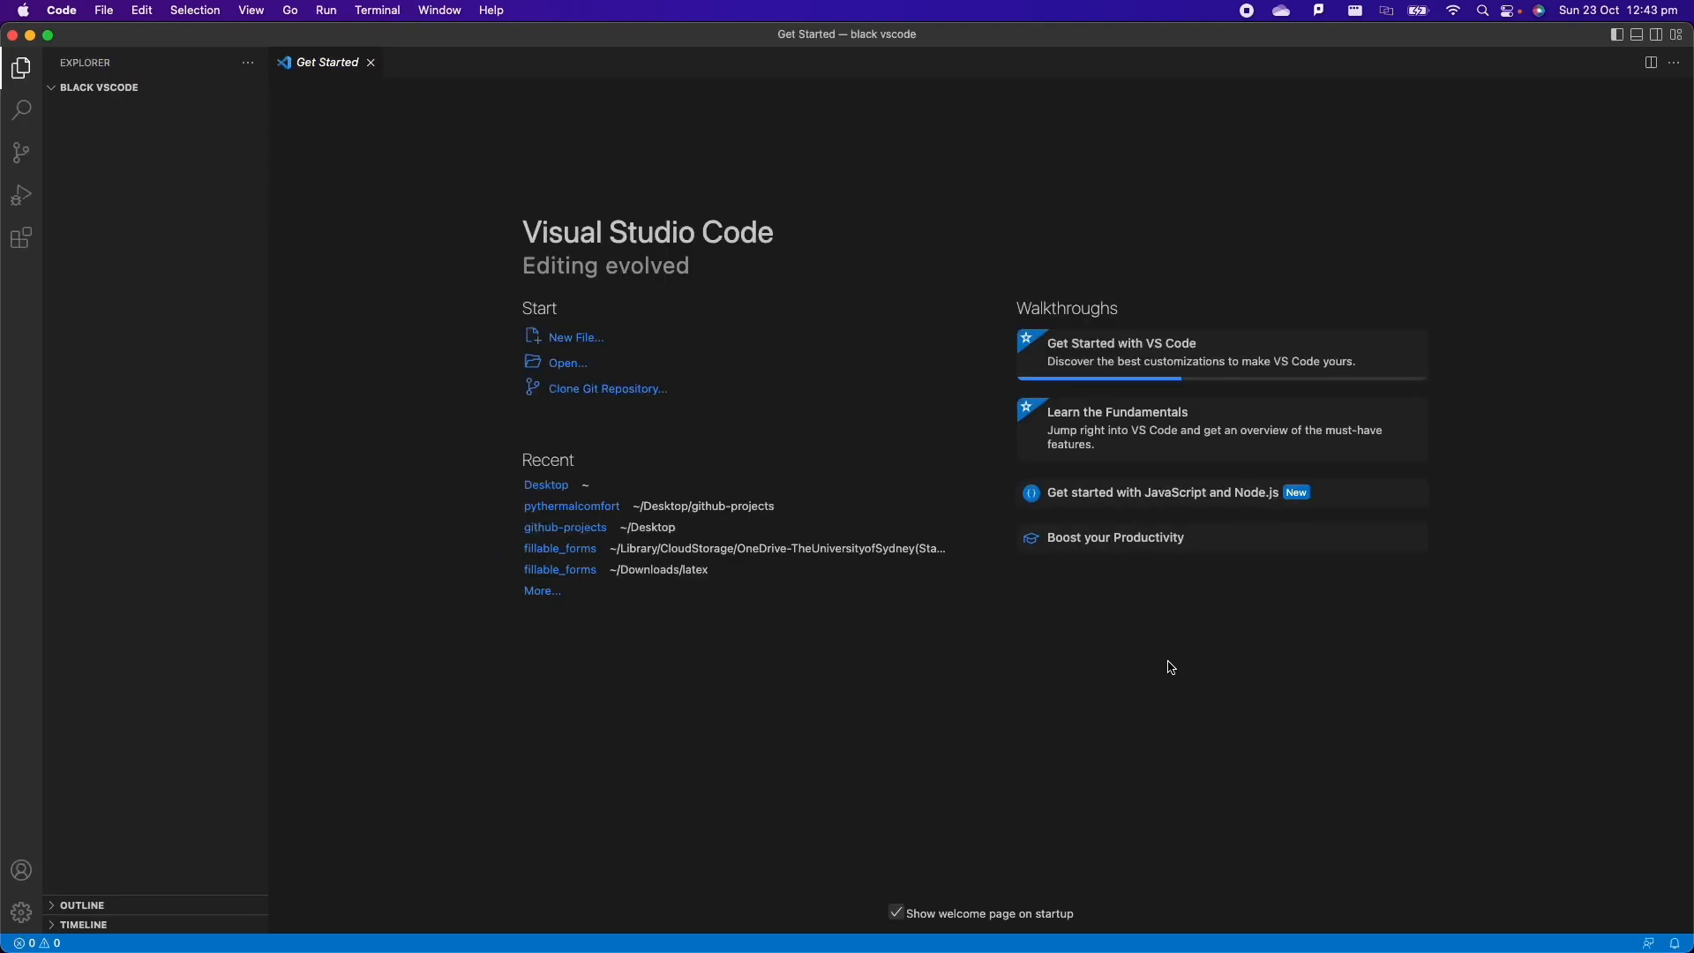
mouse_move(600, 379)
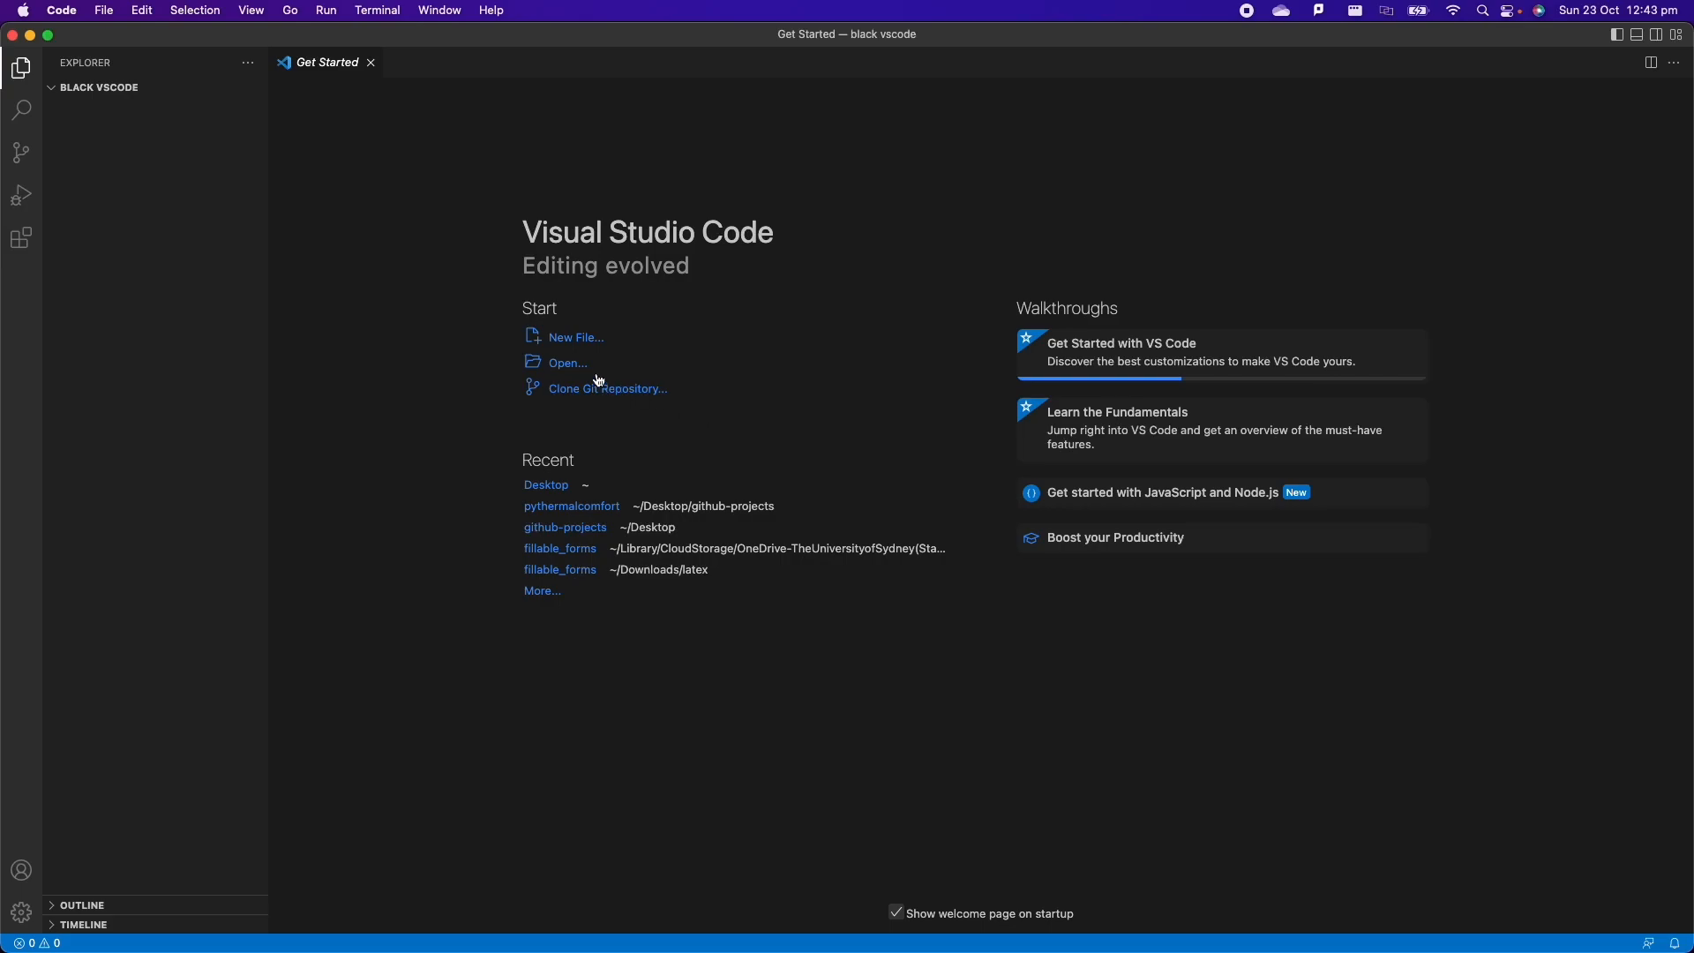
- Create an empty main.py file in the black vscode folder and open it for editing
left_click(575, 337)
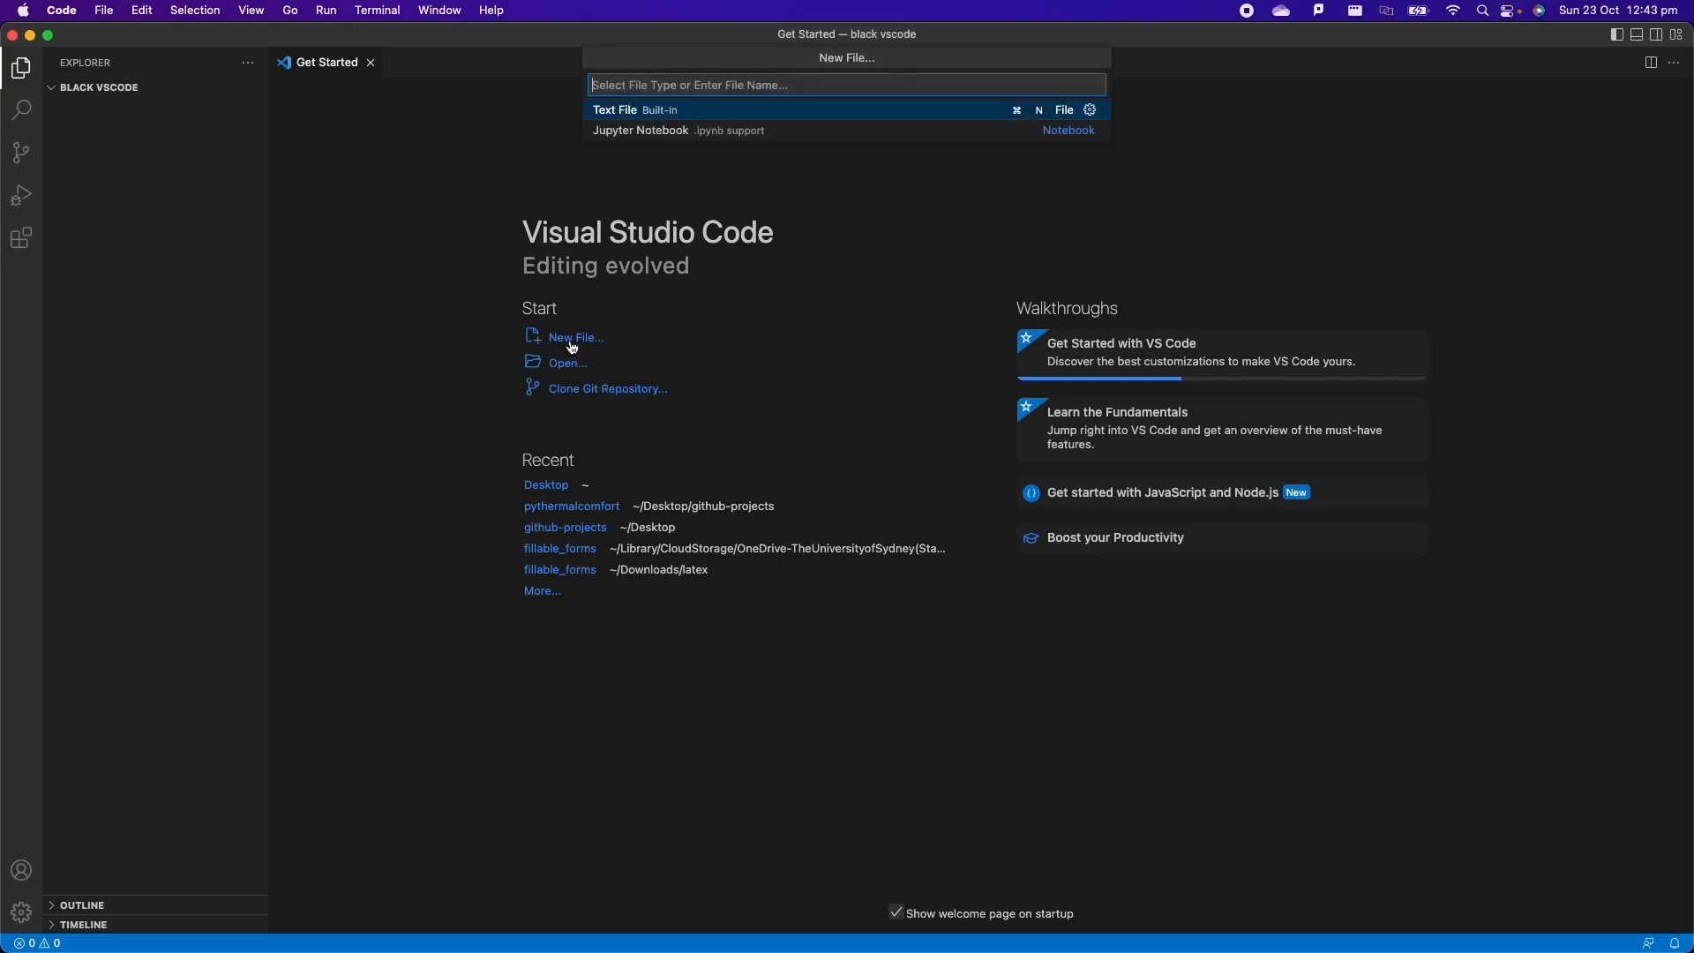
type("main.py")
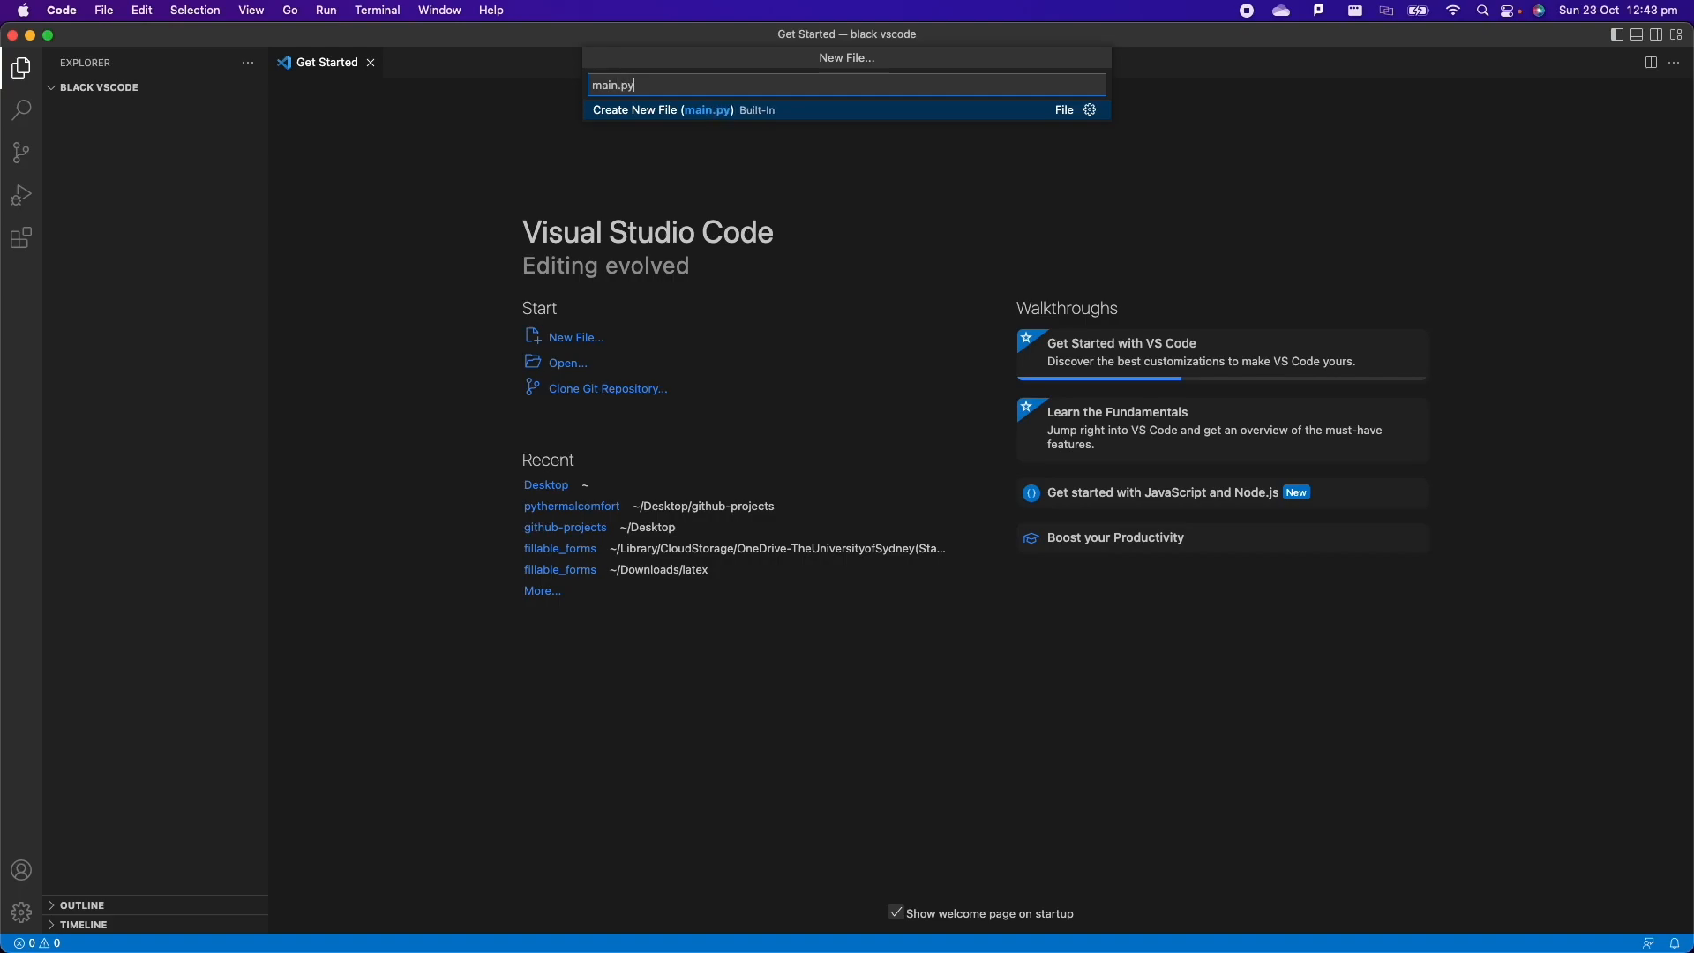
left_click(662, 109)
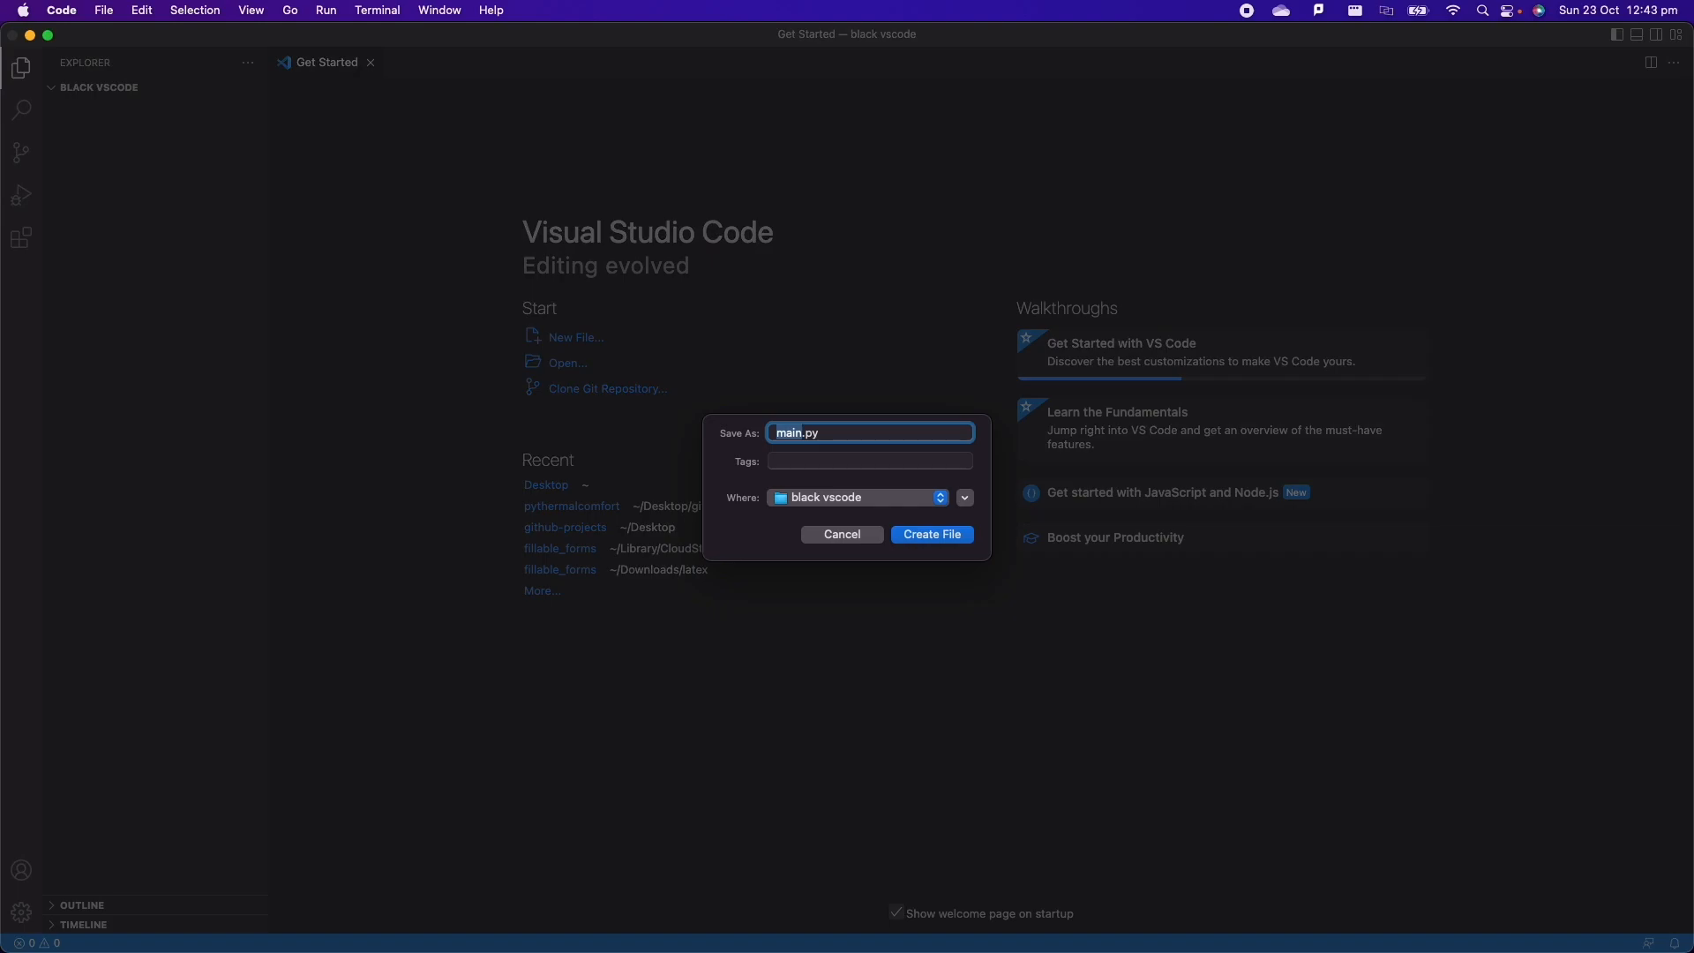
left_click(932, 533)
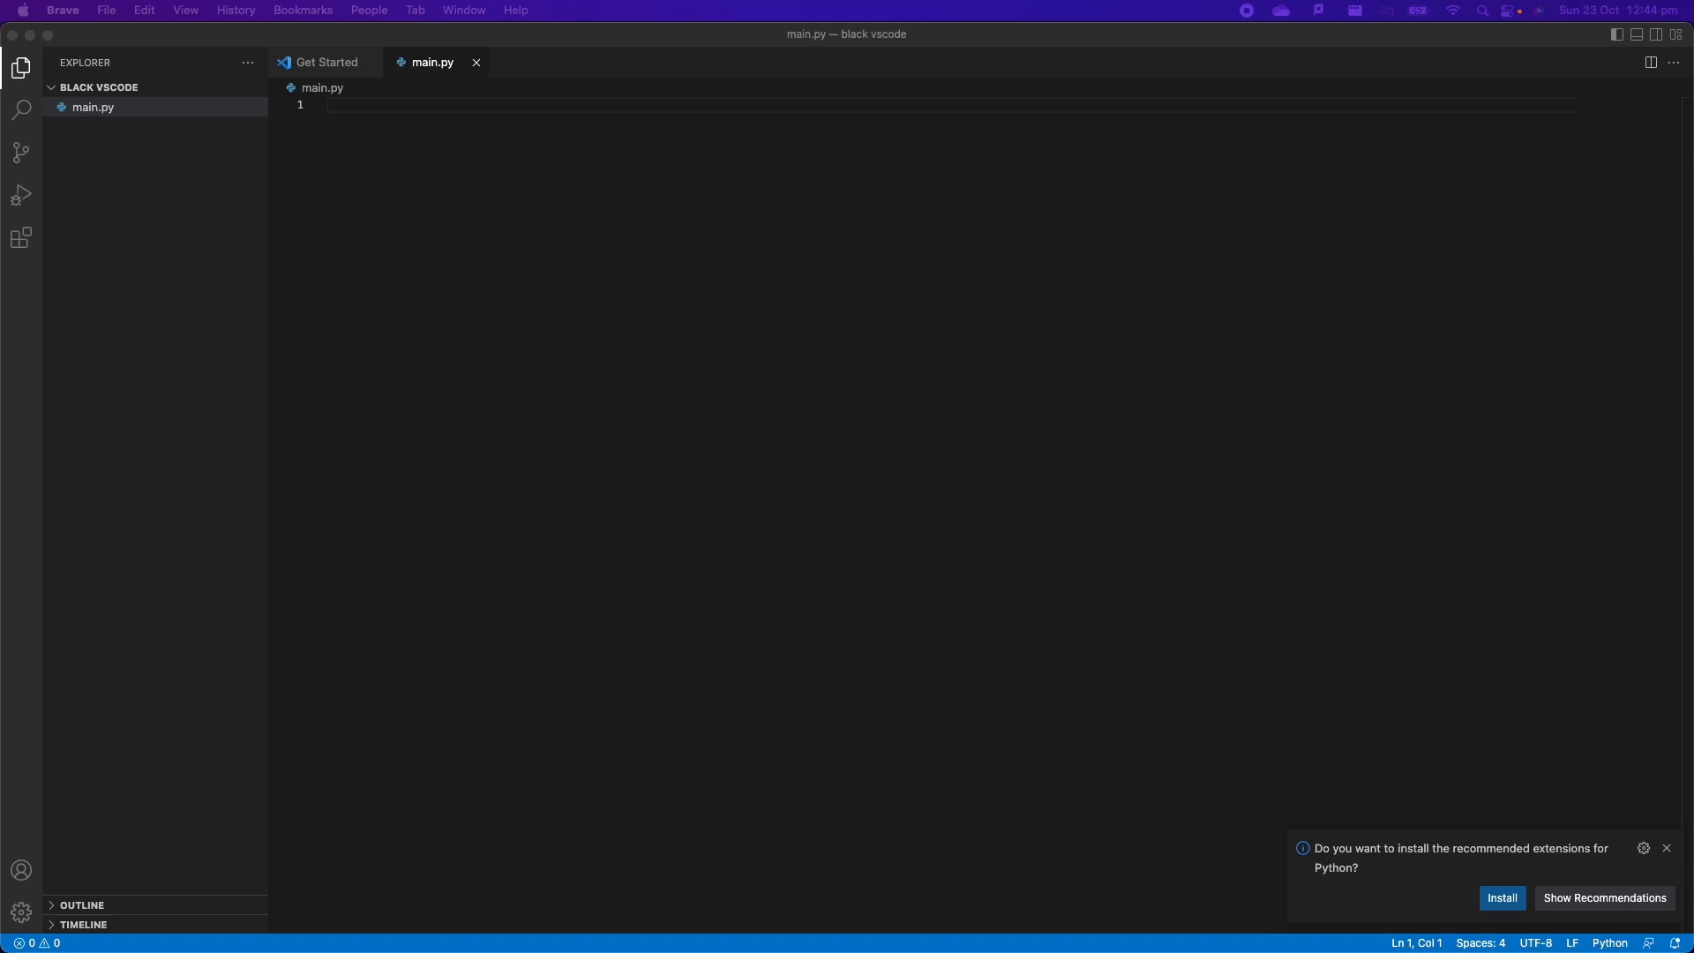
mouse_move(600, 573)
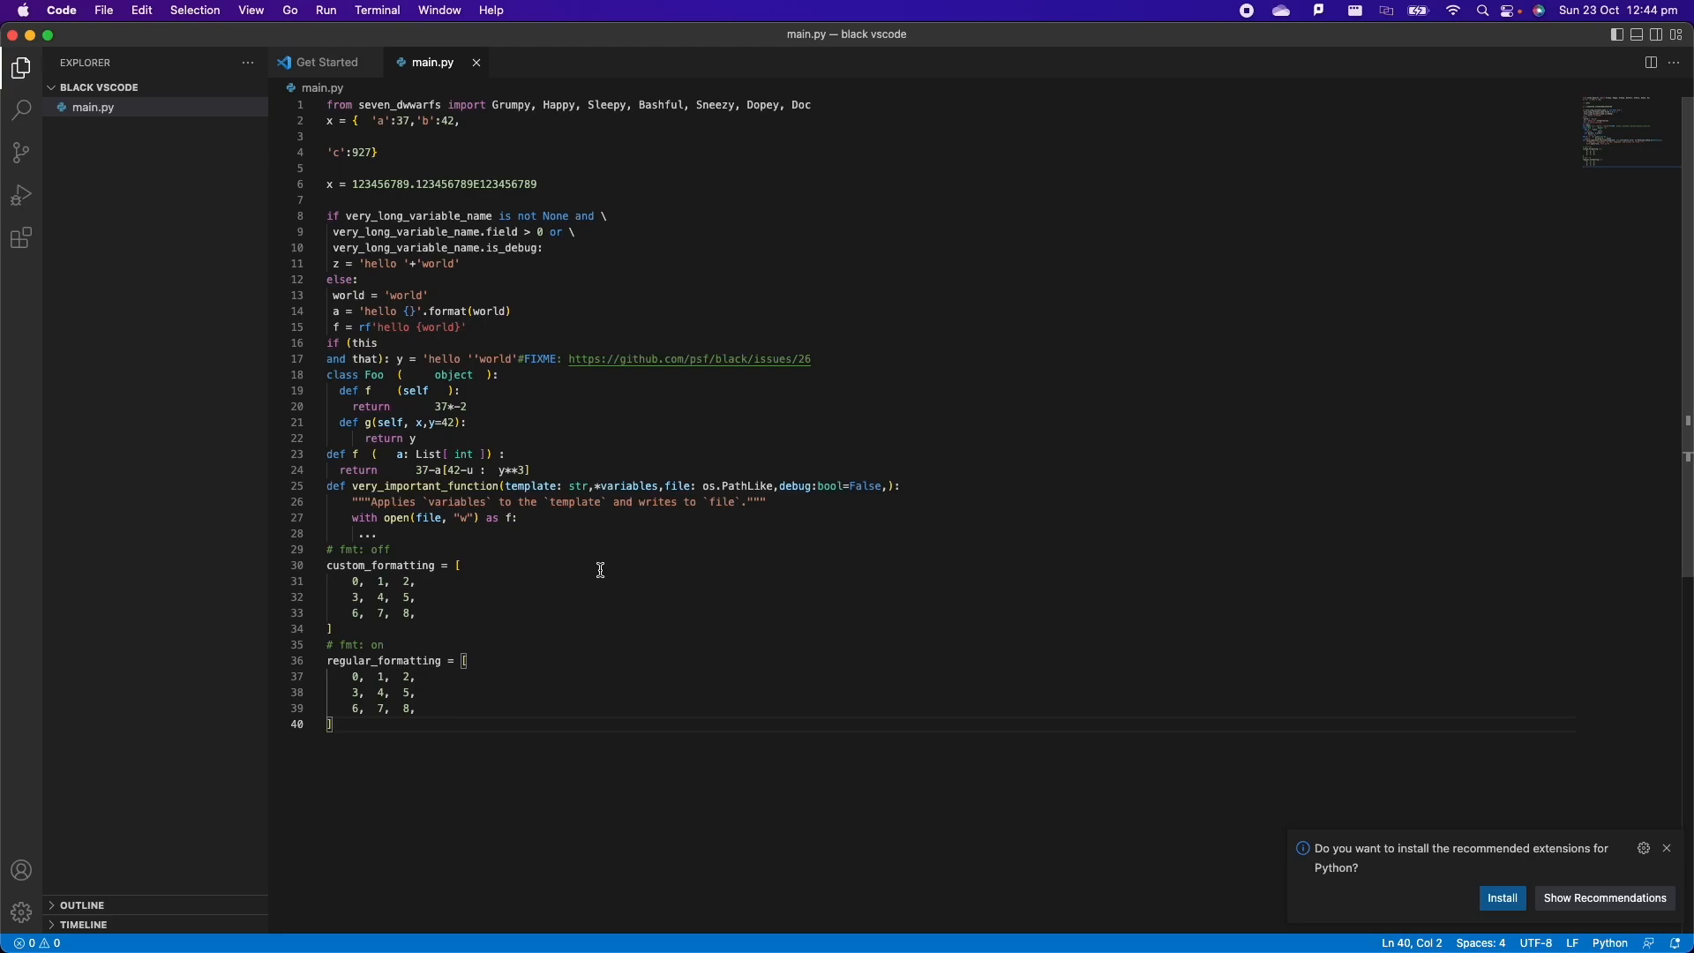
mouse_move(932, 617)
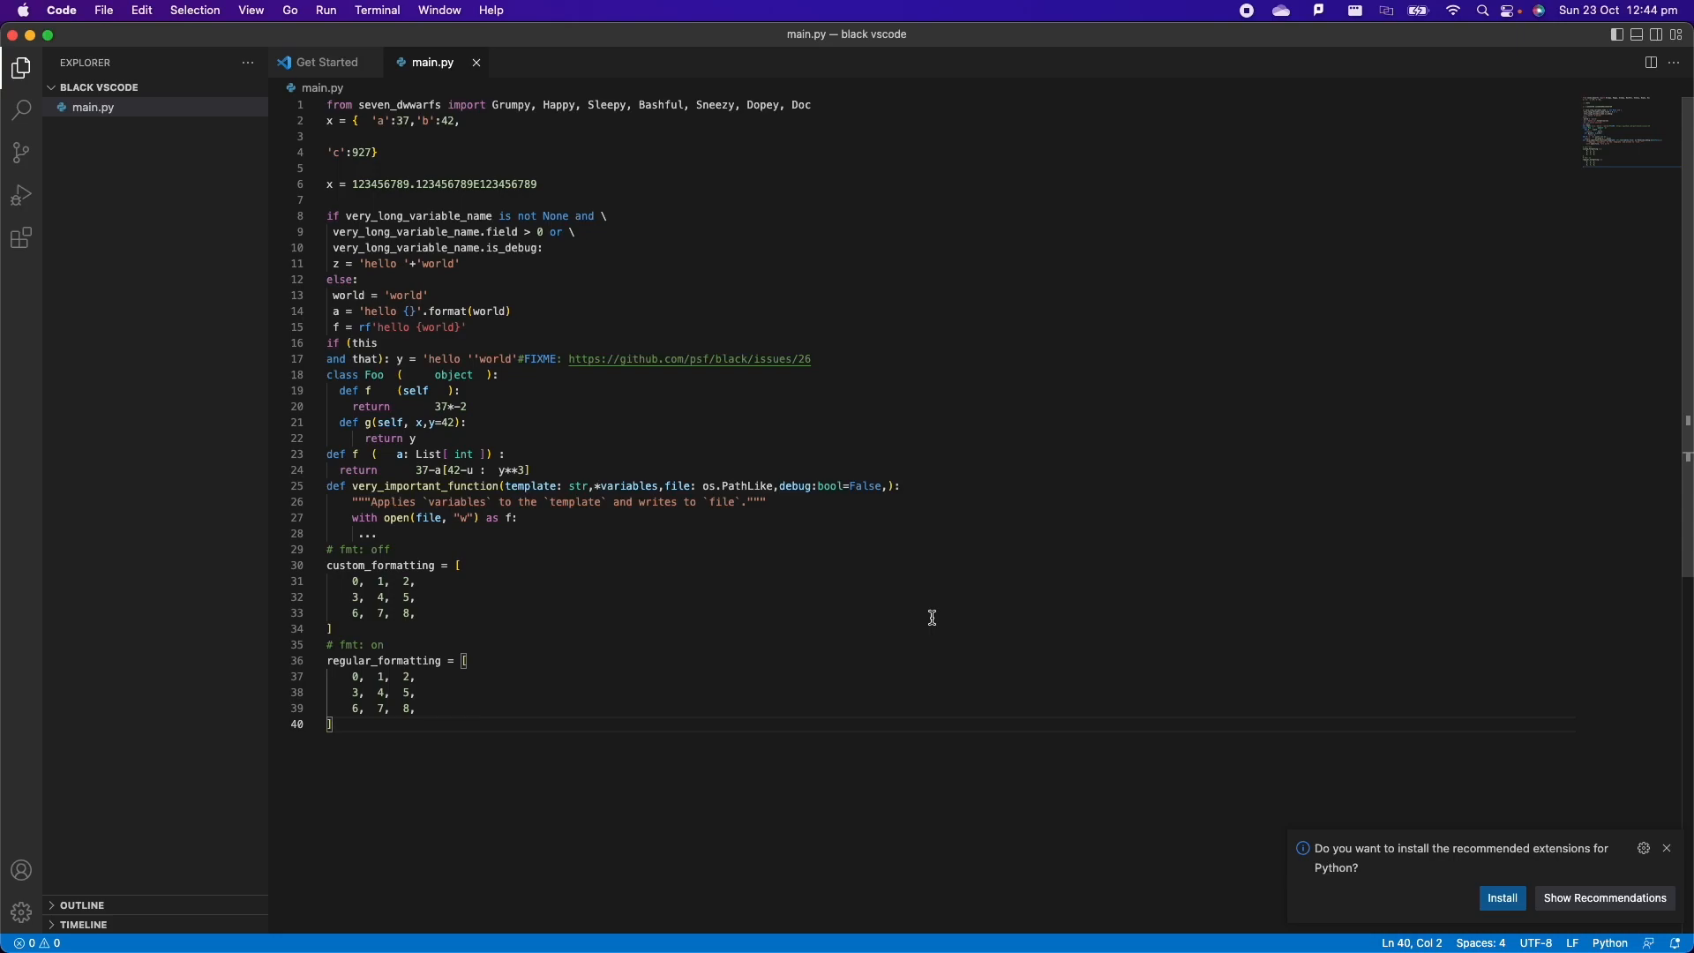
mouse_move(1251, 807)
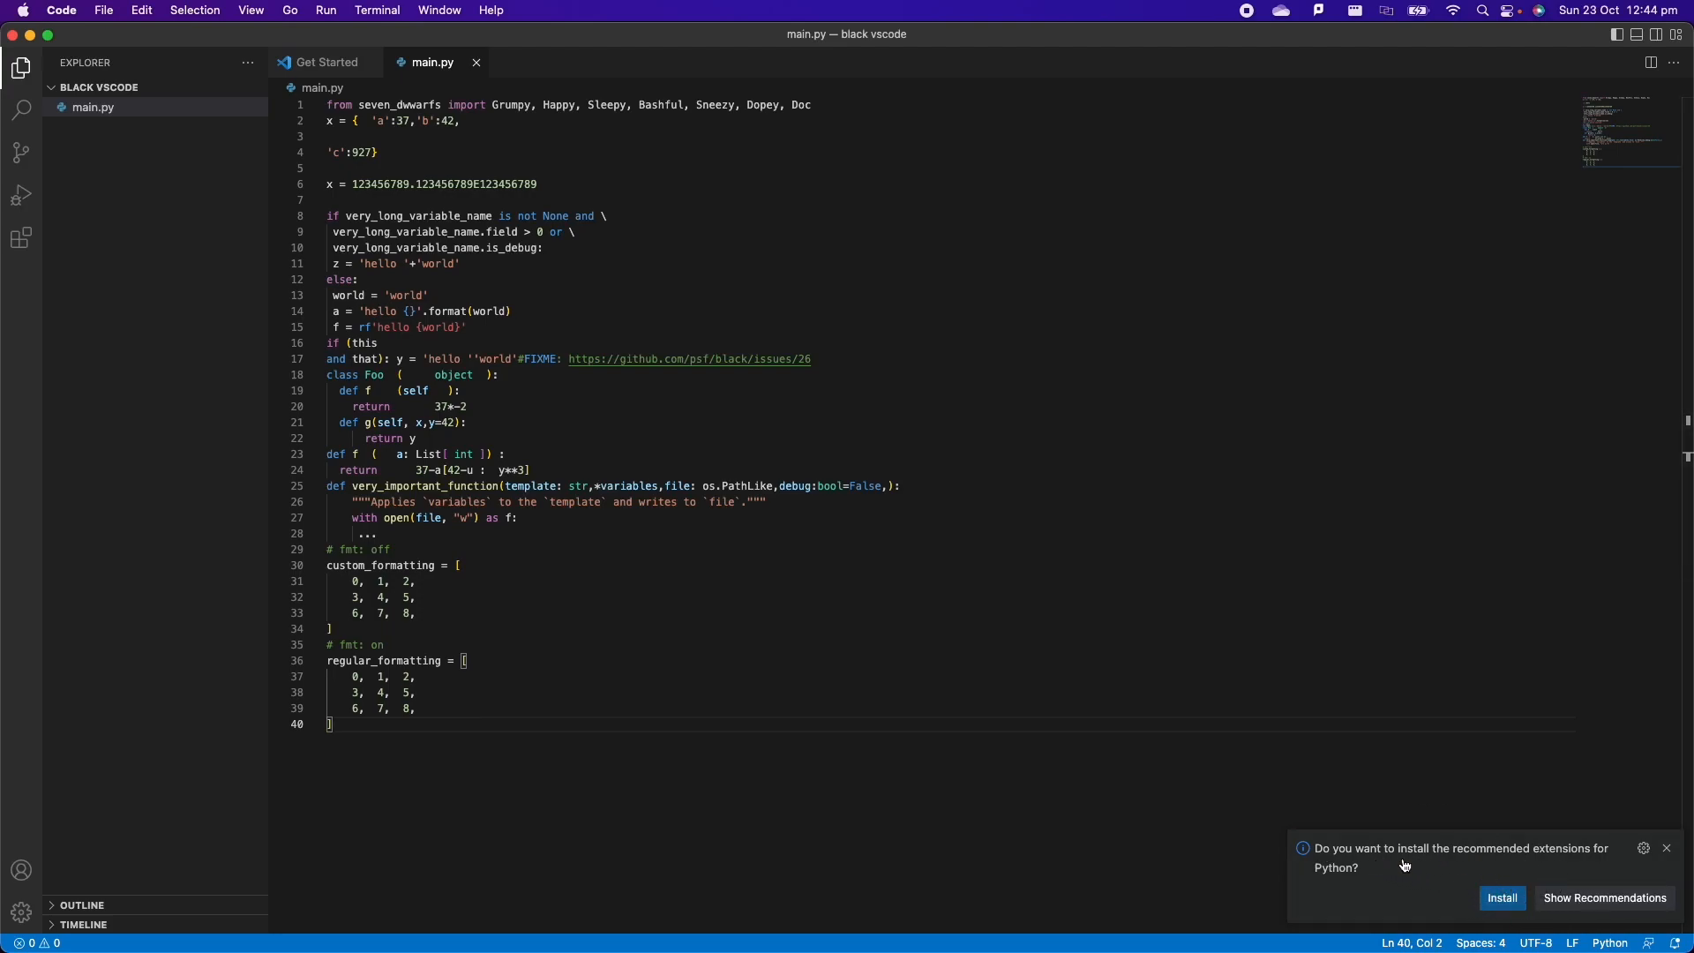
mouse_move(1401, 882)
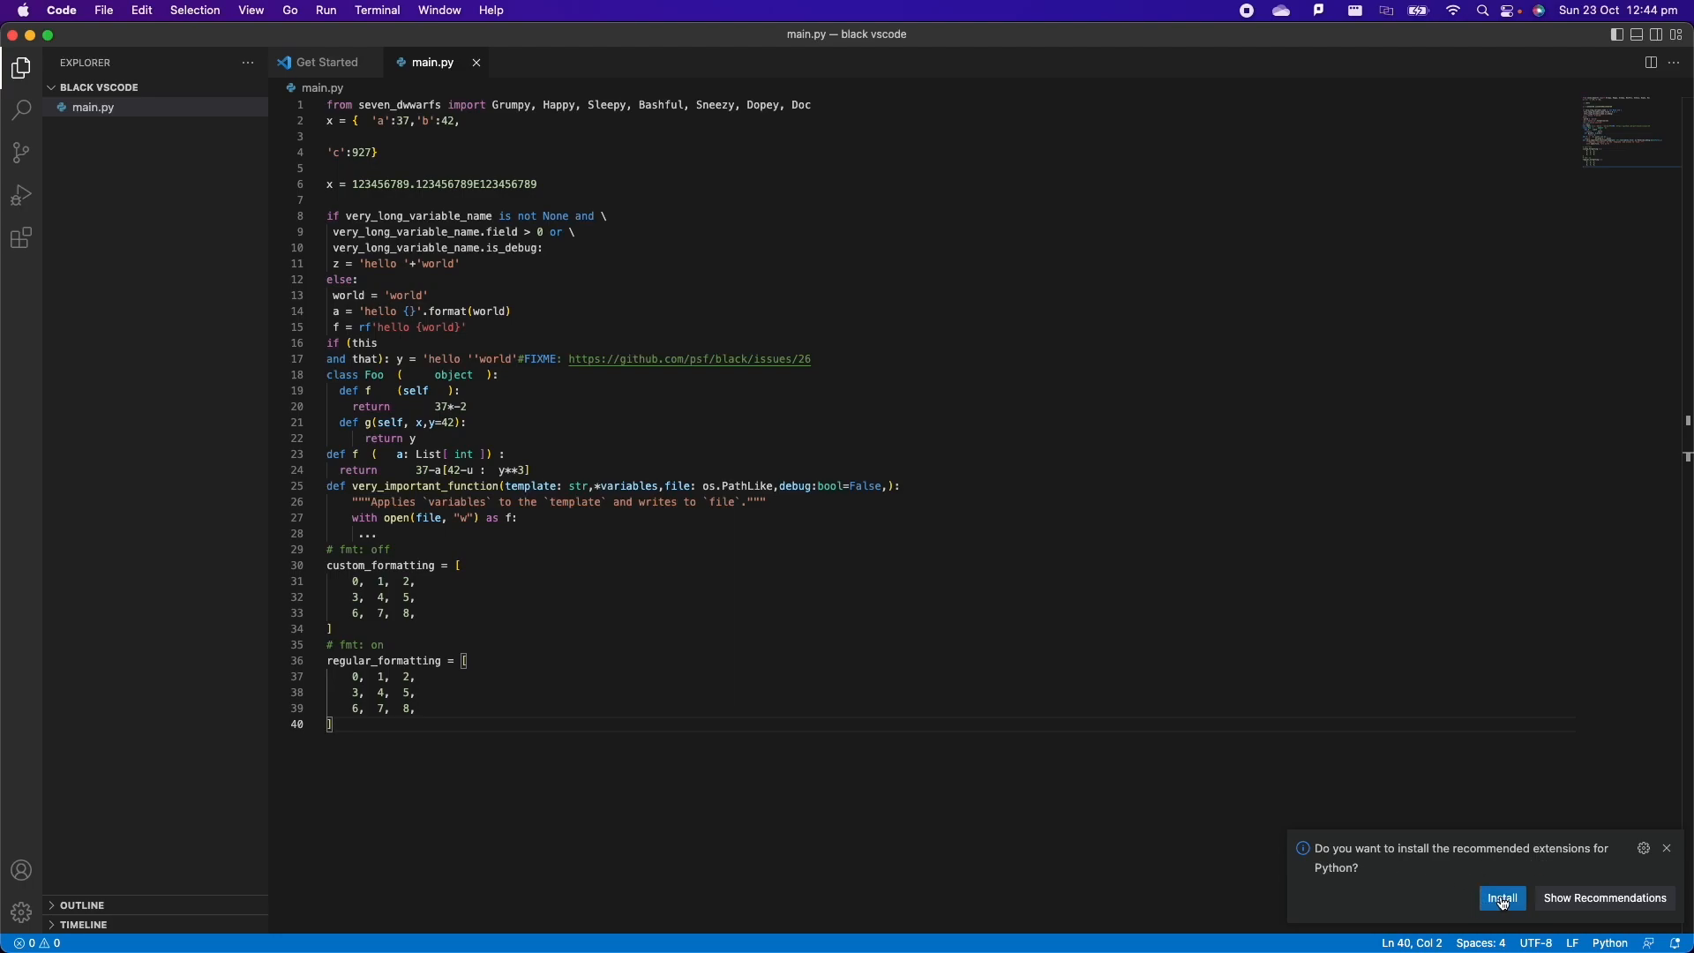
- Install the recommended Microsoft Python extension and search Extensions for 'python' to confirm it
left_click(1501, 898)
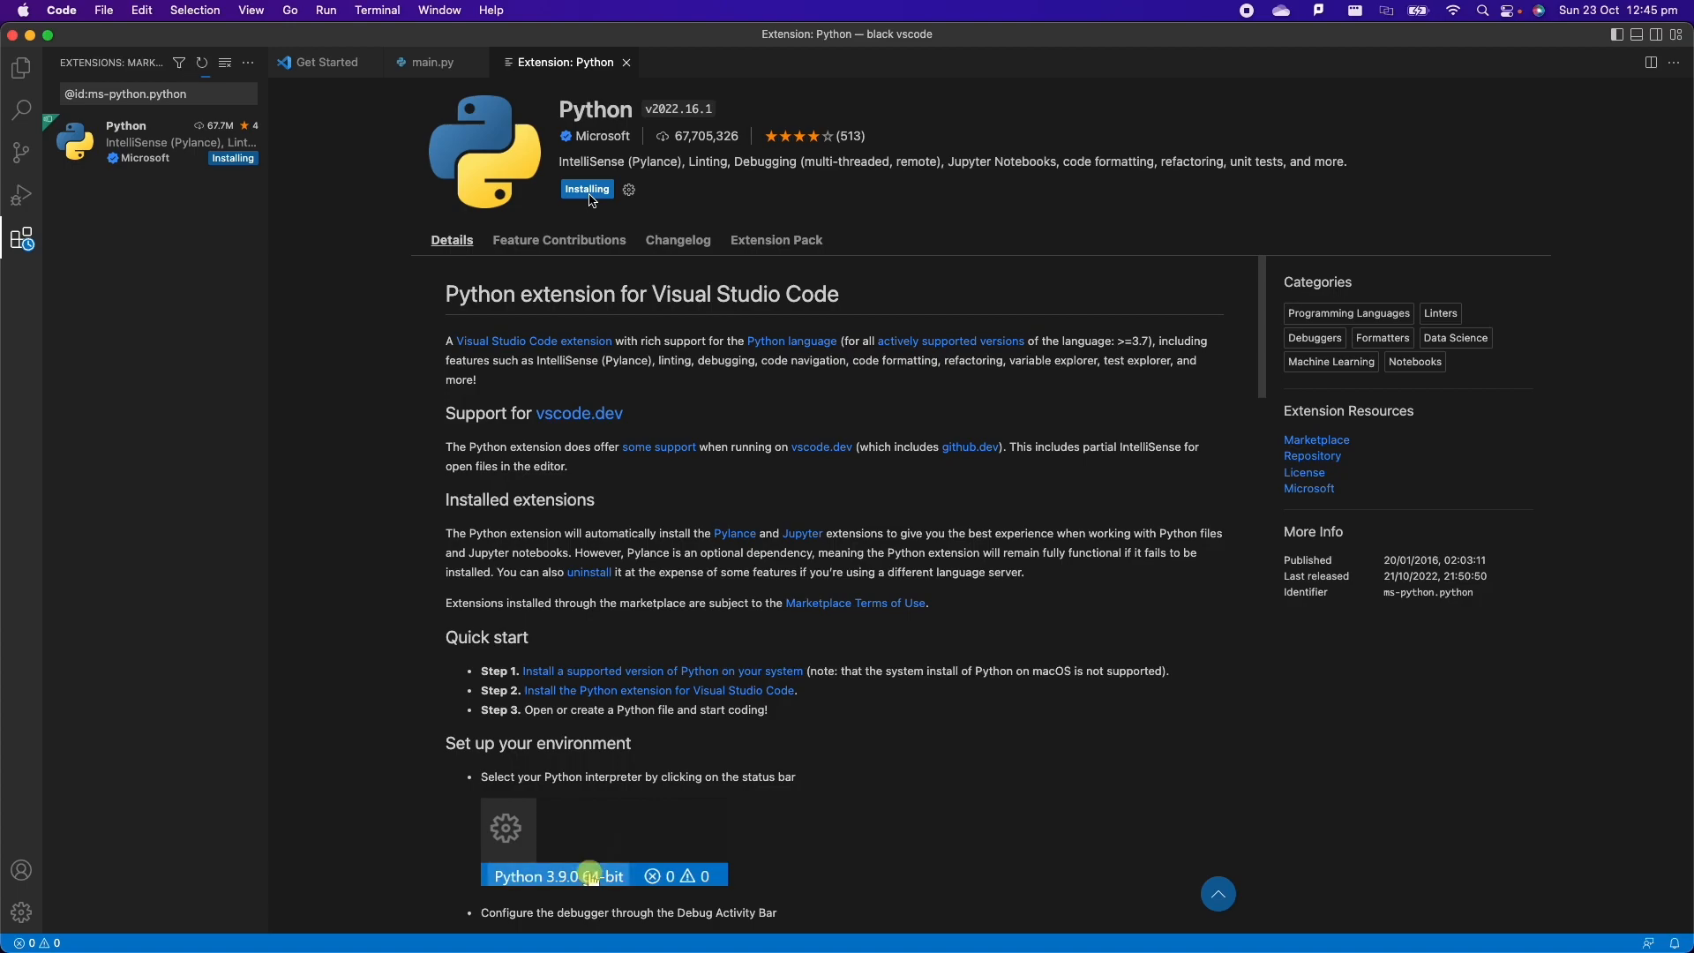
mouse_move(741, 381)
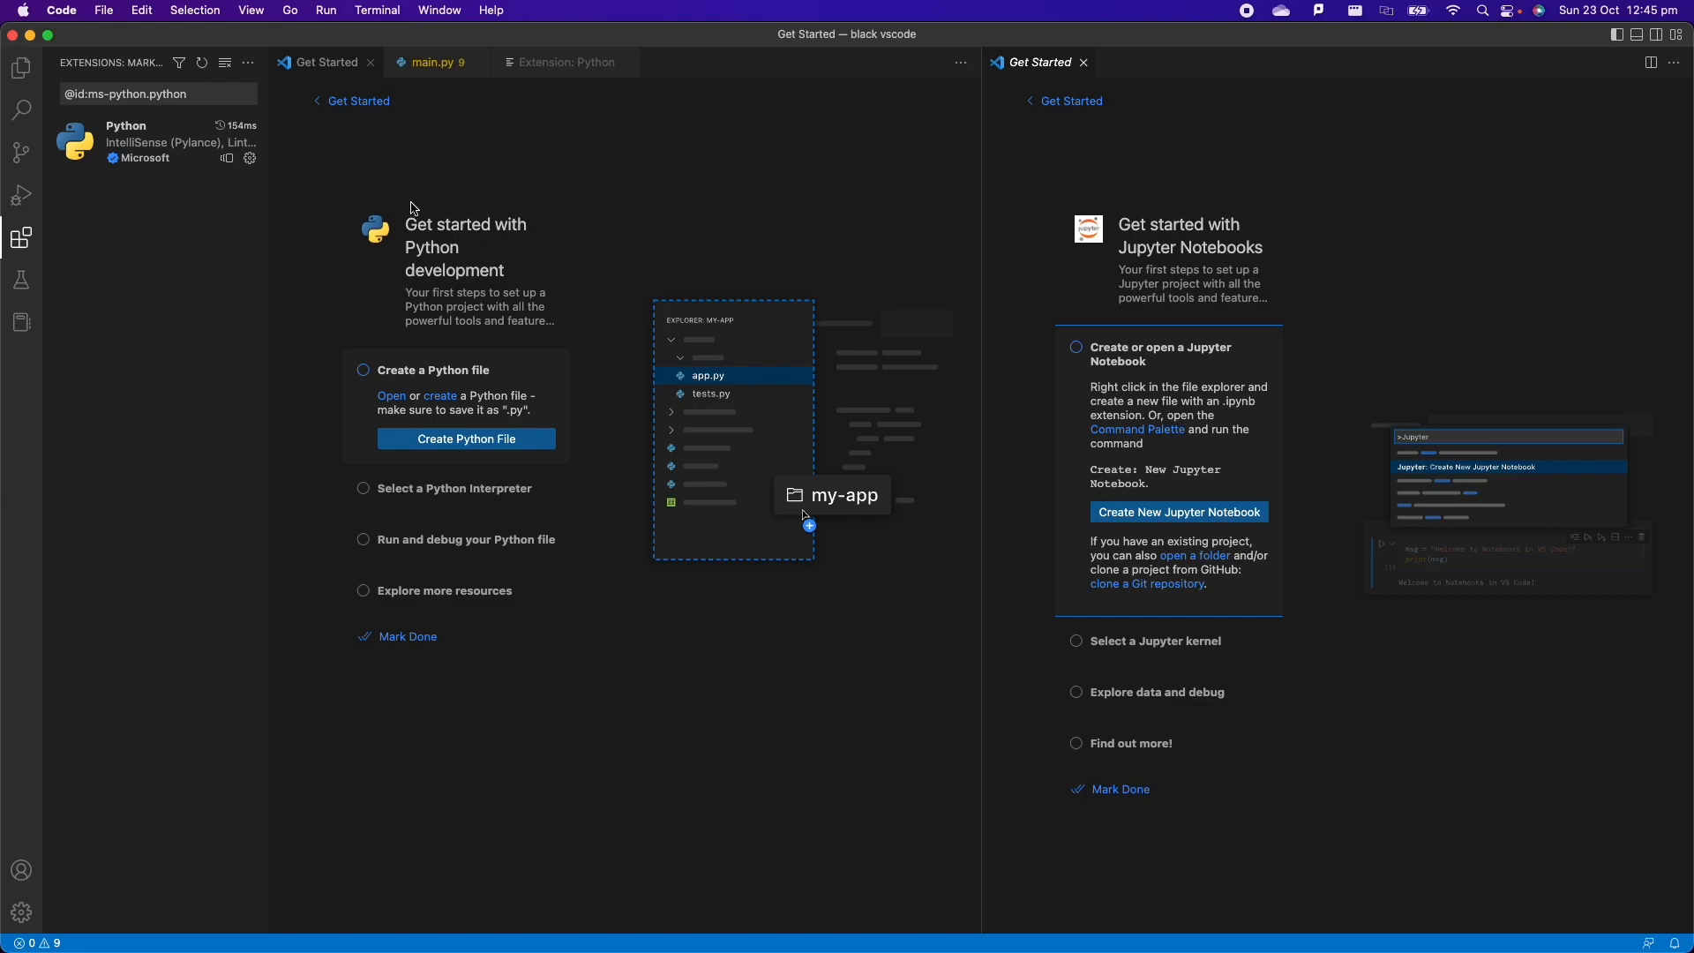
left_click(18, 63)
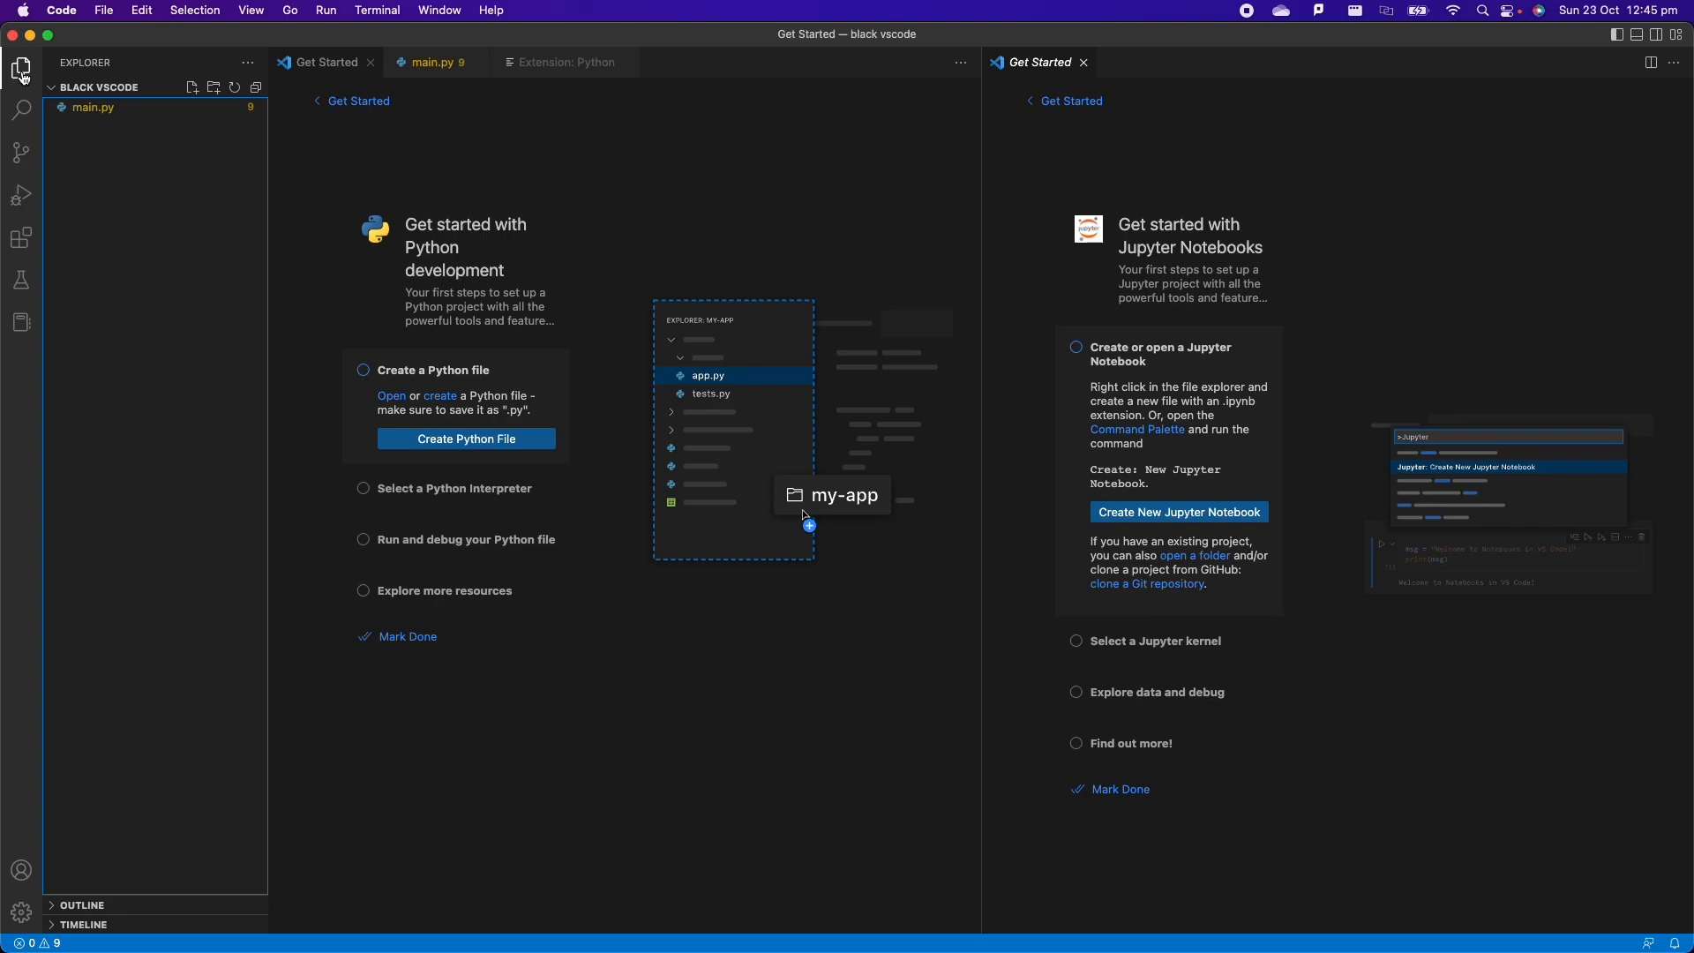
mouse_move(21, 213)
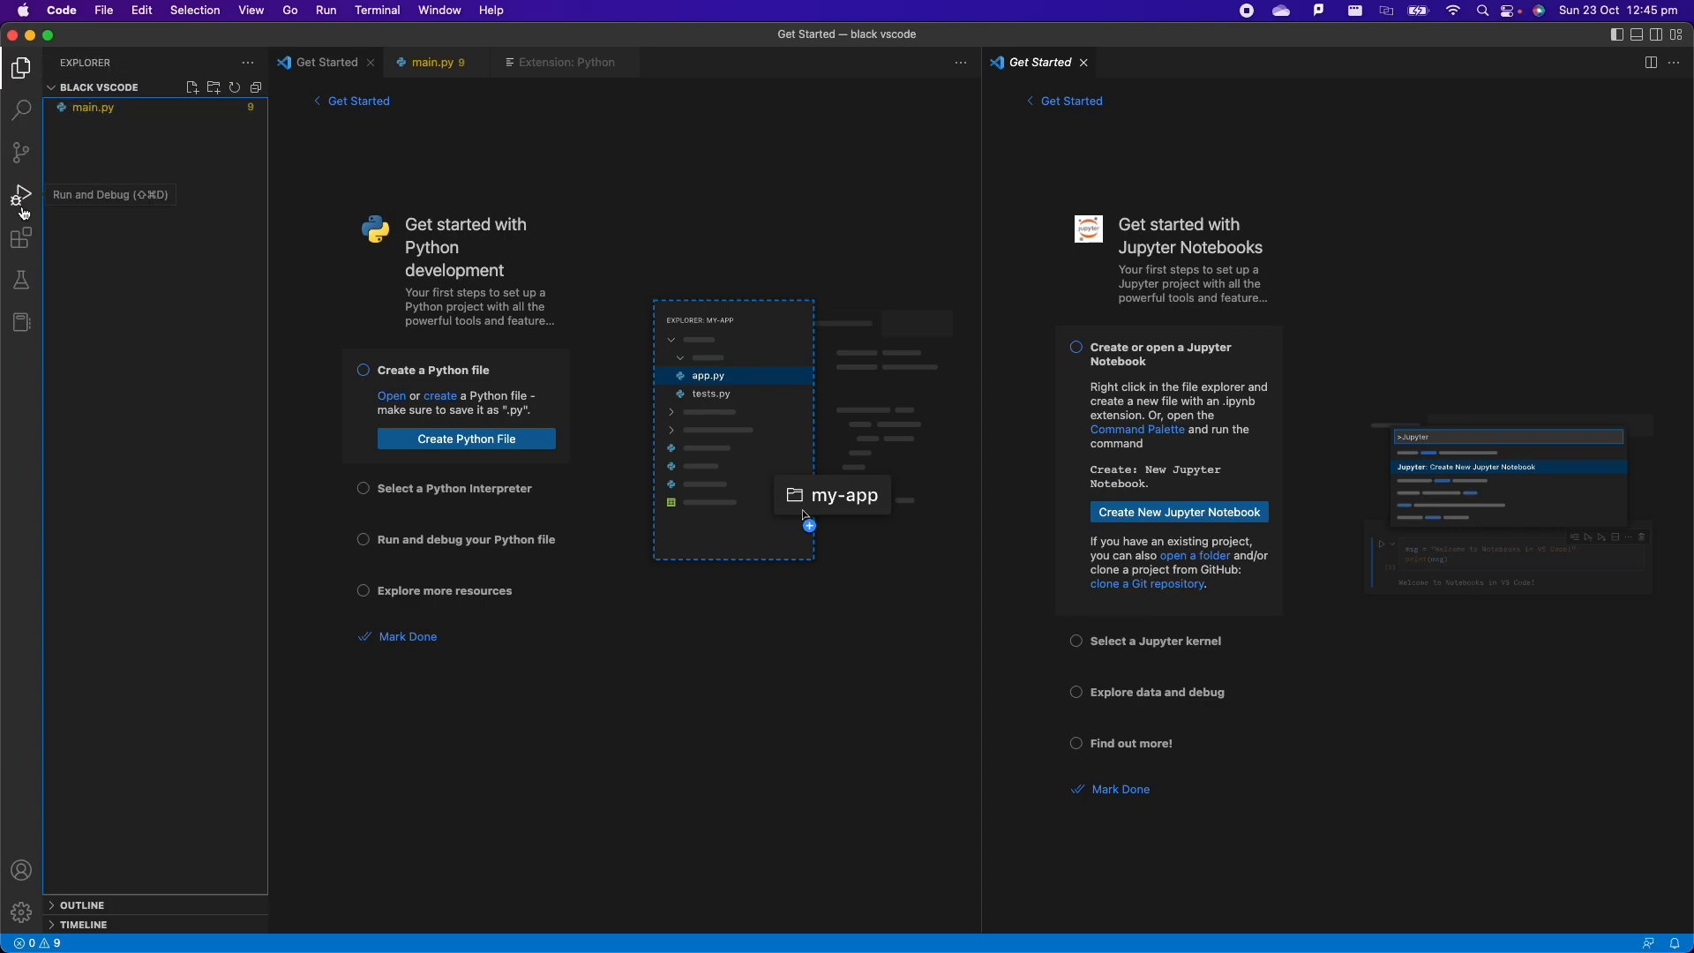
left_click(20, 236)
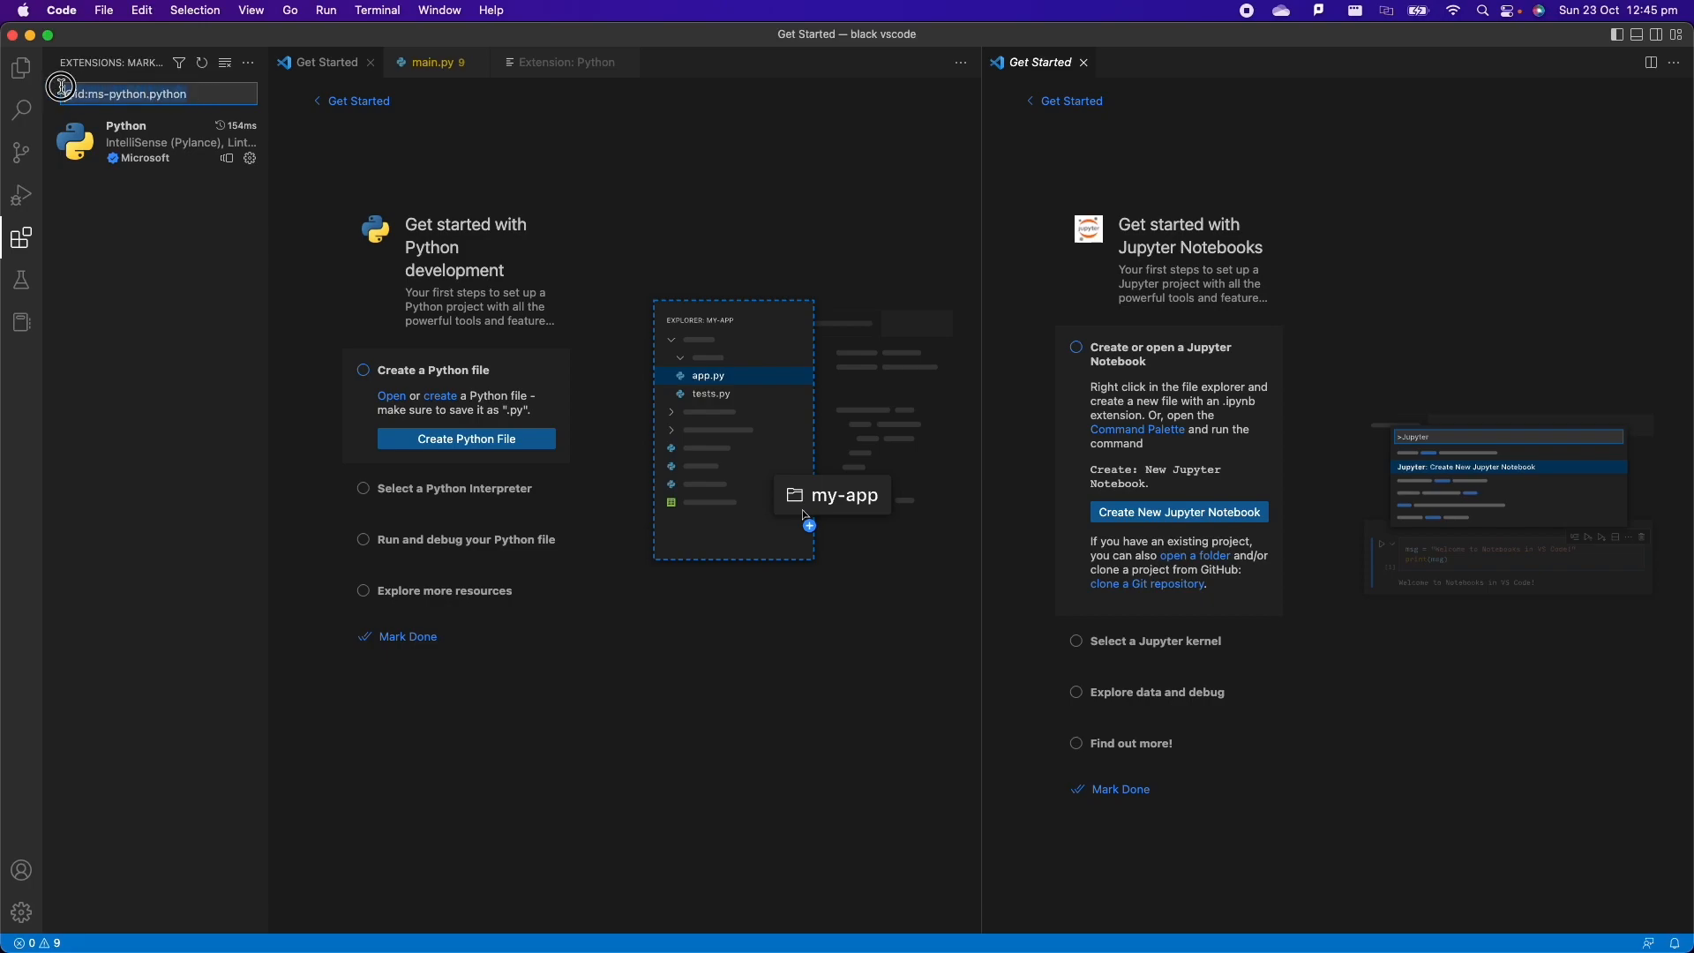
type("python")
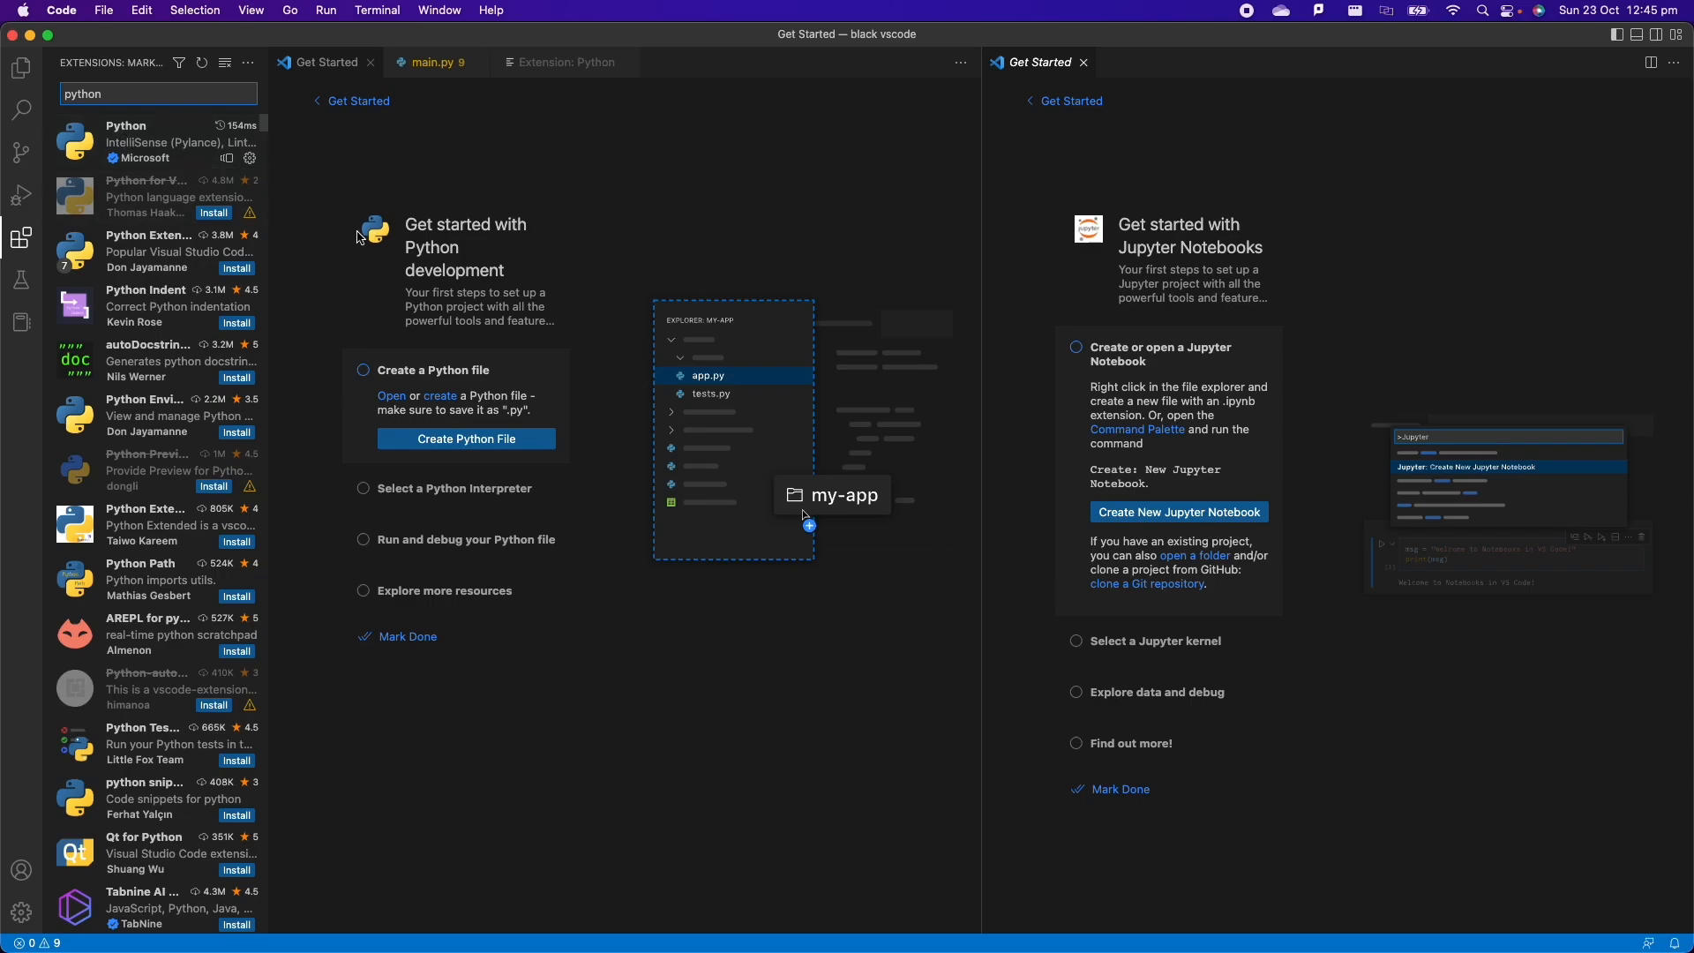
- Reopen main.py from the Explorer and close the side-by-side Get Started pane
left_click(14, 63)
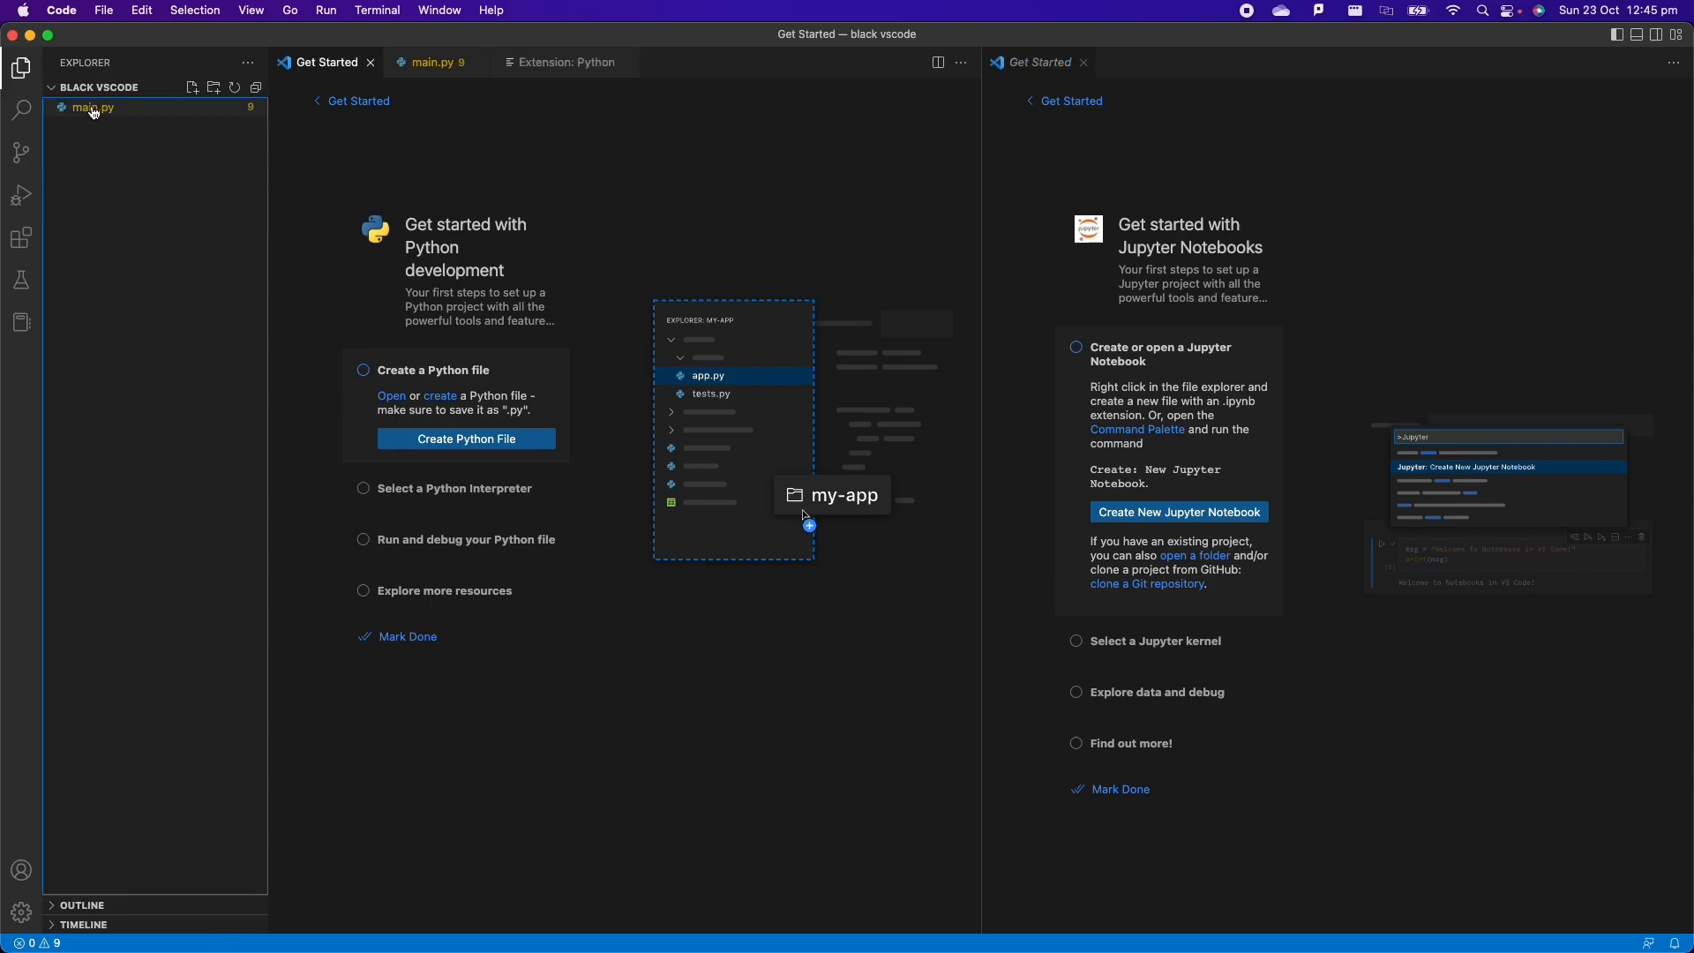
left_click(438, 62)
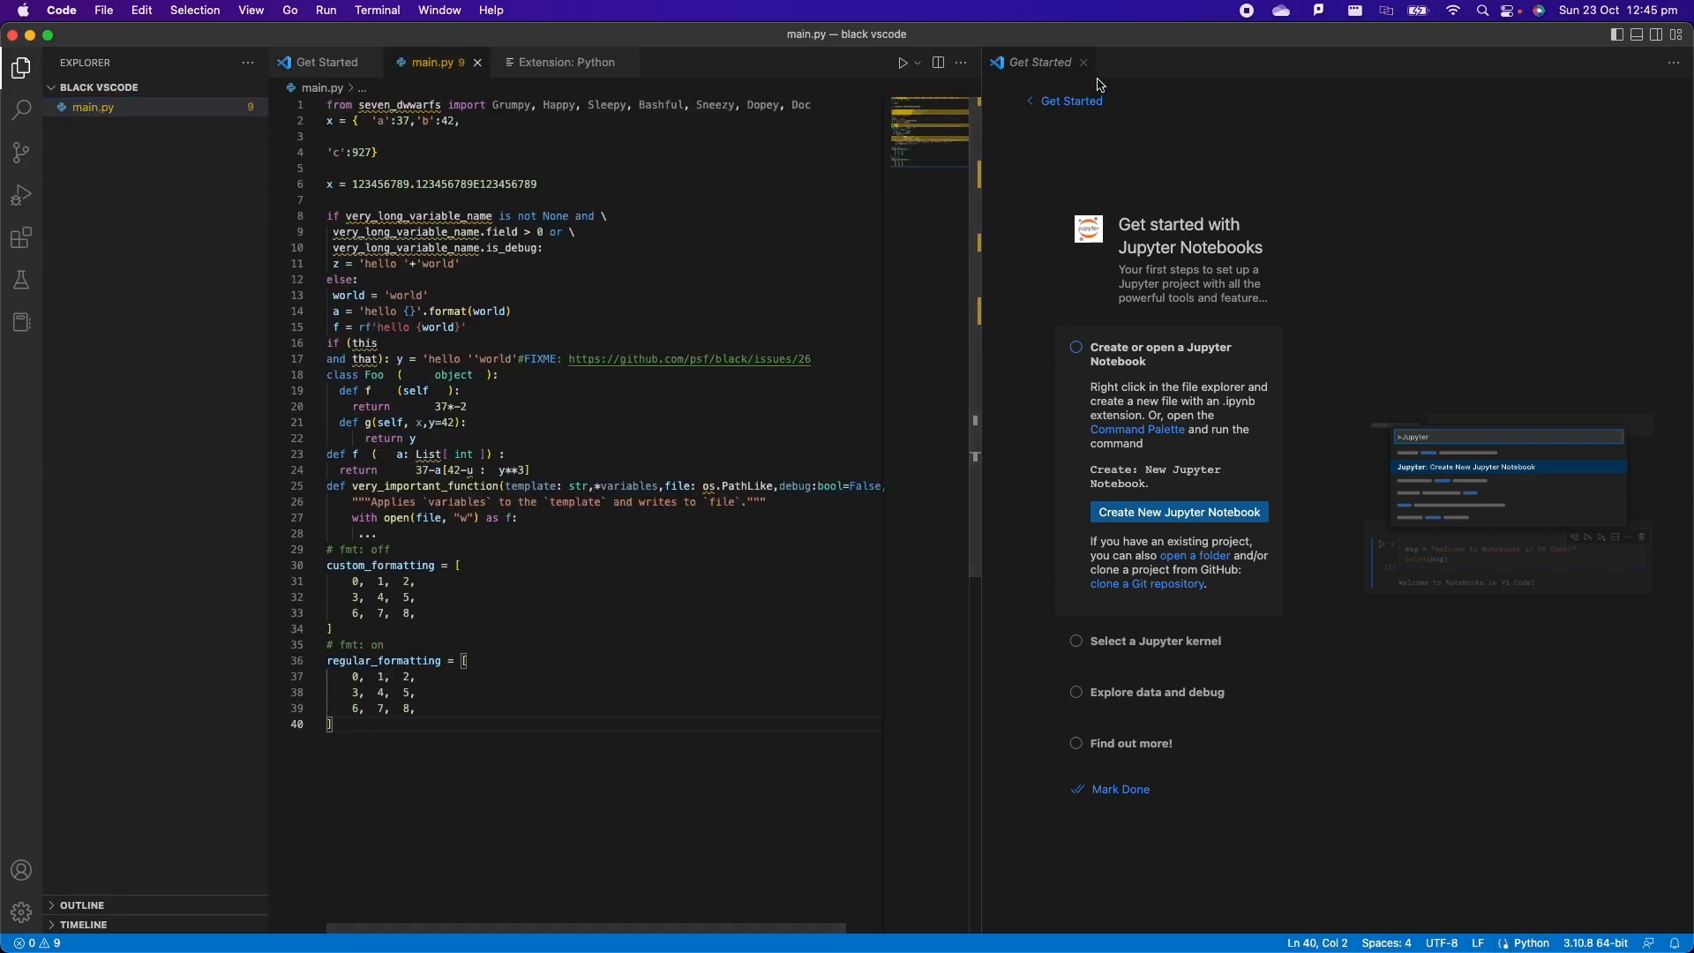
left_click(1084, 62)
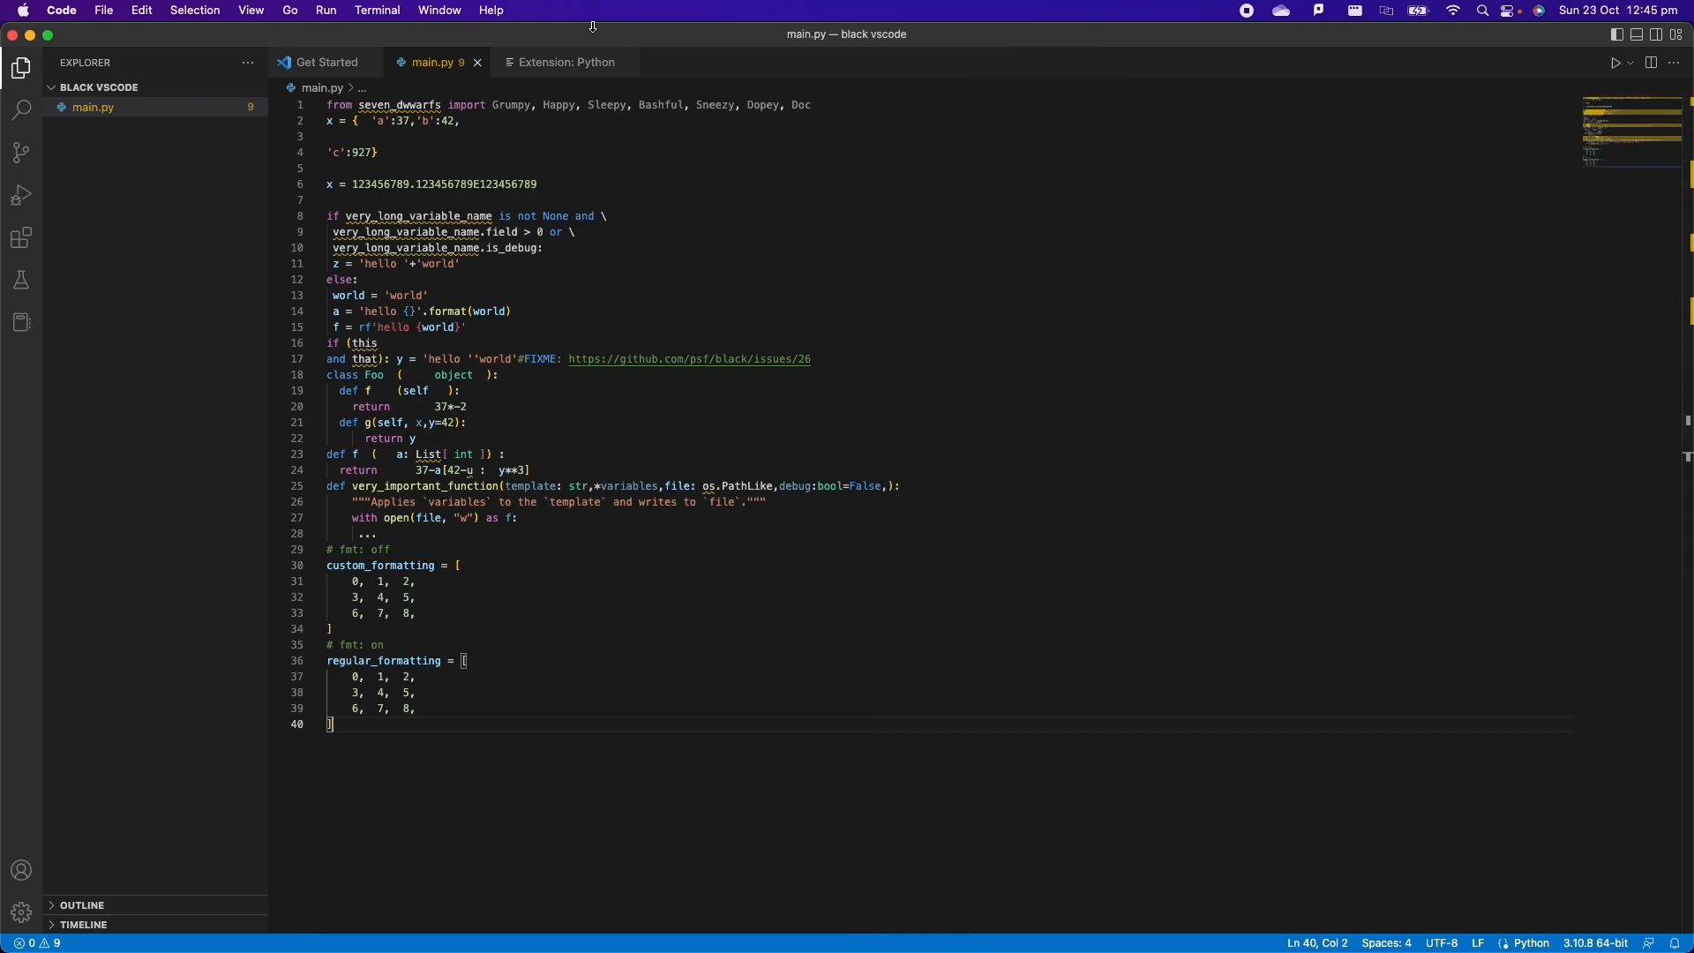
left_click(378, 9)
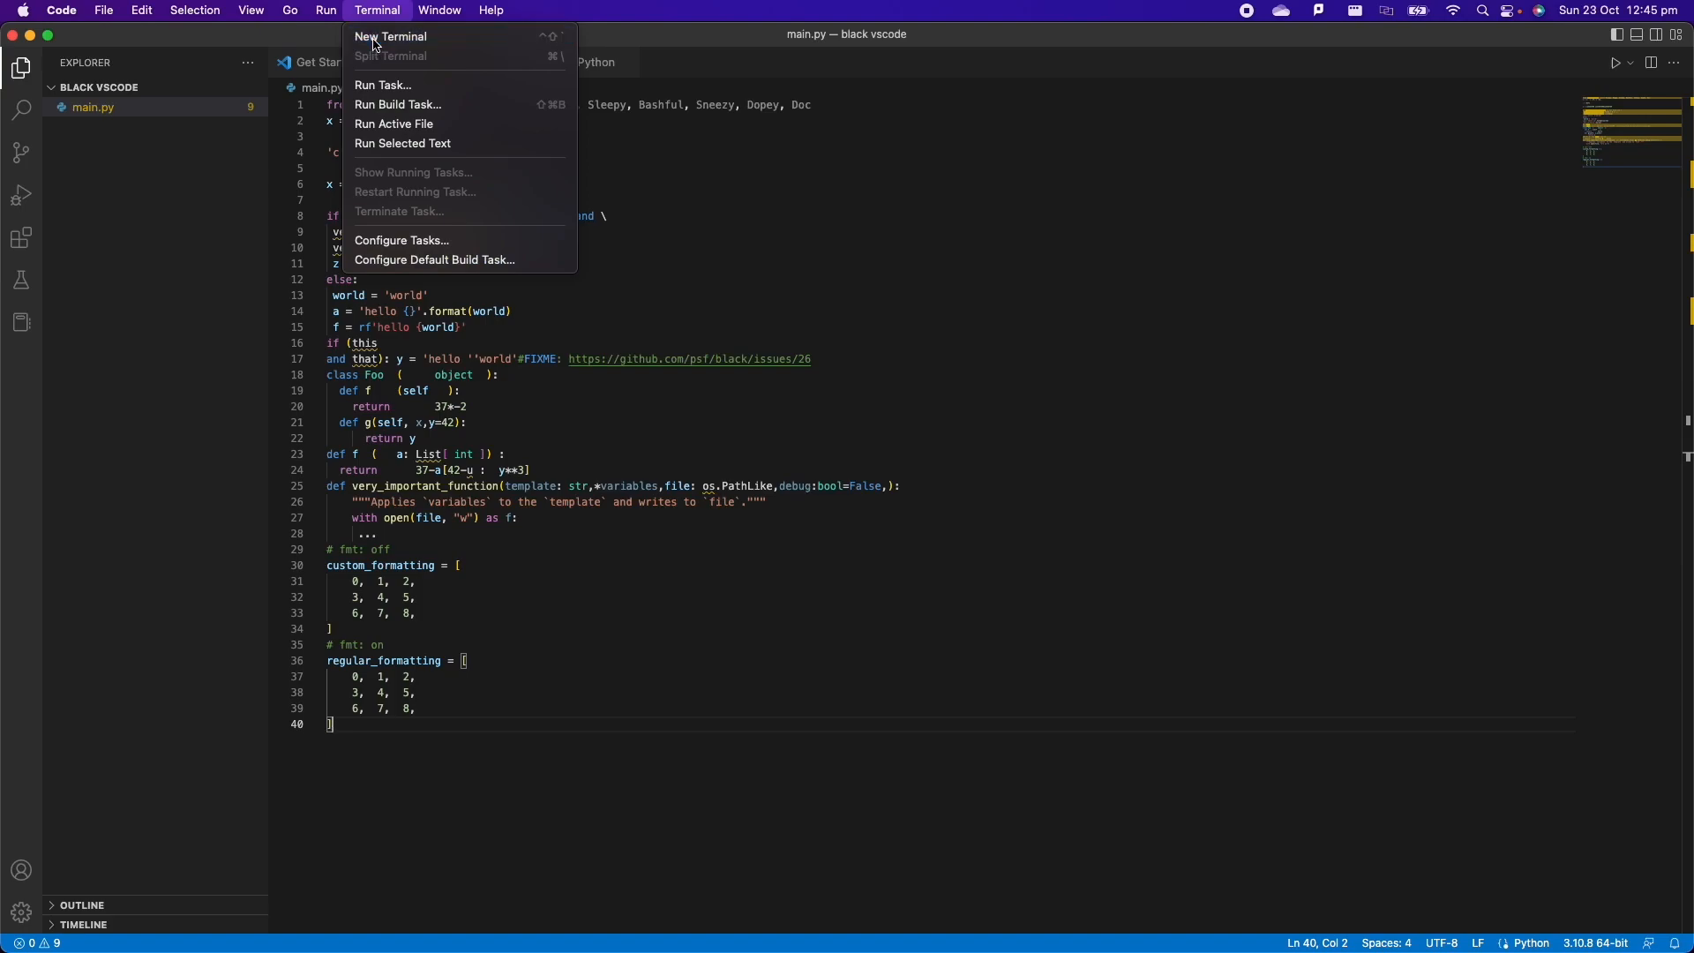
- Run 'pip3 install black' in a new integrated terminal
left_click(389, 35)
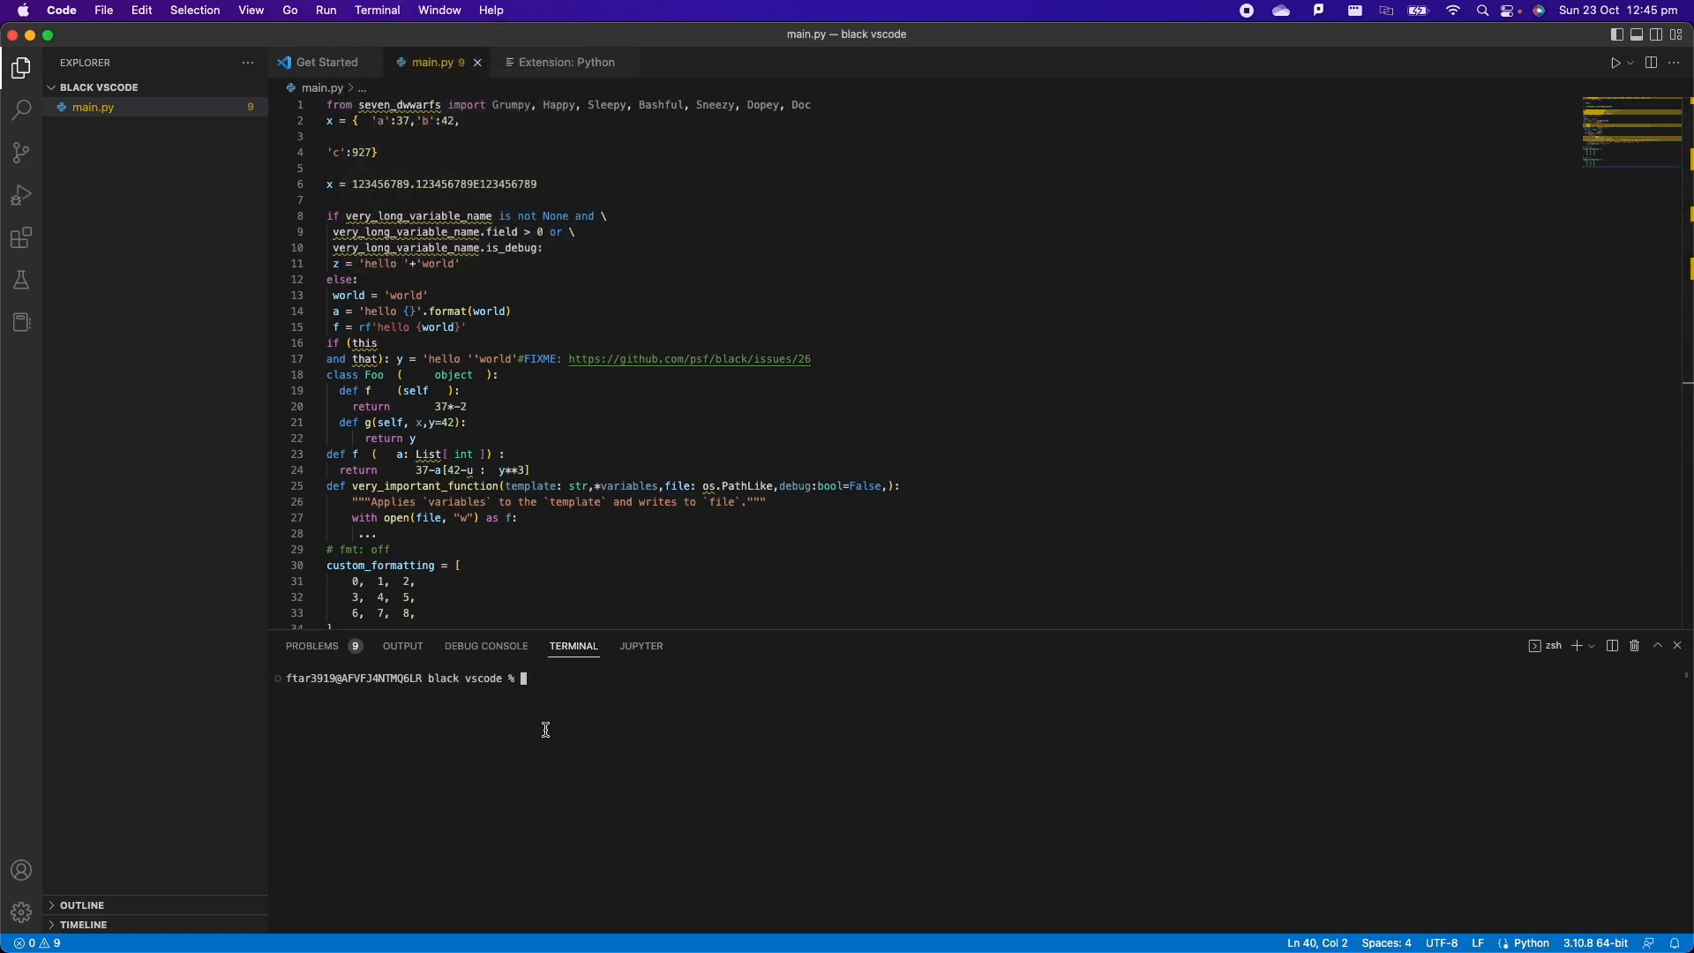
mouse_move(515, 730)
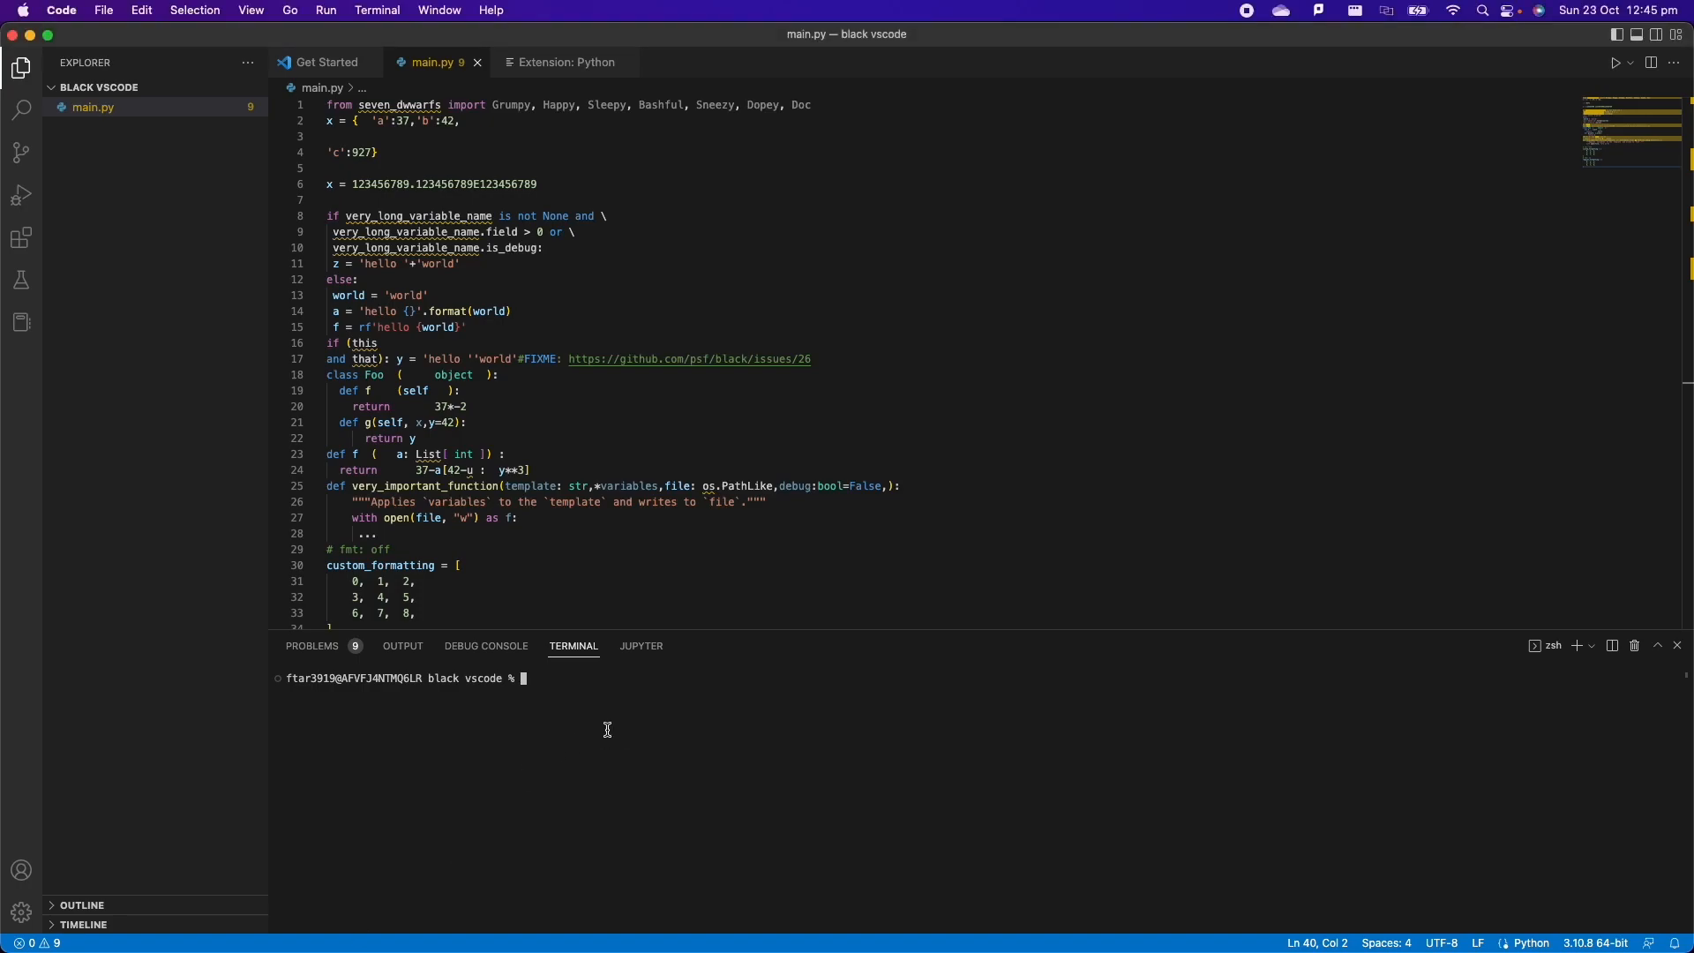
mouse_move(624, 907)
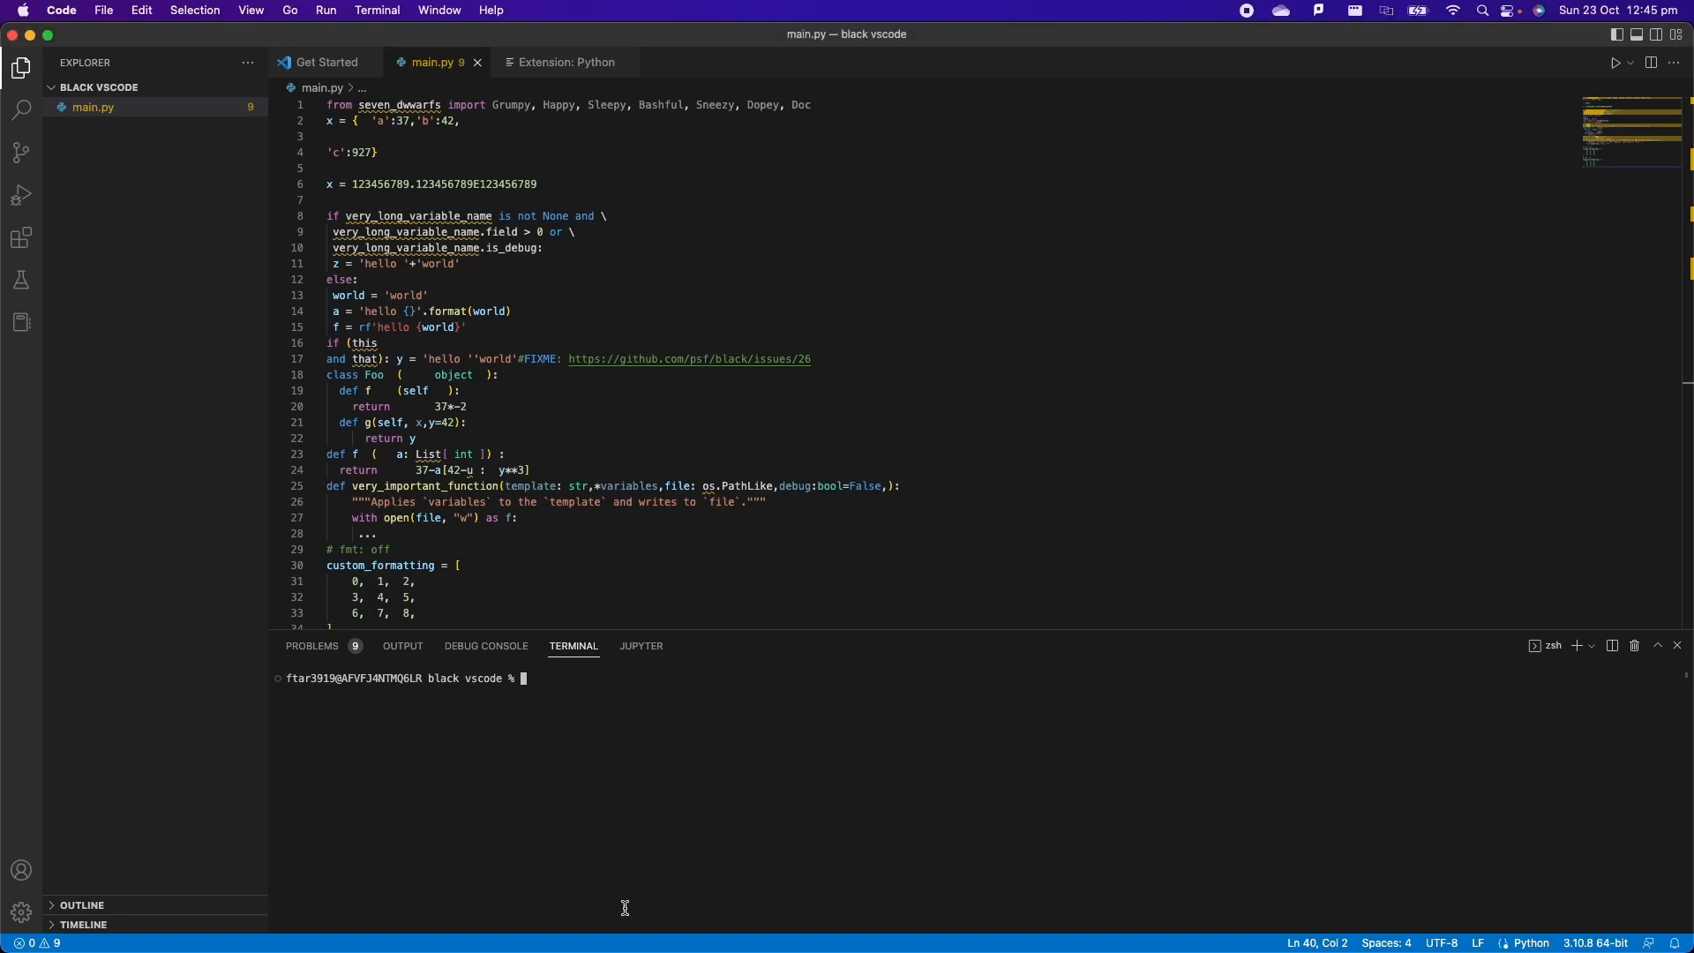
type("pip")
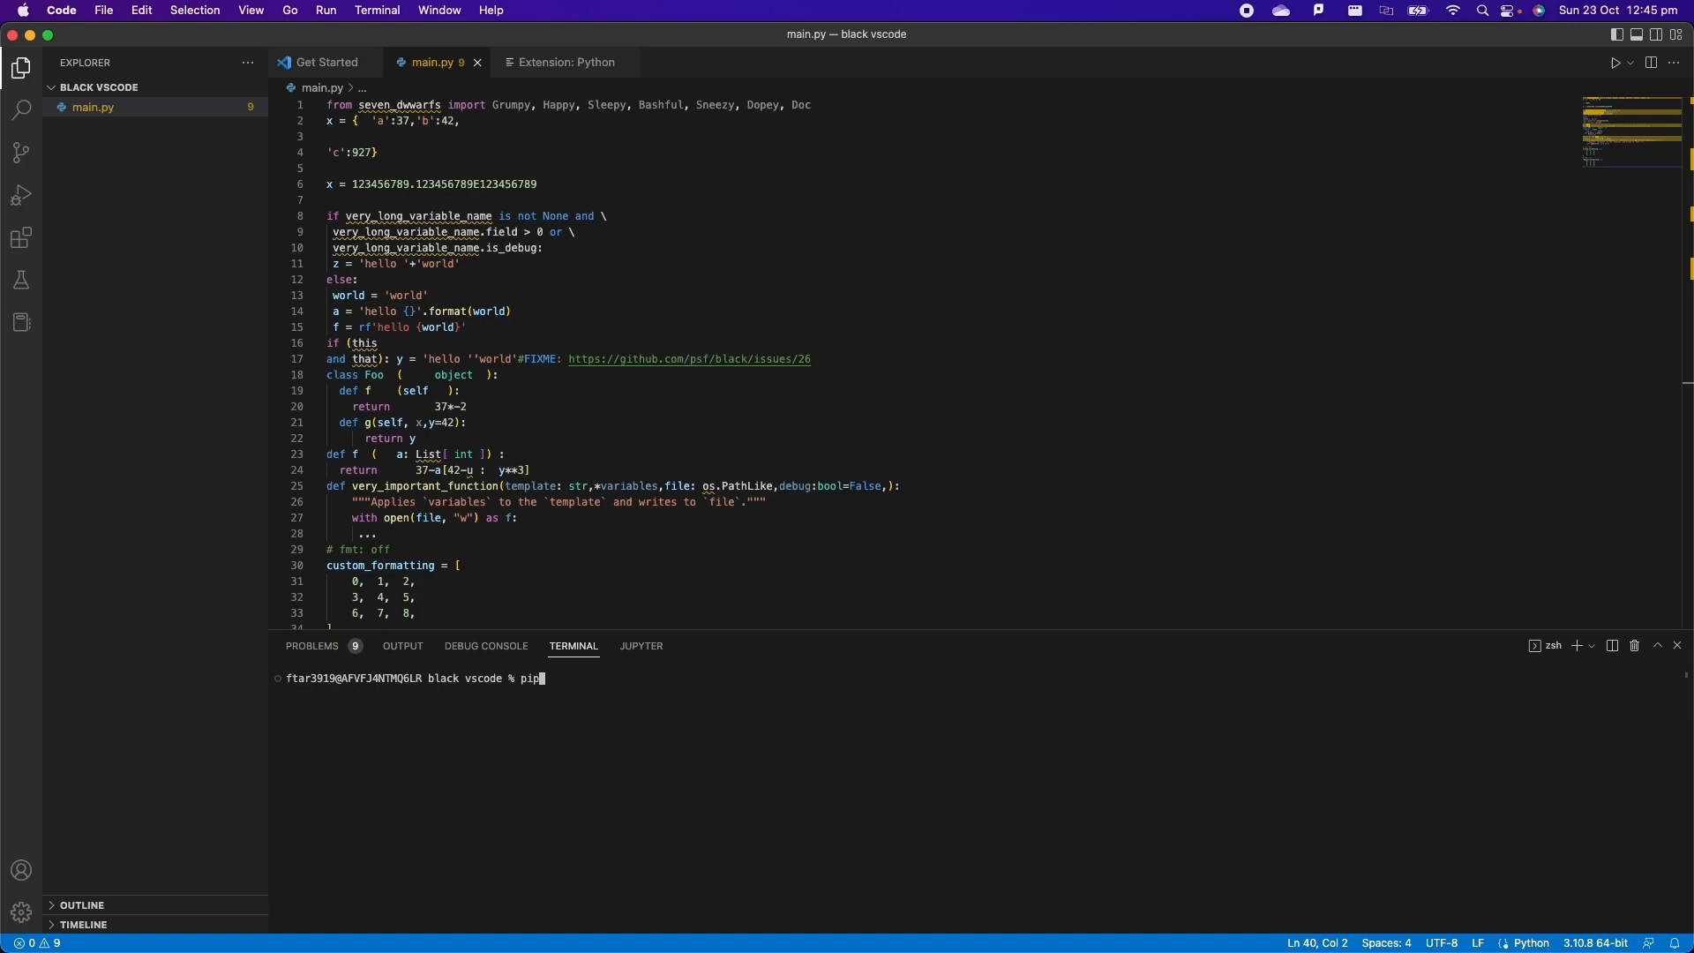
type("3")
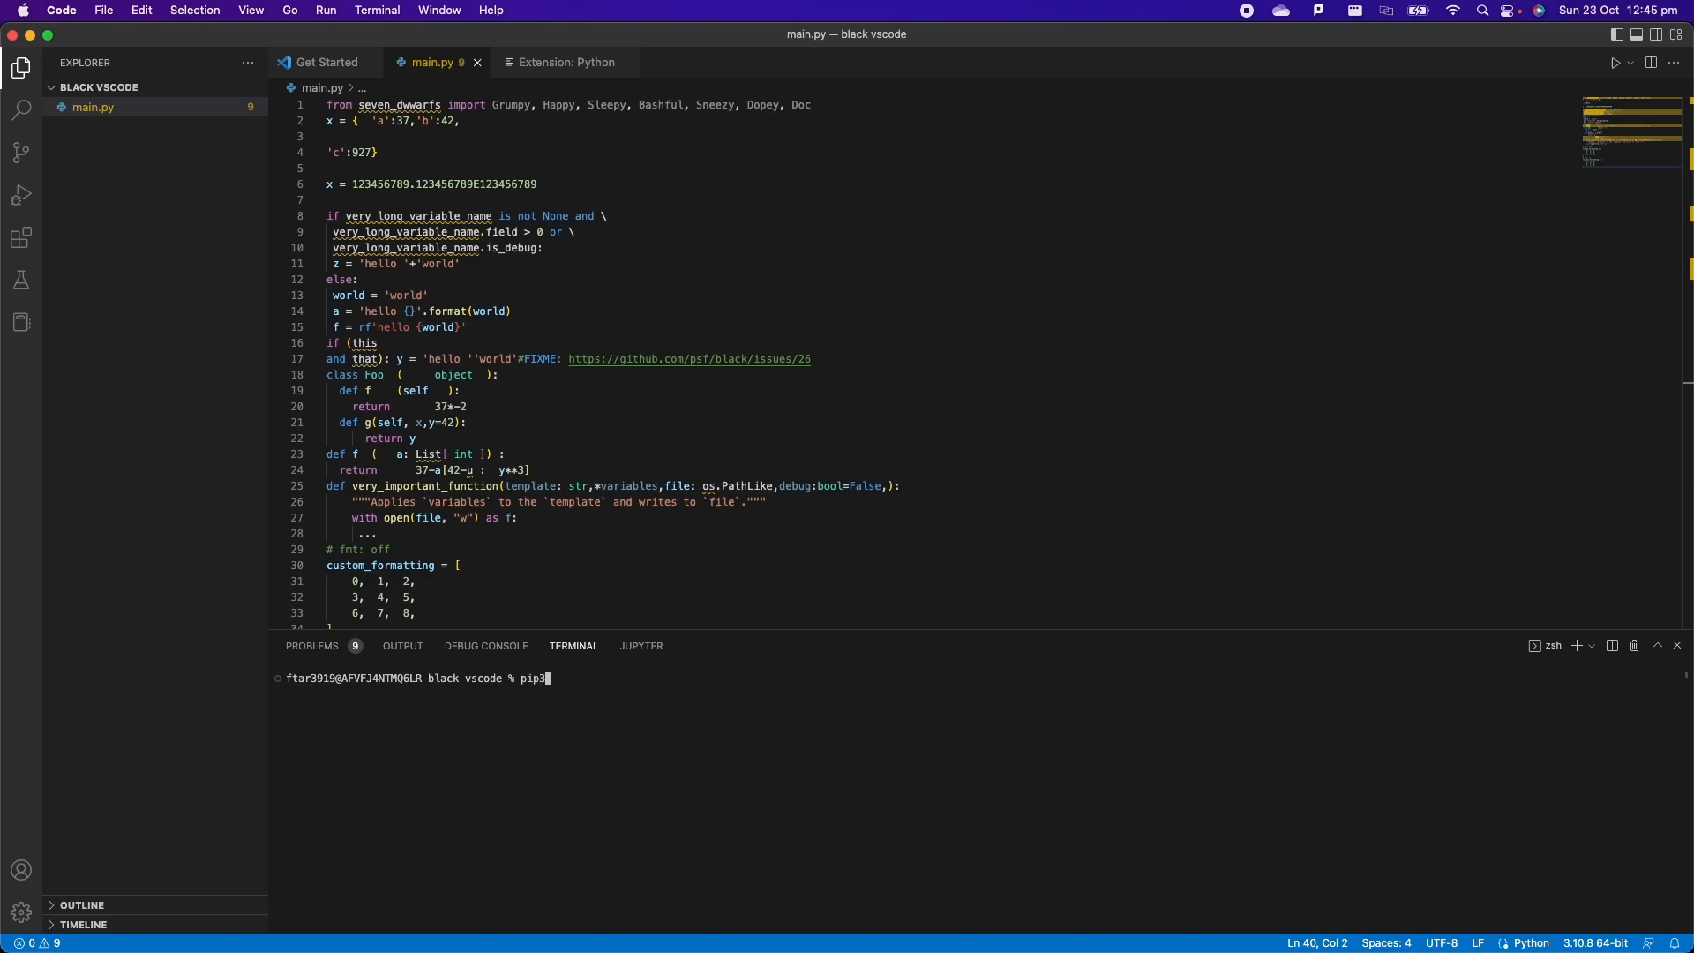
type("install bl")
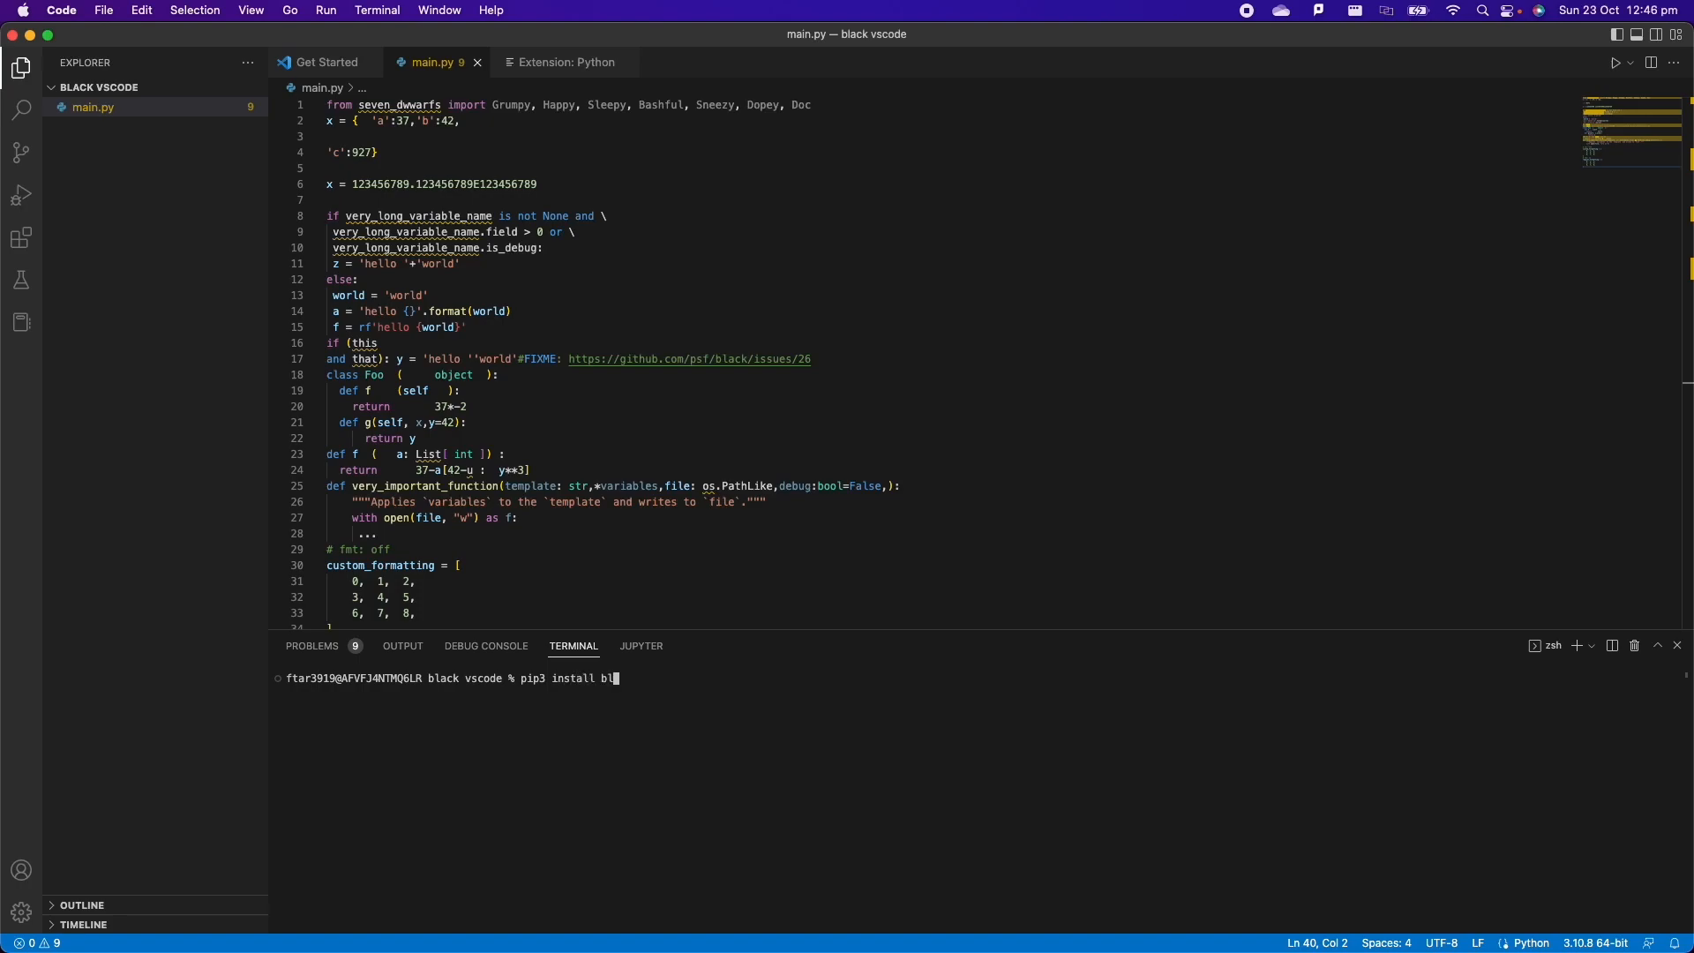
key("Enter")
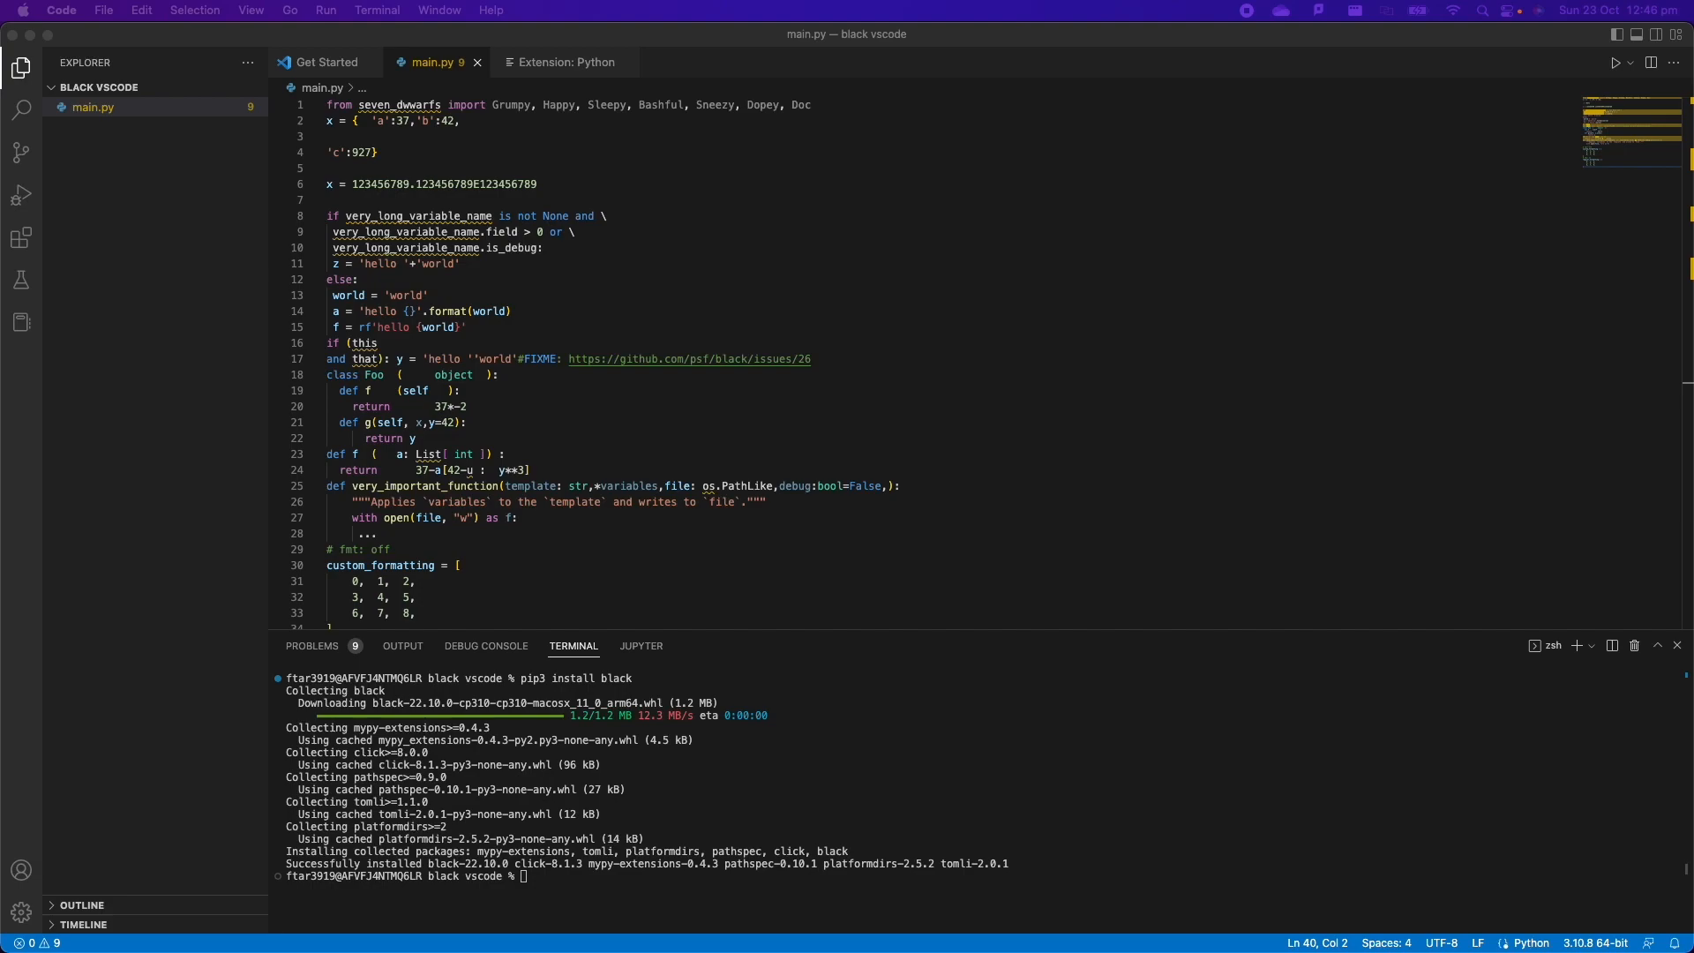
- Open the user Settings editor via Code > Preferences > Settings
left_click(391, 185)
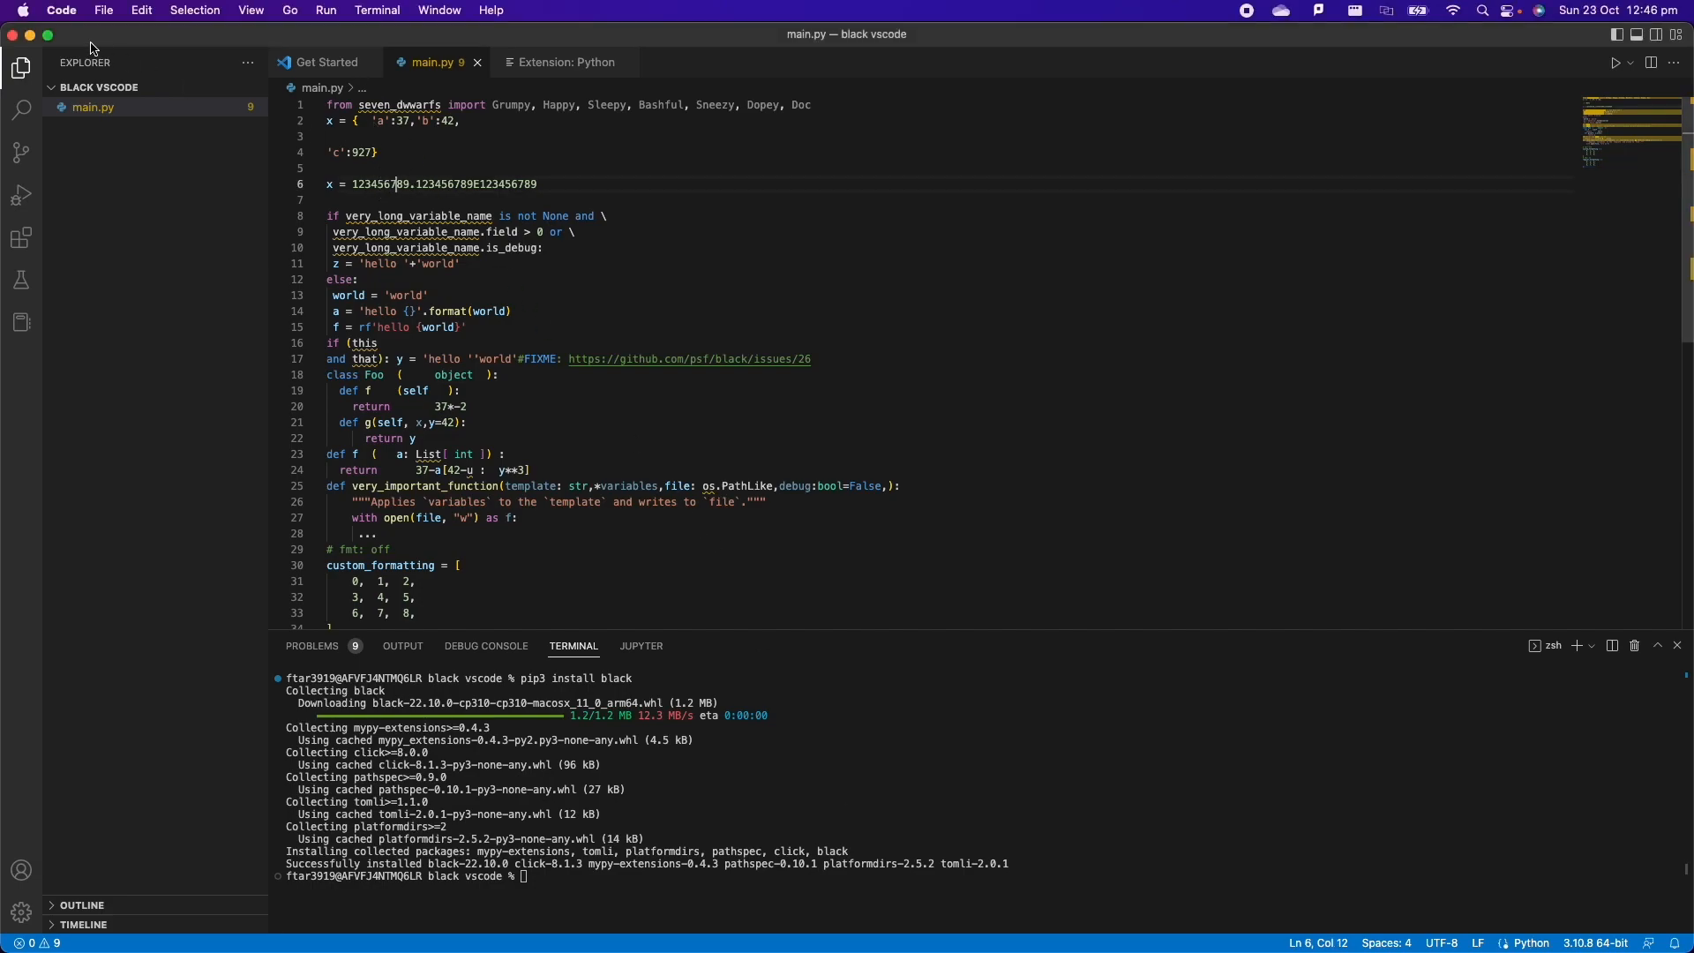
left_click(61, 10)
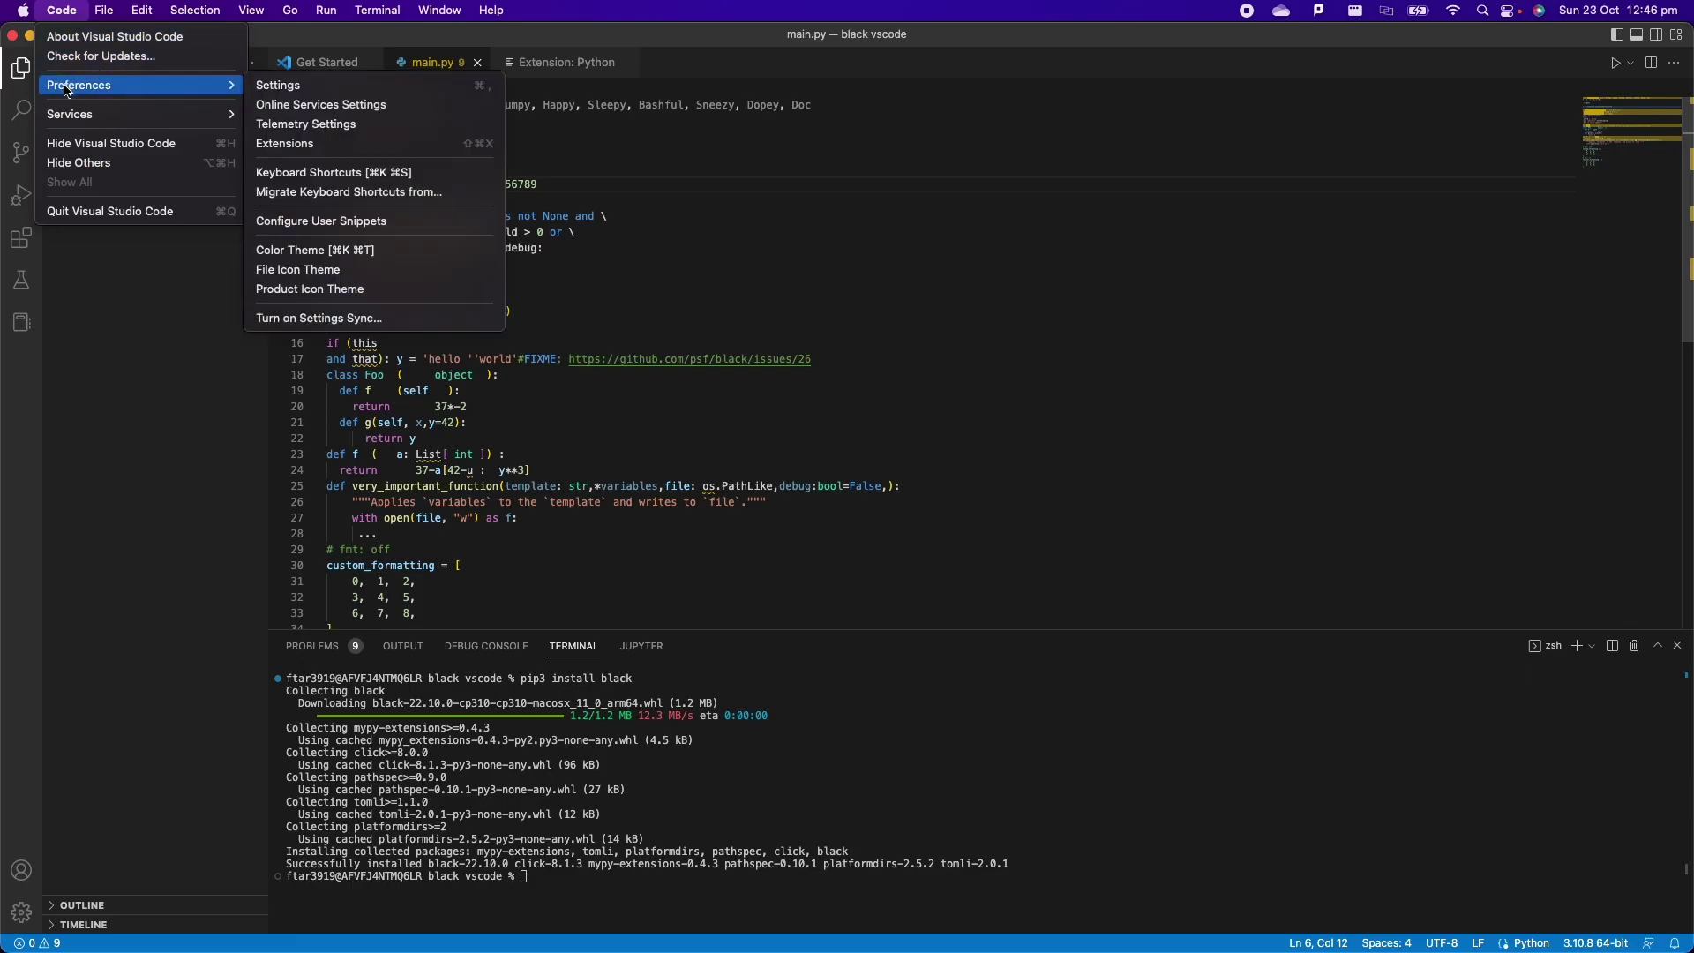
mouse_move(279, 84)
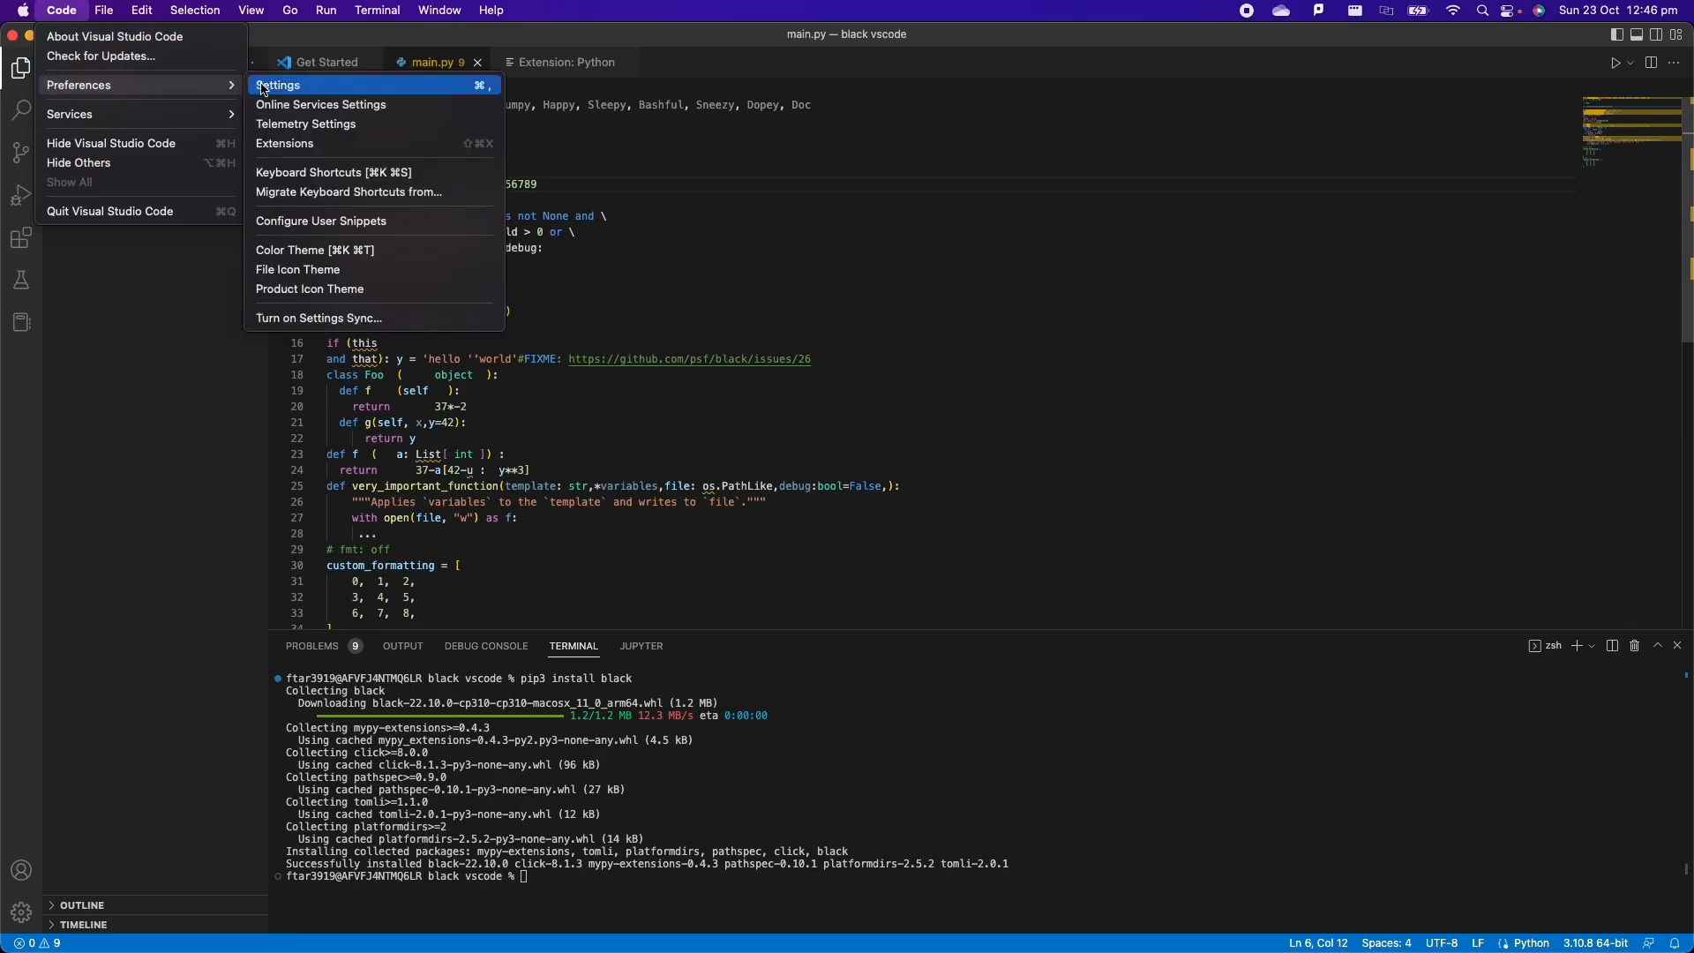
left_click(279, 84)
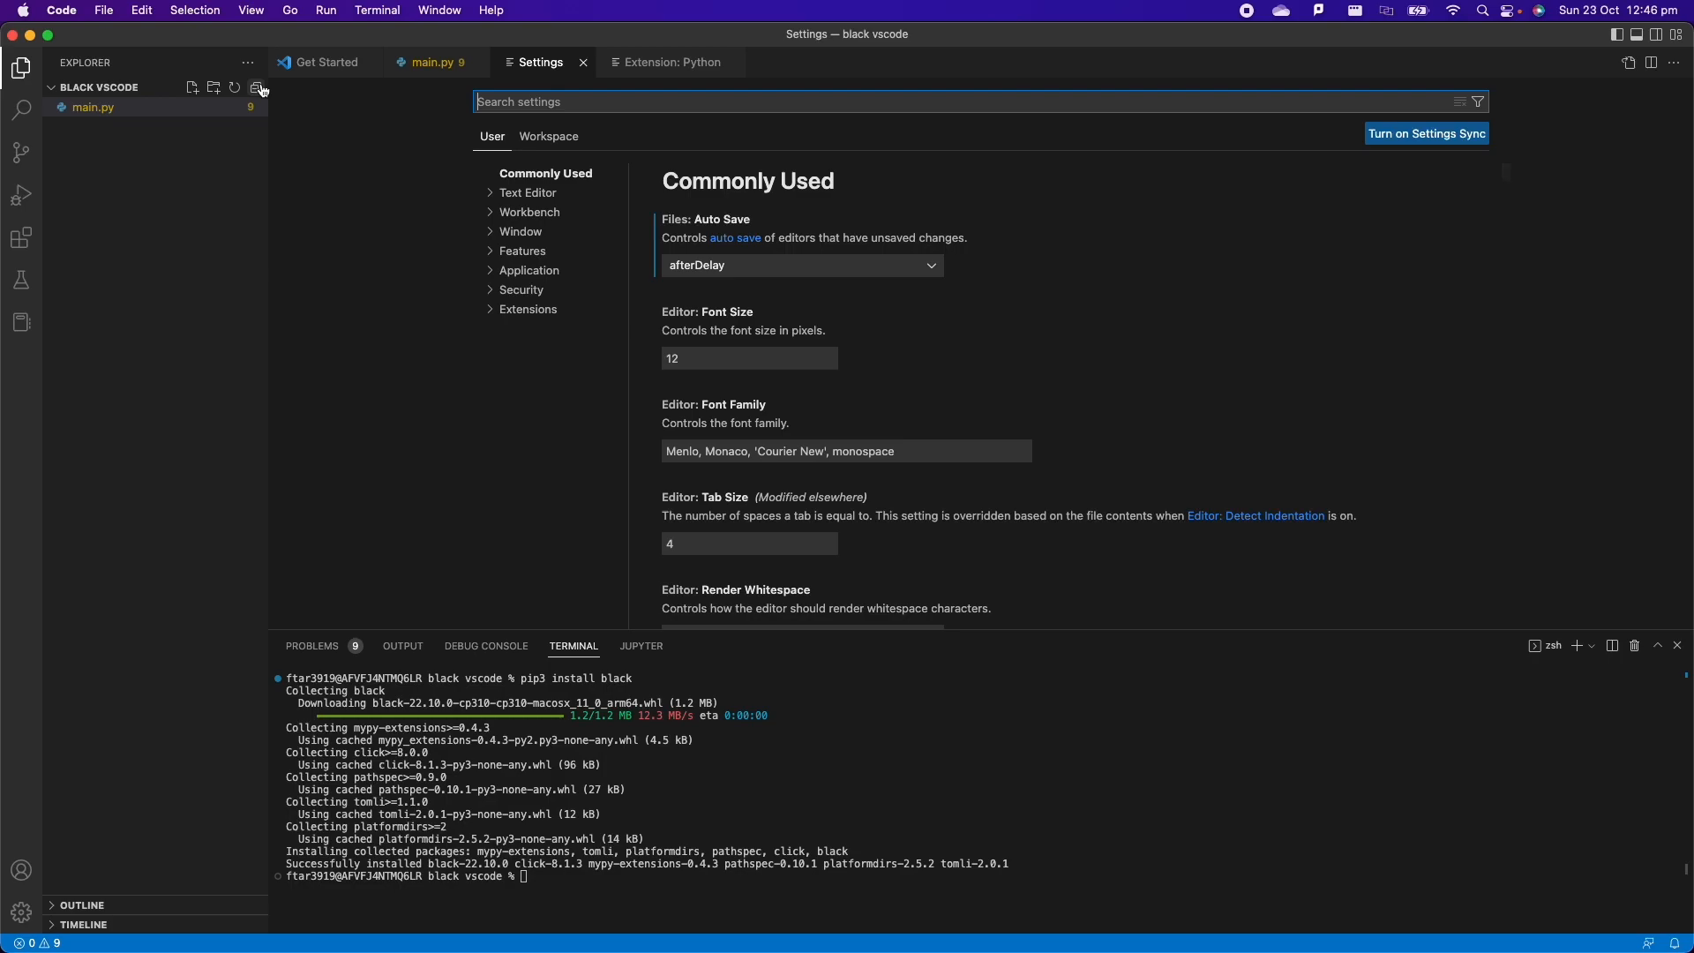
mouse_move(256, 88)
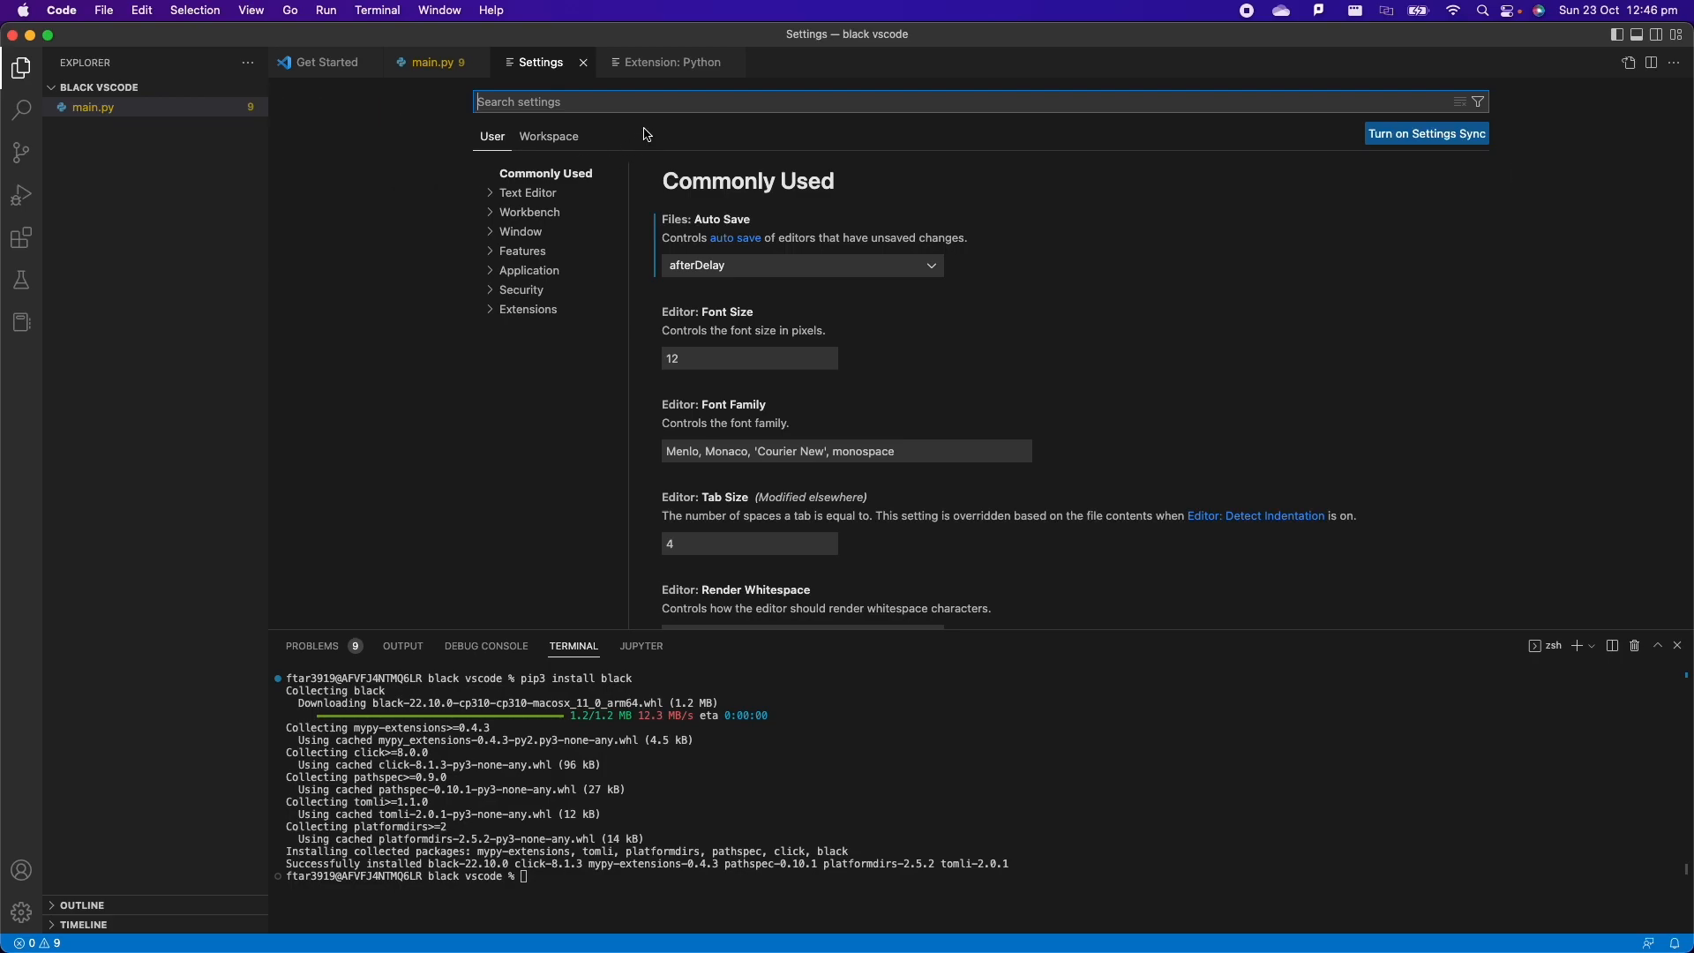
- Search for 'python formatting provider' and change the Provider from autopep8 to black
type("python formatting p")
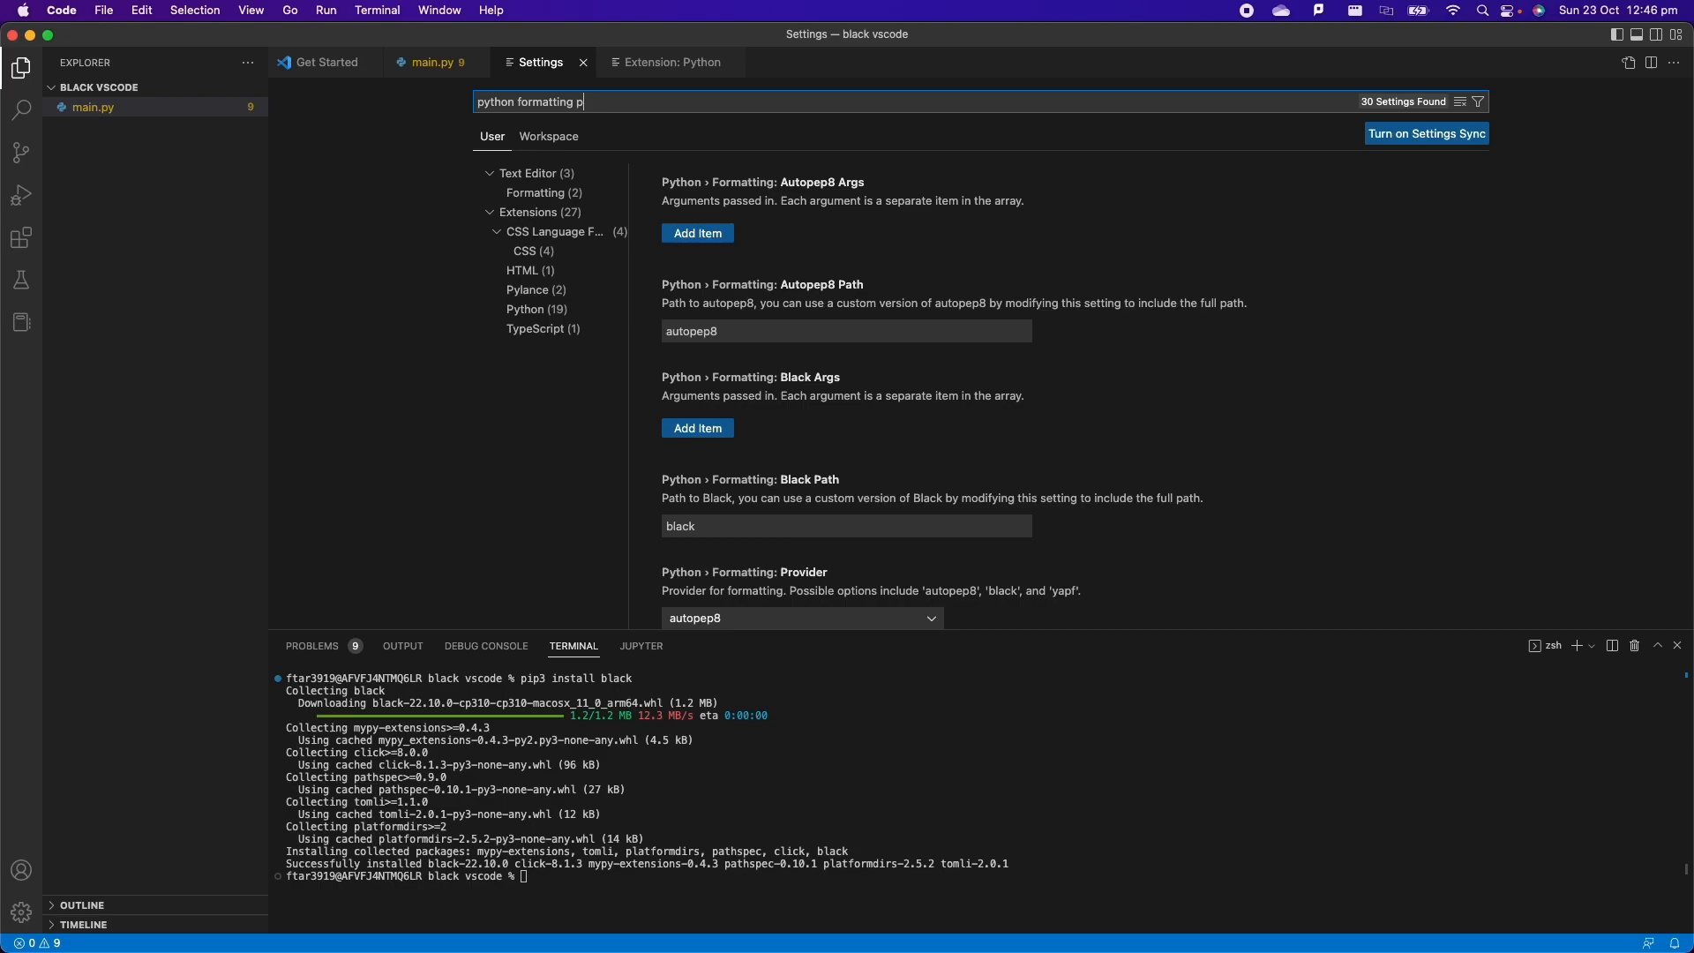
type("rovide")
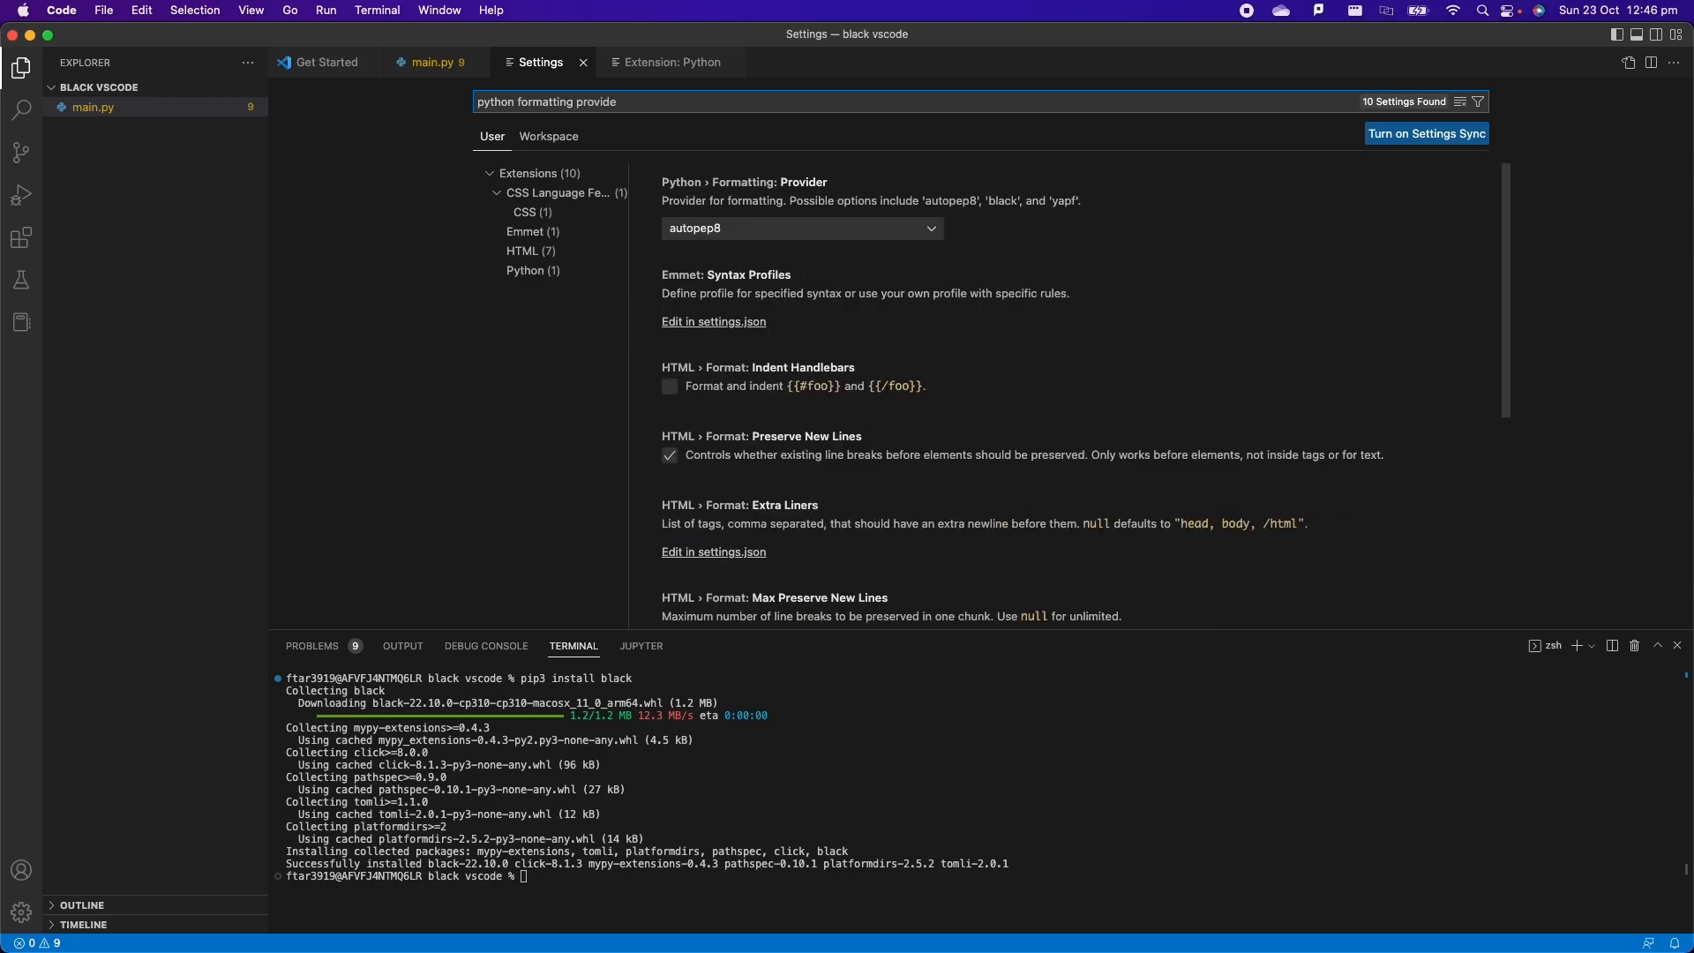
left_click(801, 228)
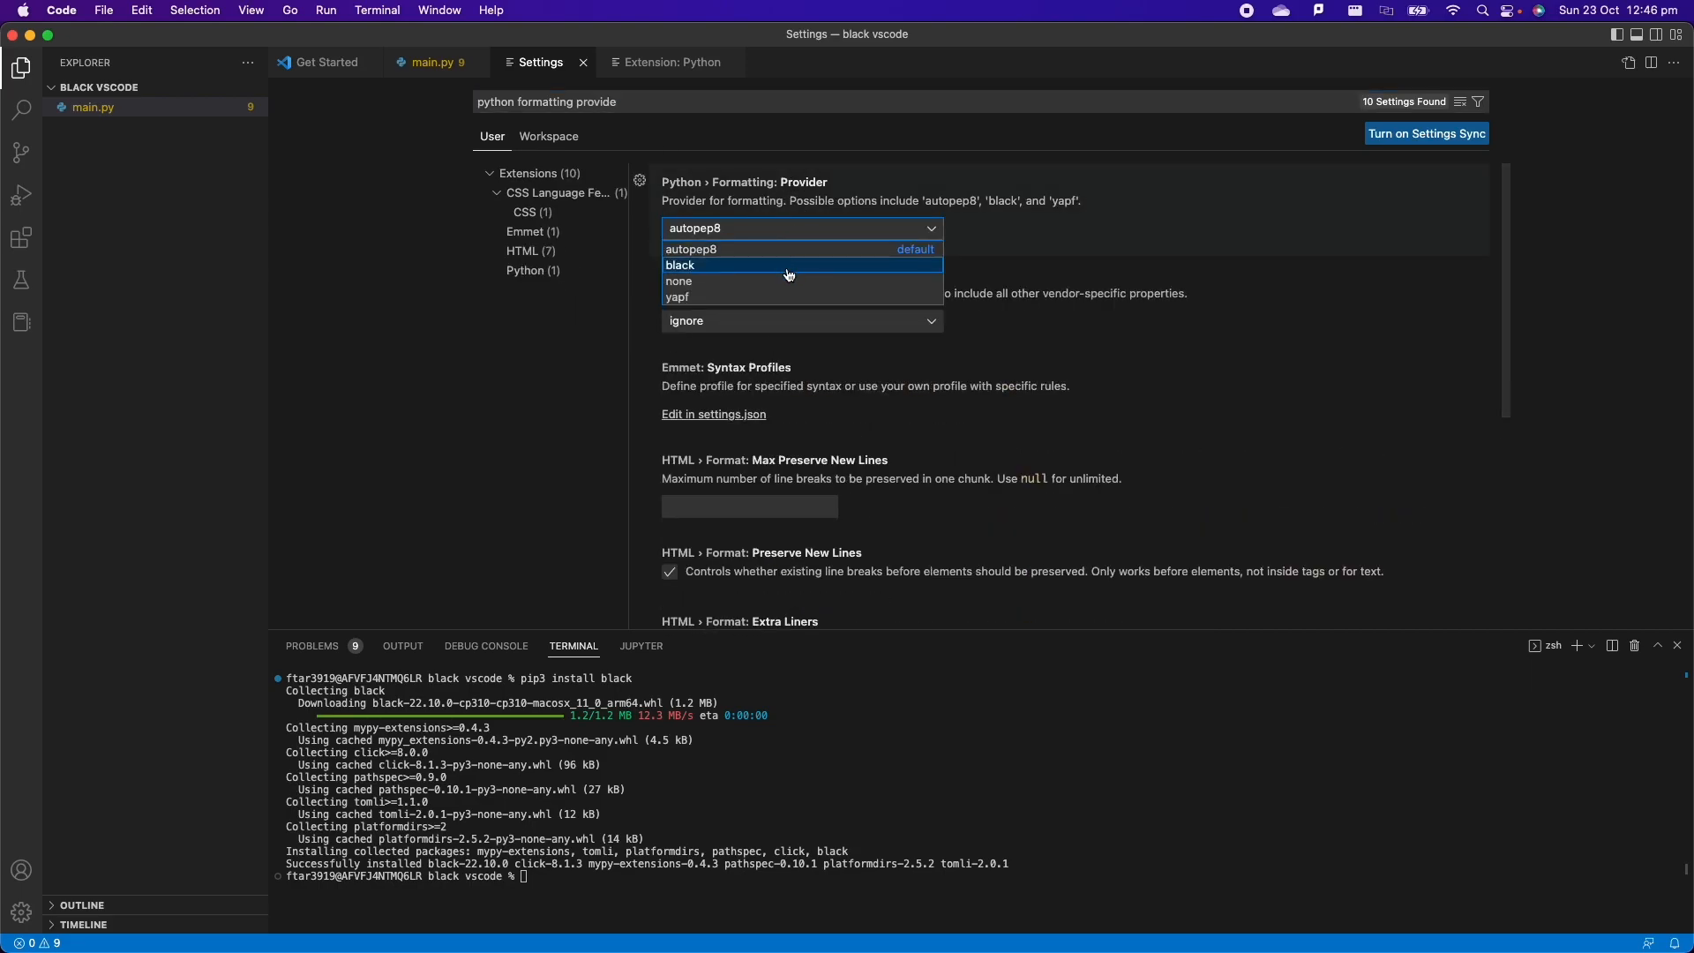
left_click(681, 265)
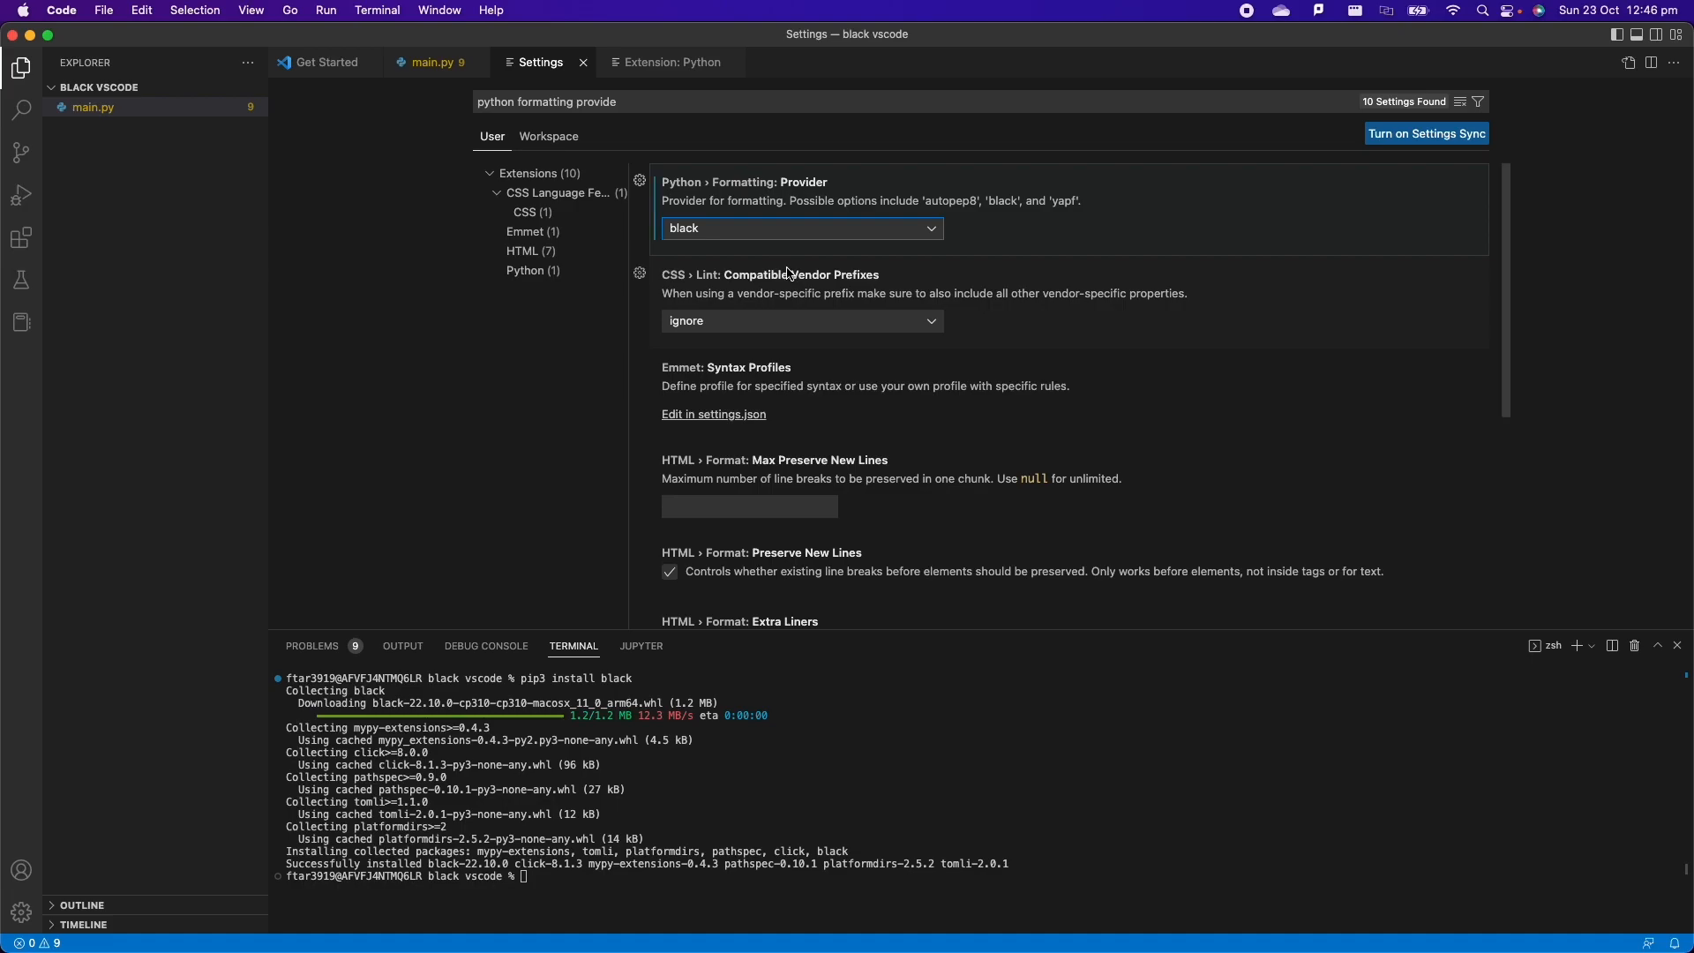
left_click(713, 103)
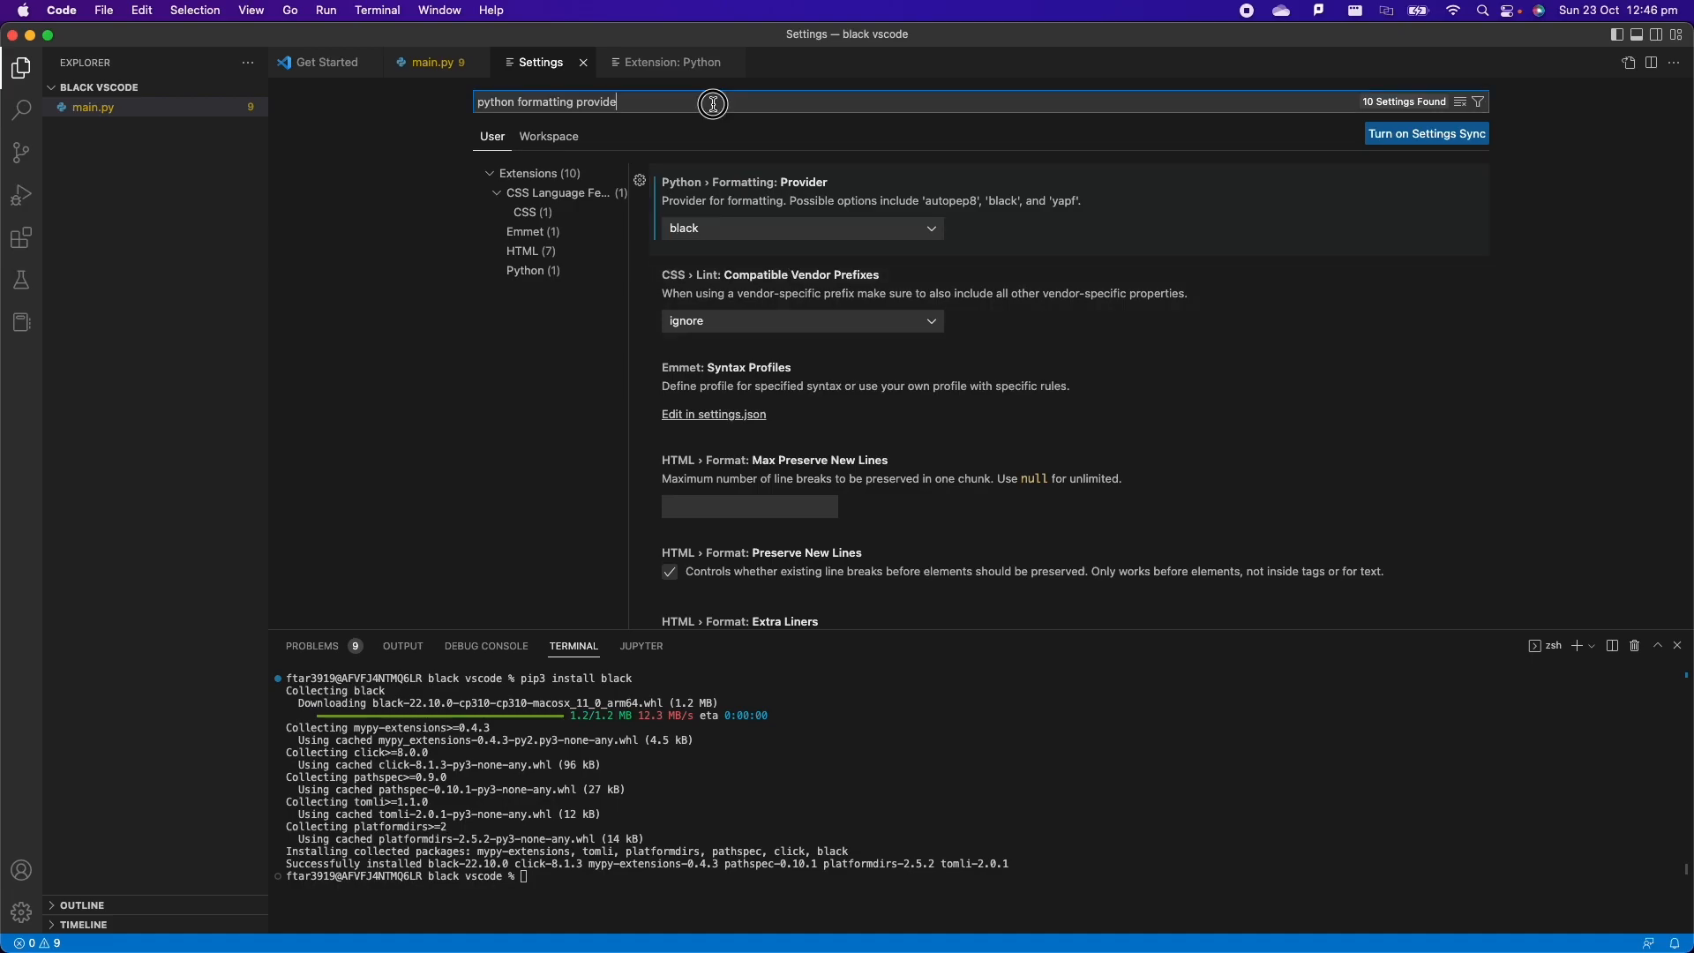
- Search for 'format on save' and enable Editor: Format On Save
type("format on save")
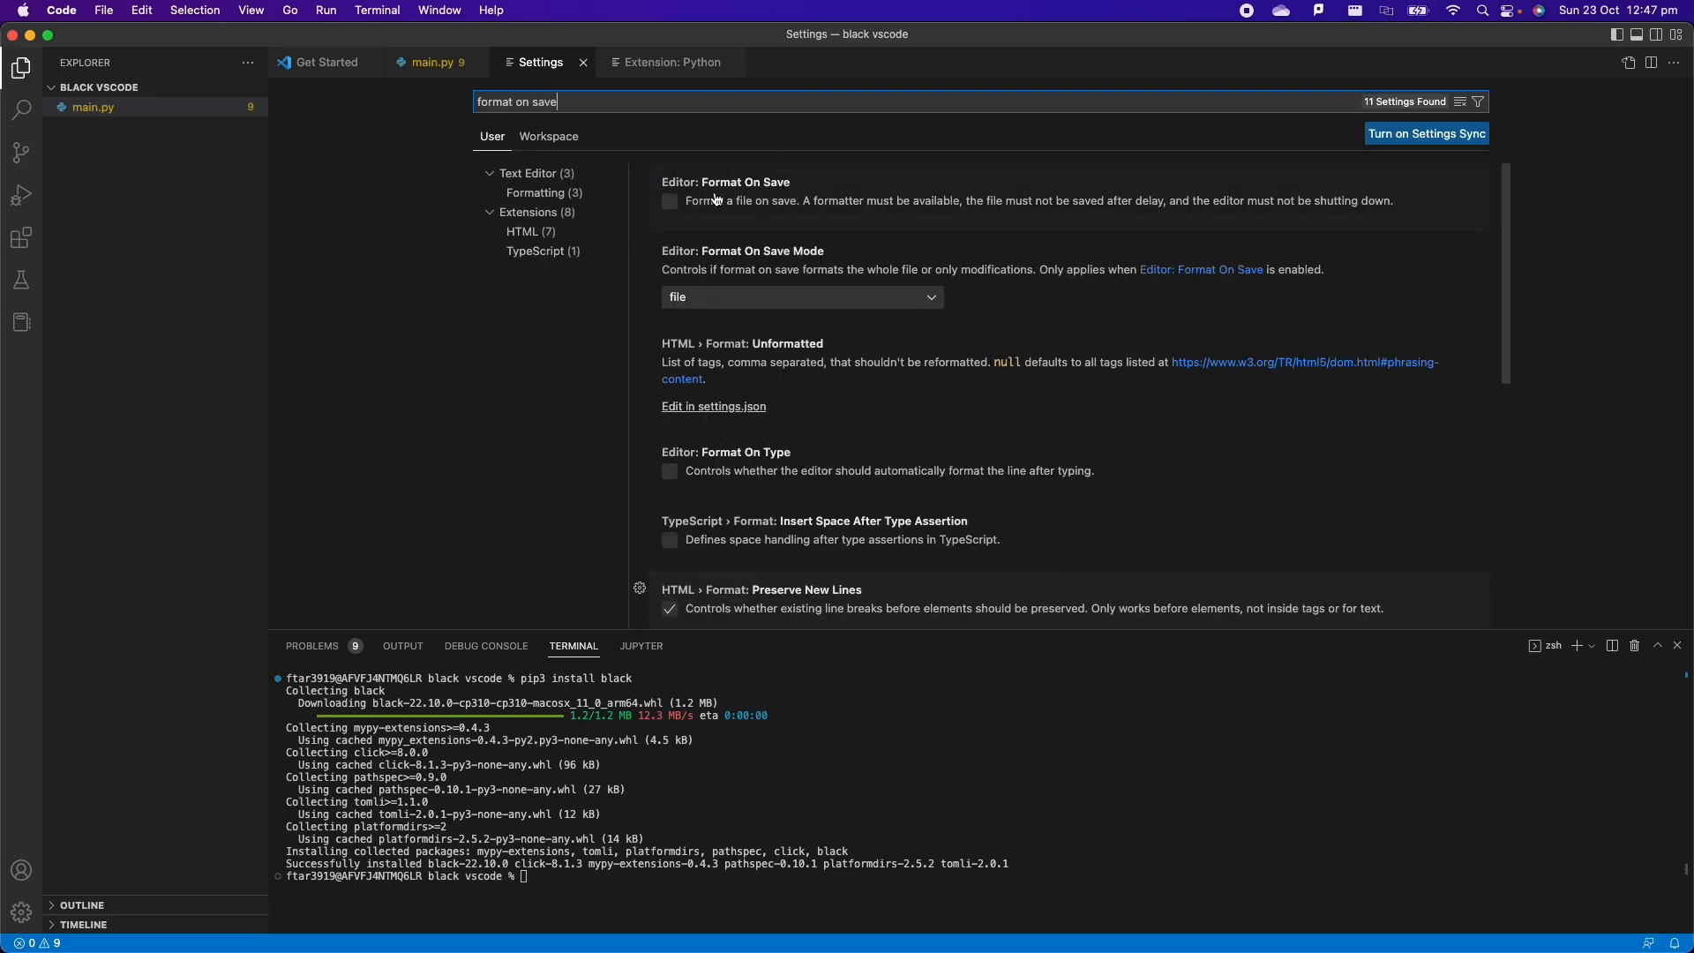
left_click(670, 201)
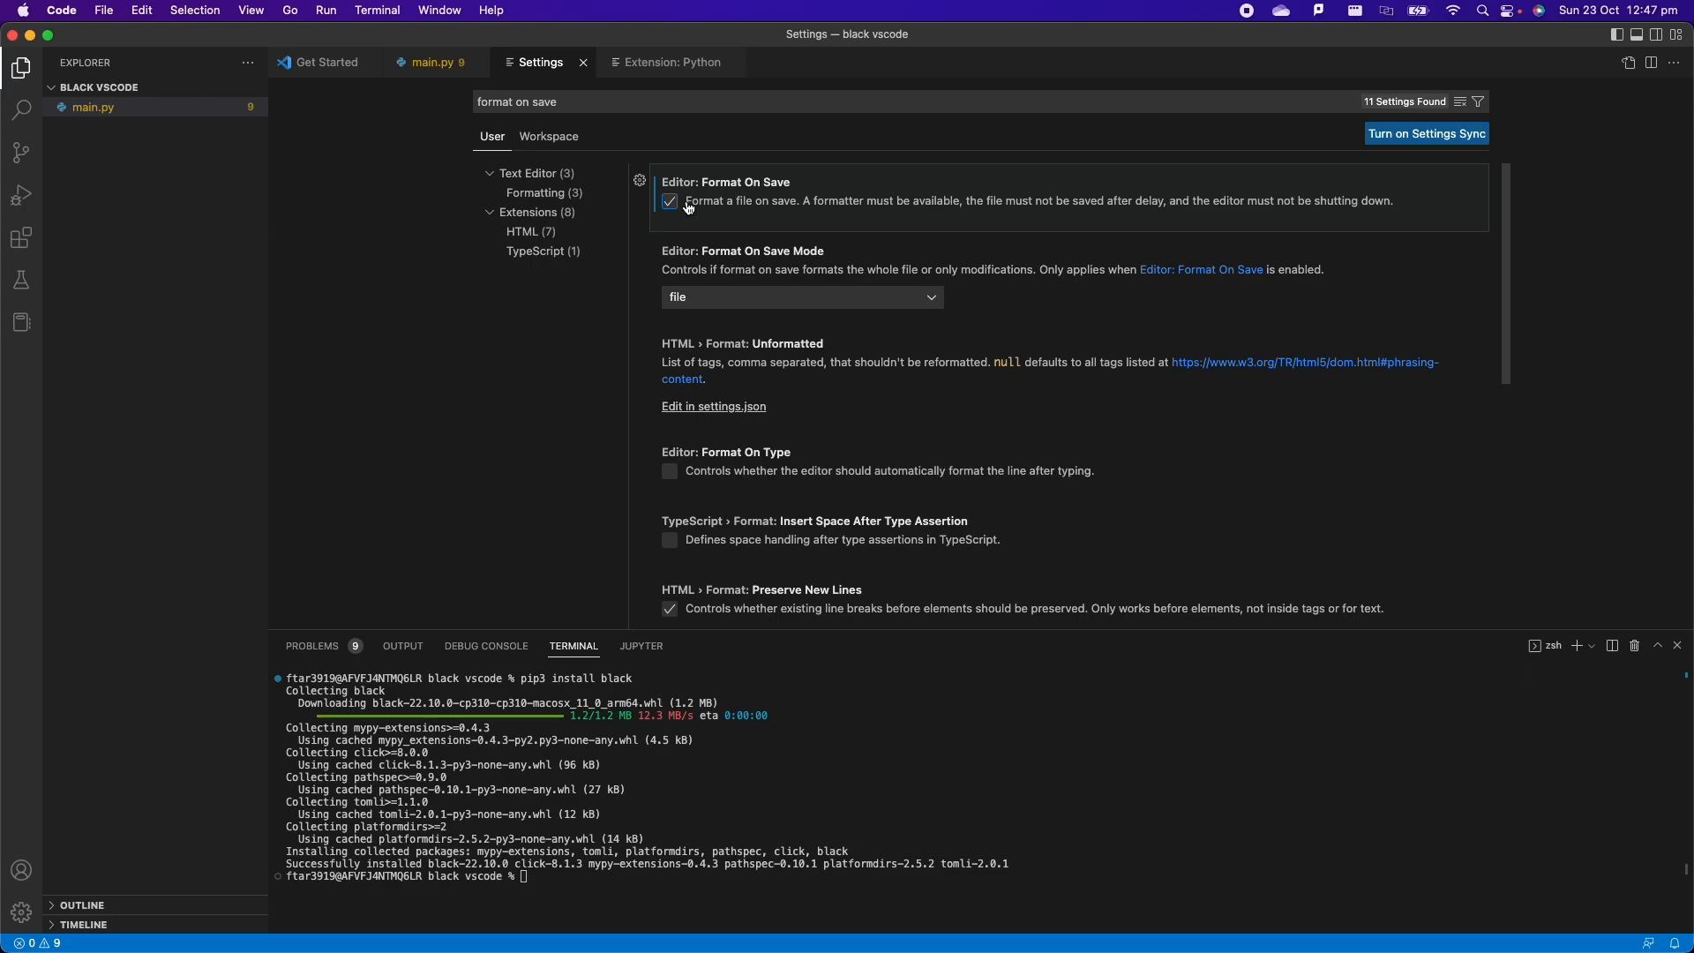
mouse_move(1556, 356)
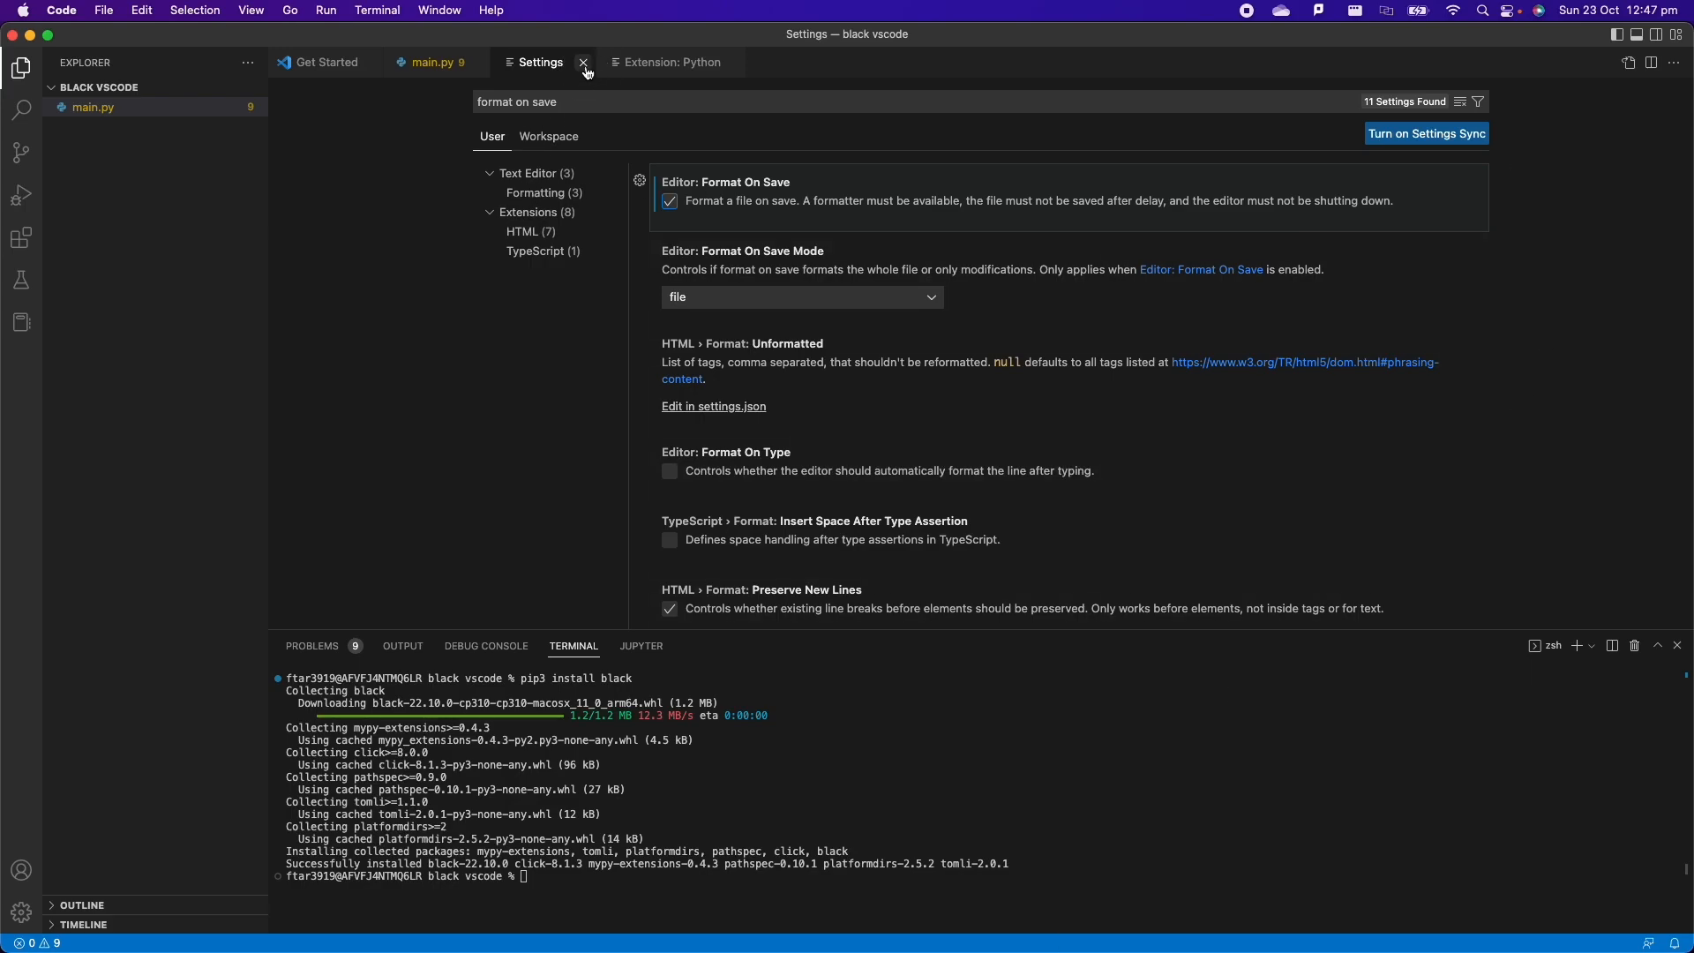
- Close the Settings and Get Started tabs so main.py is the only editor, ready to save with black
left_click(584, 62)
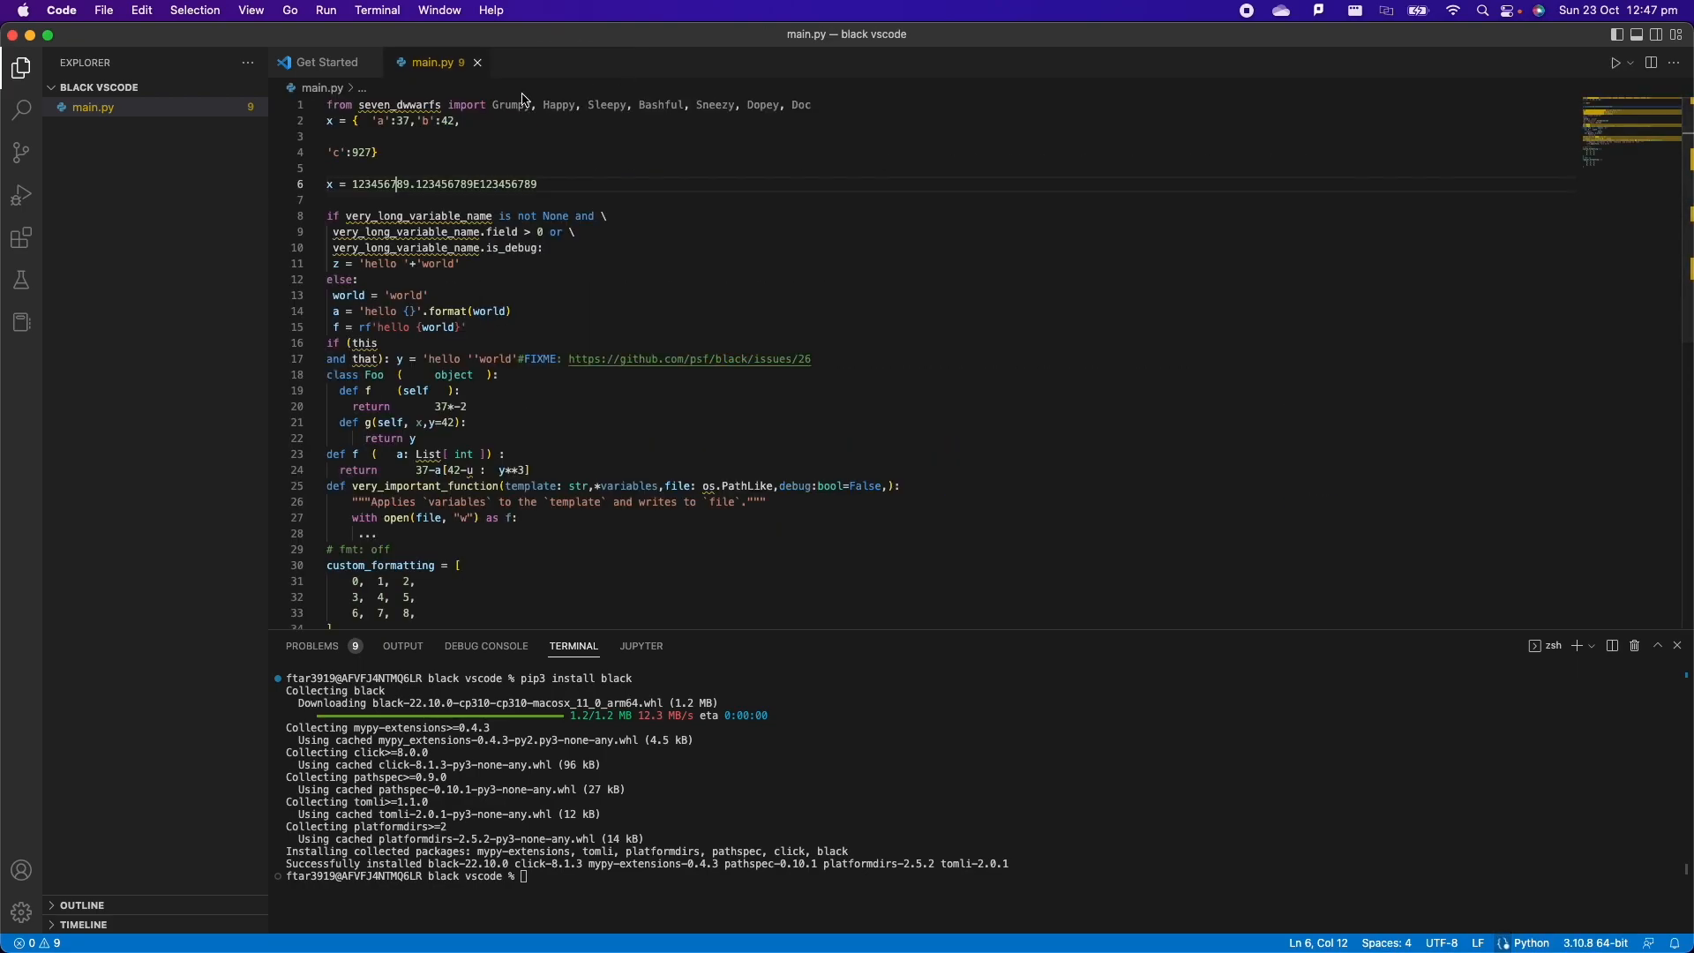
left_click(324, 62)
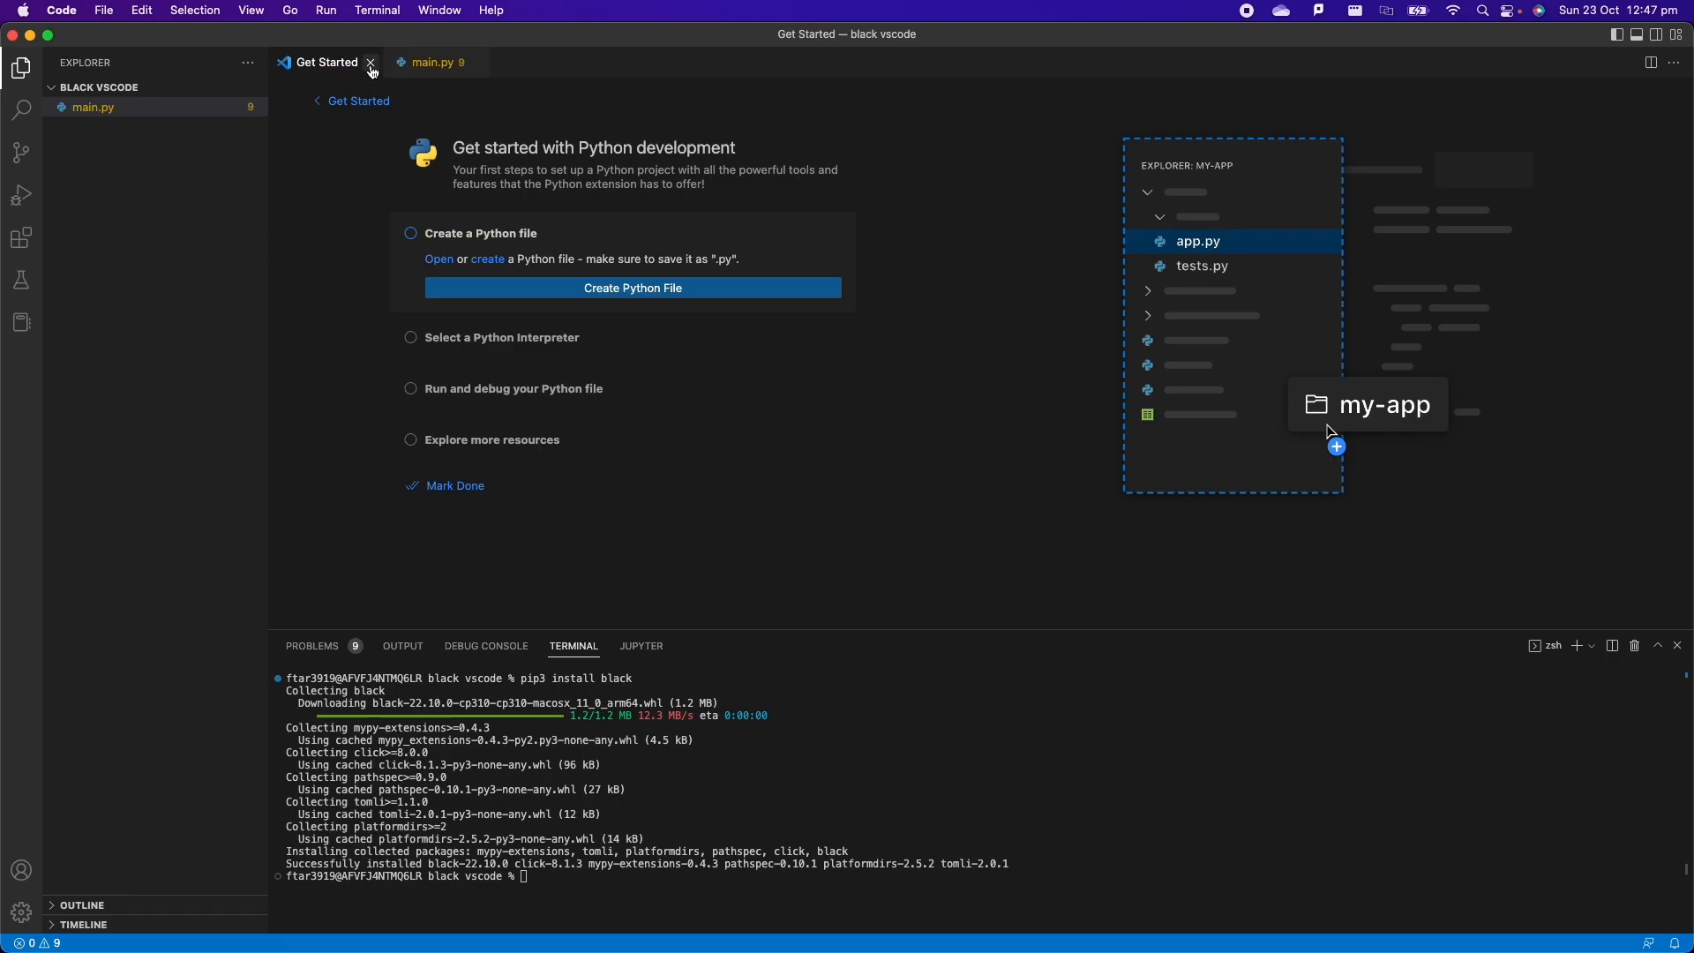
left_click(369, 63)
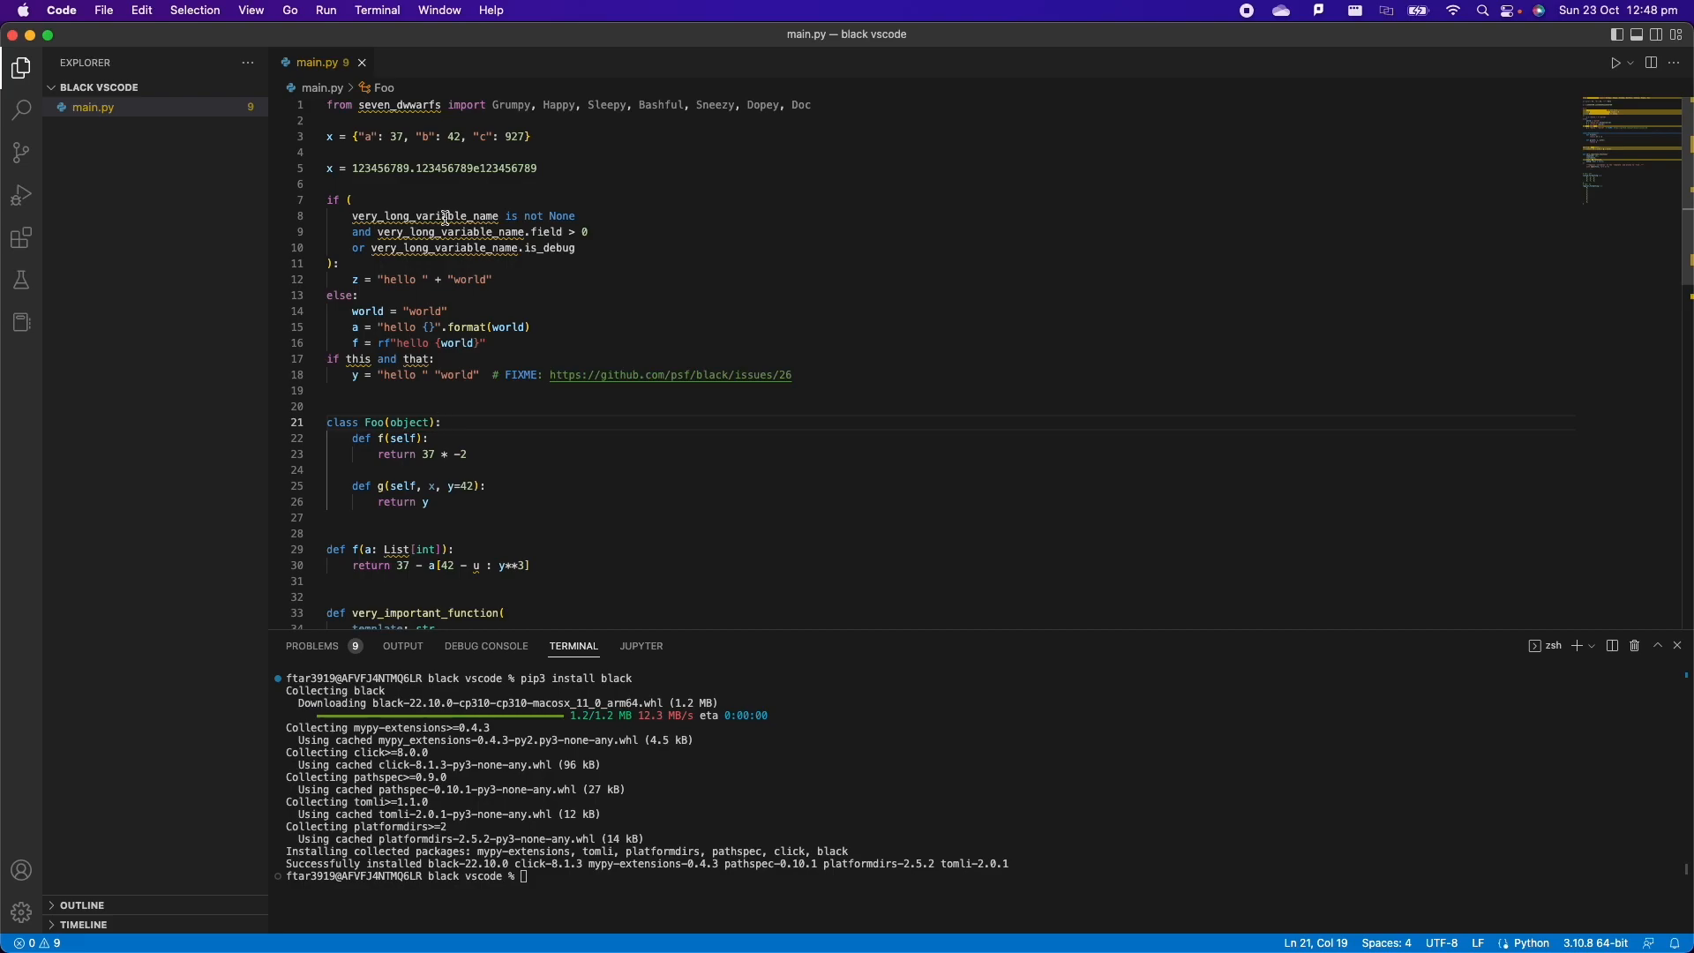
- Add the line var = 'federico' after line 3 in main.py, save, and begin the next line
left_click(540, 274)
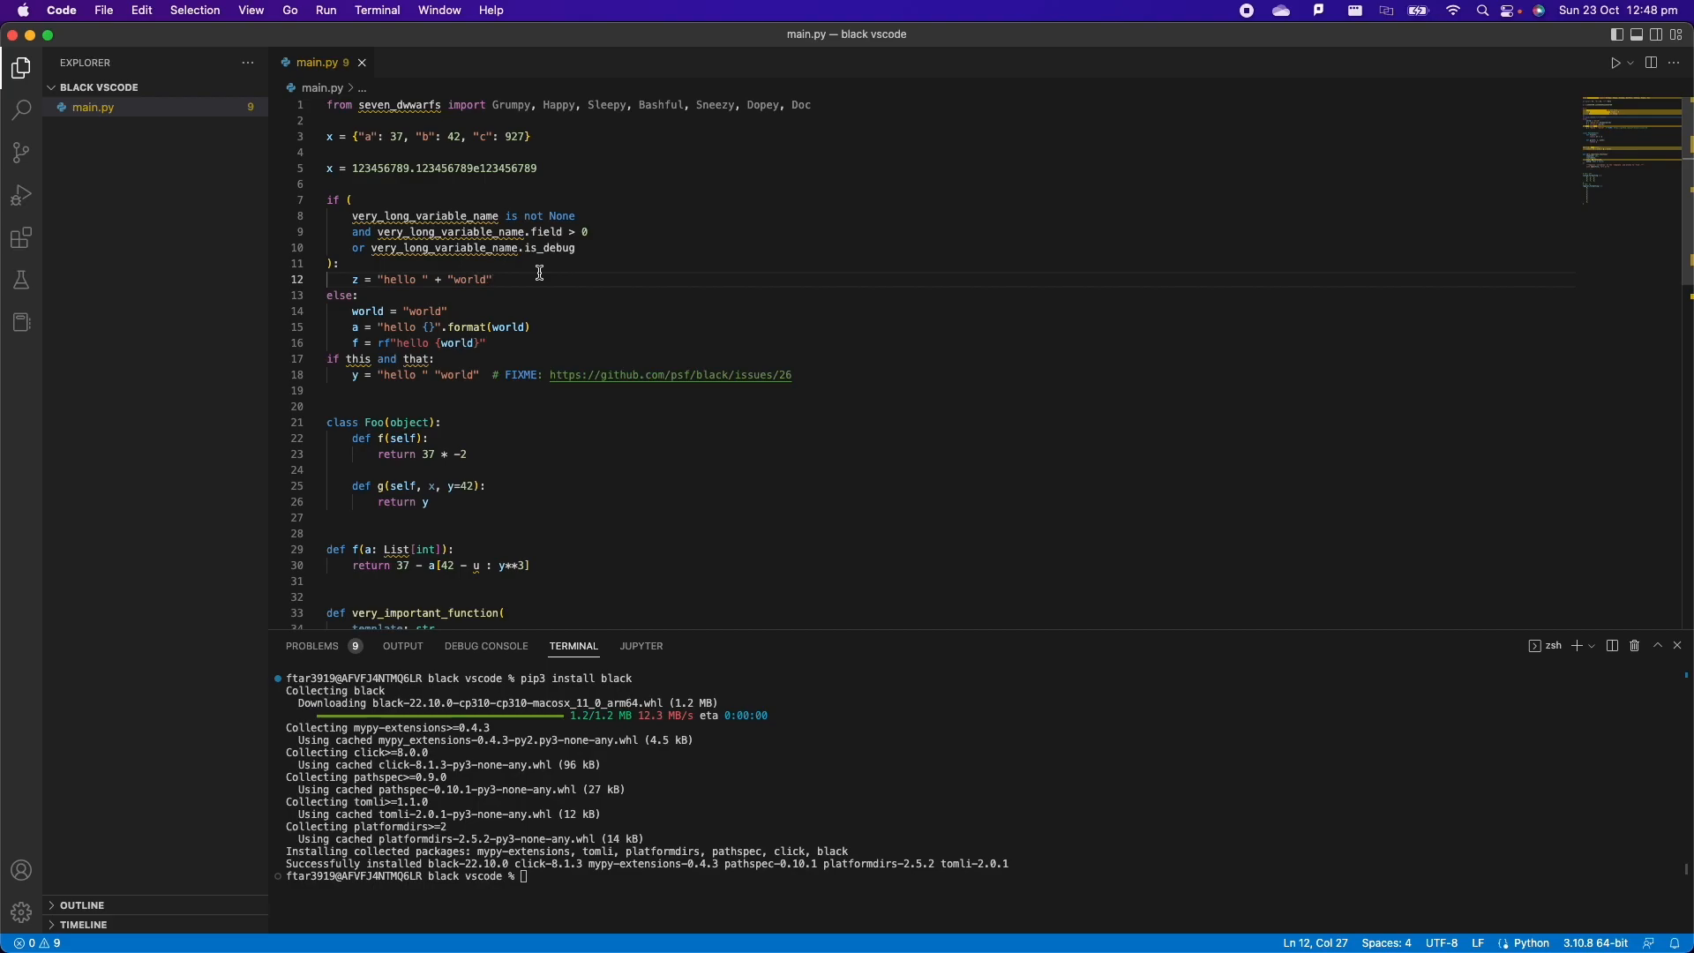
left_click(543, 137)
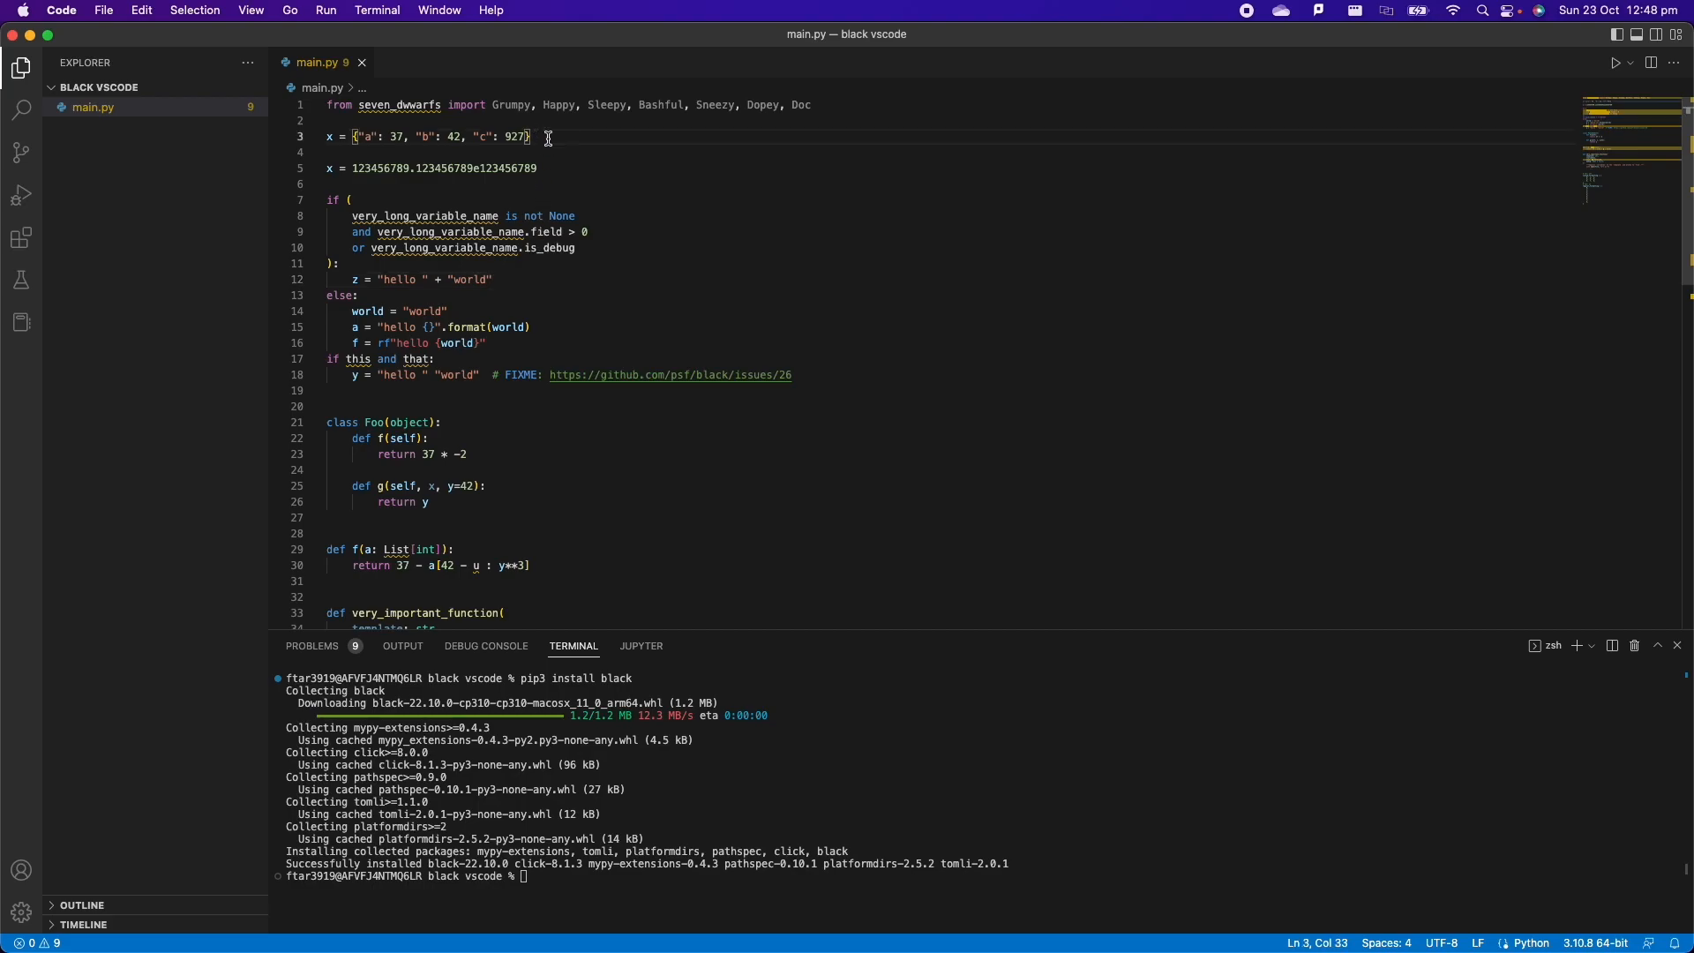
type("var =")
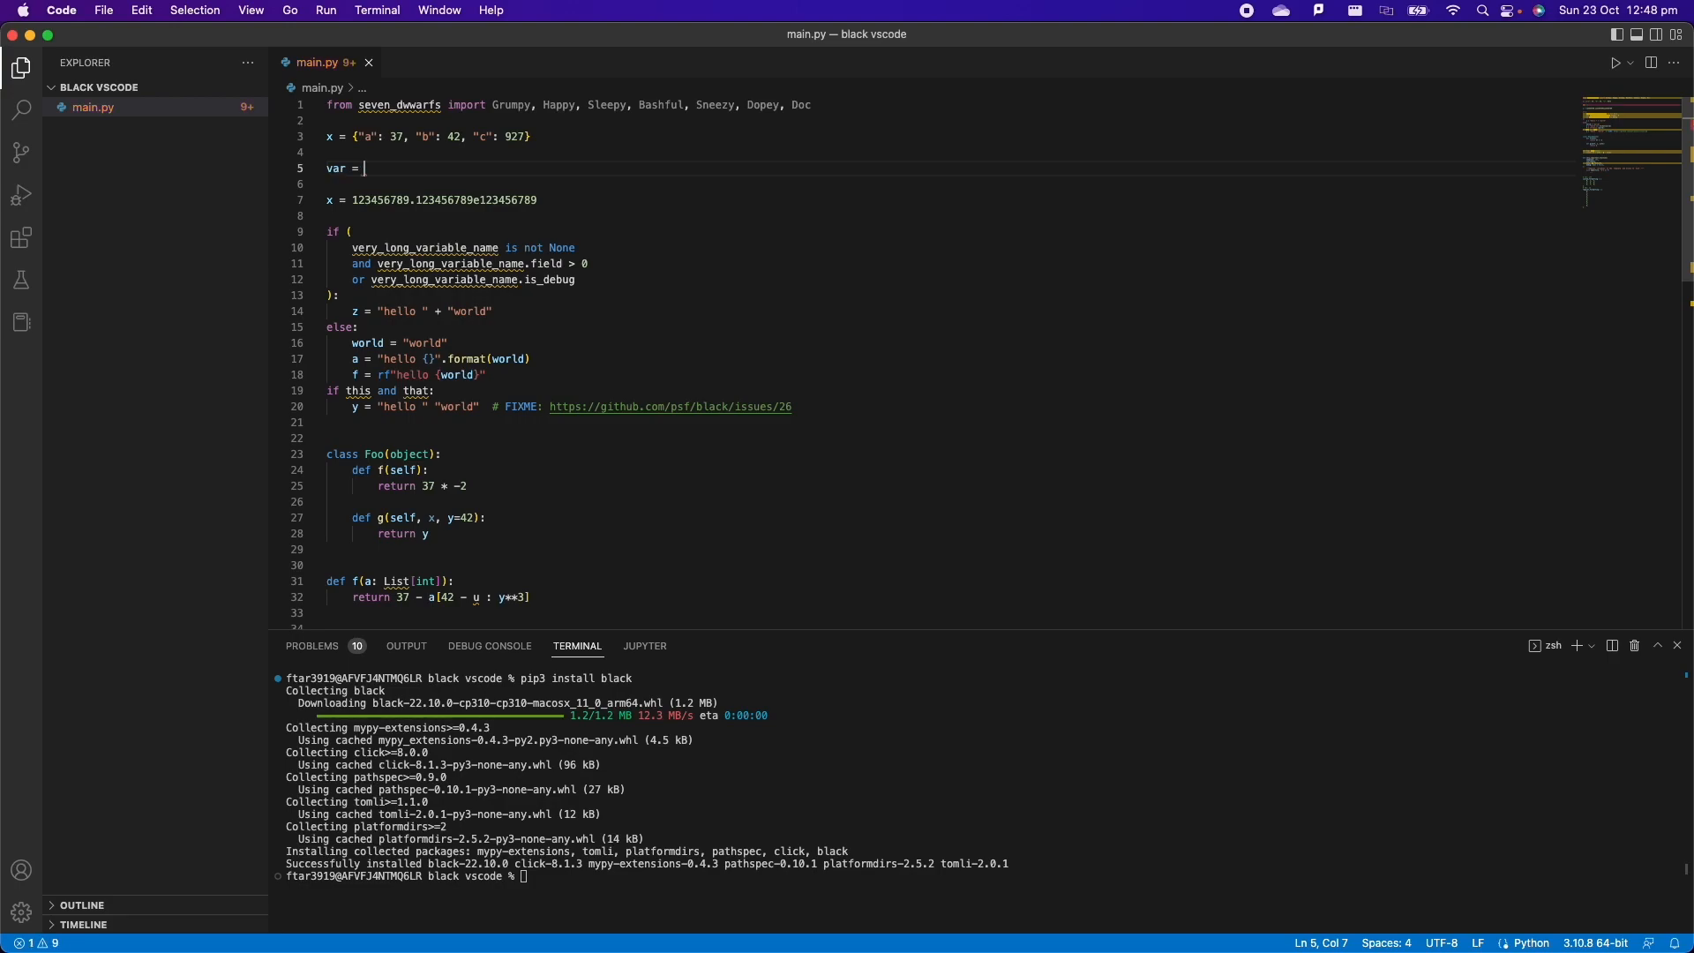
type("''")
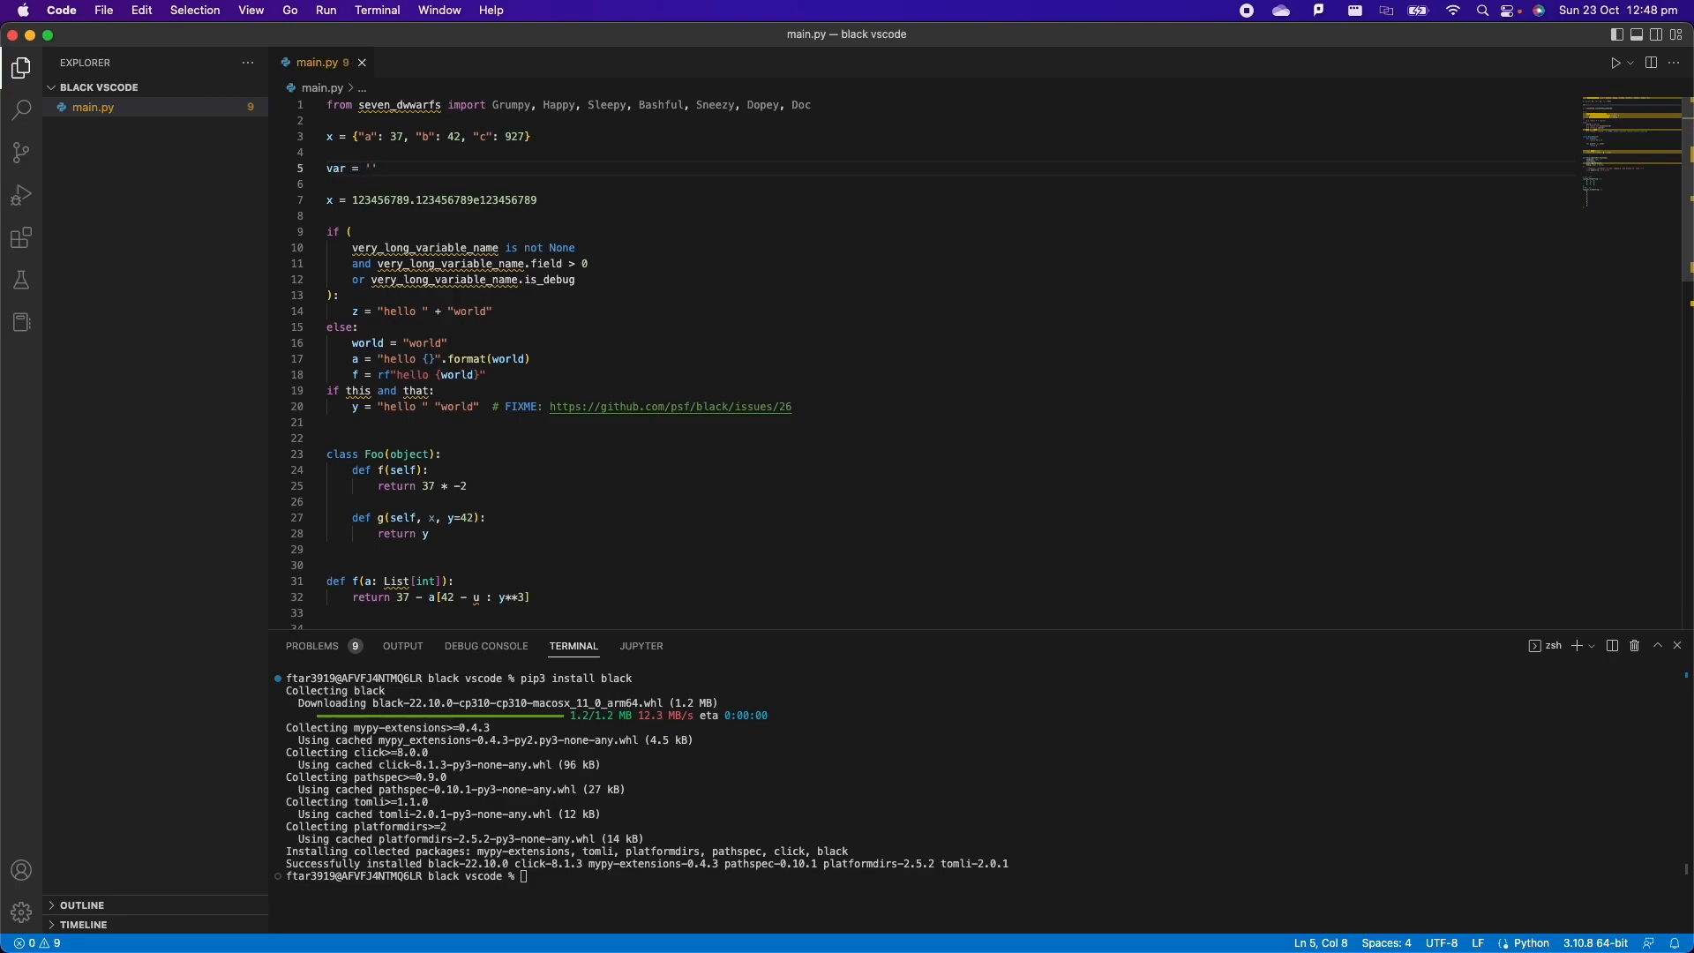
type("federico\"")
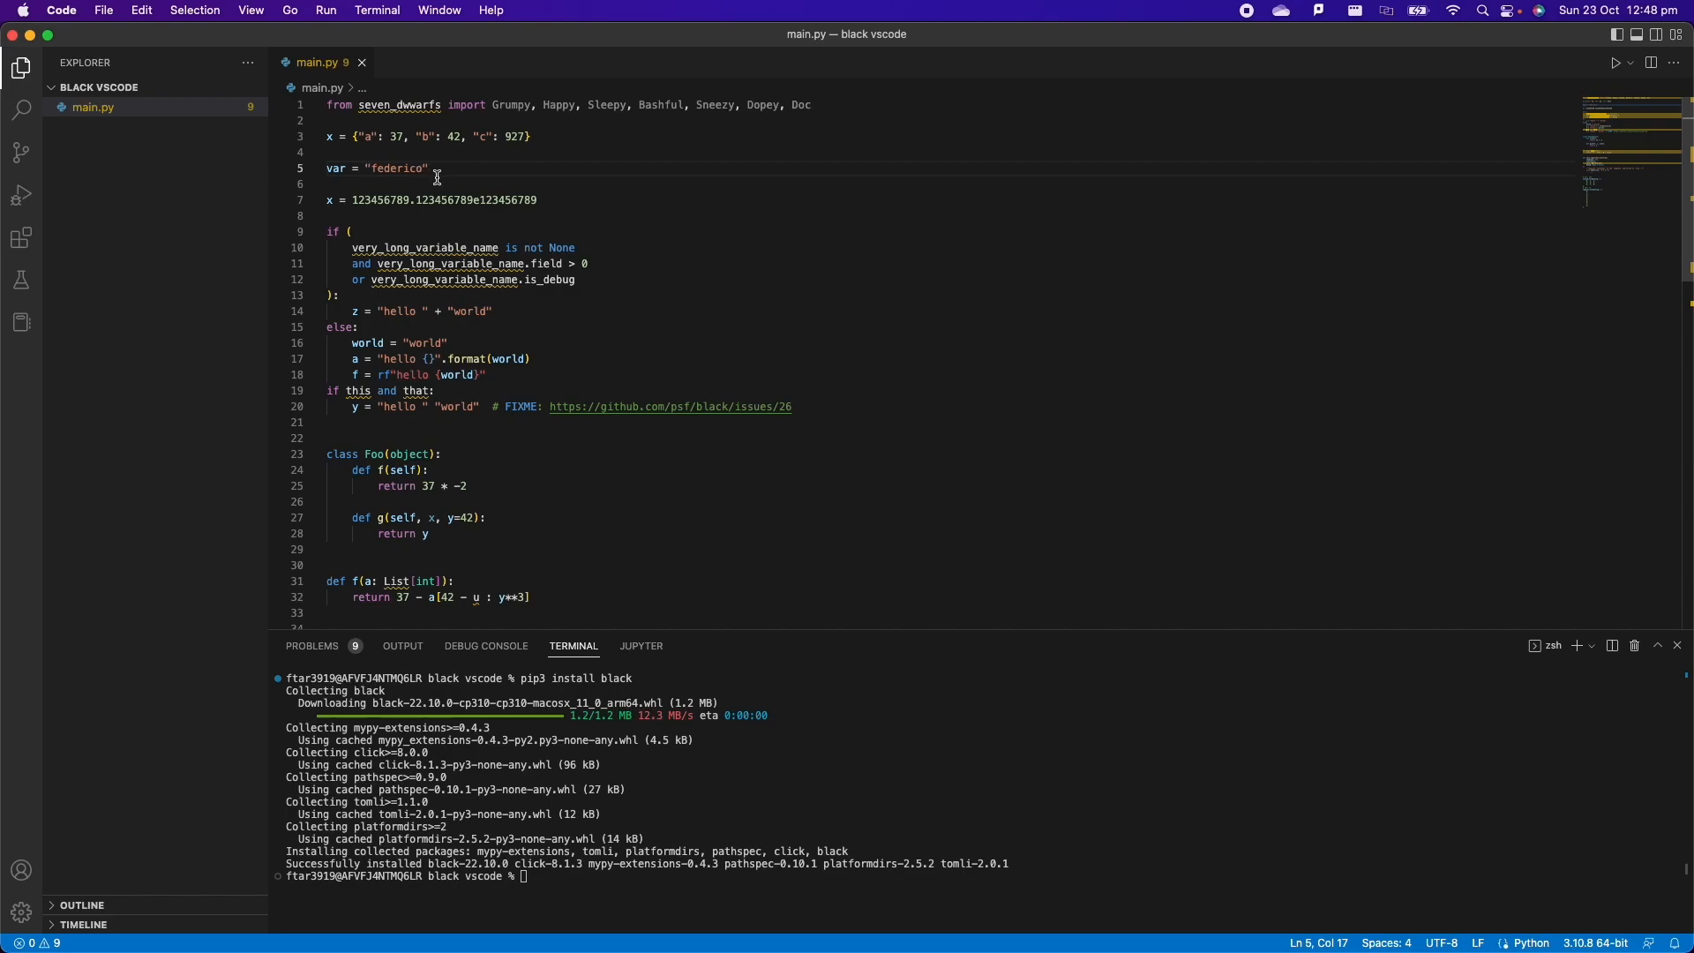
type("a")
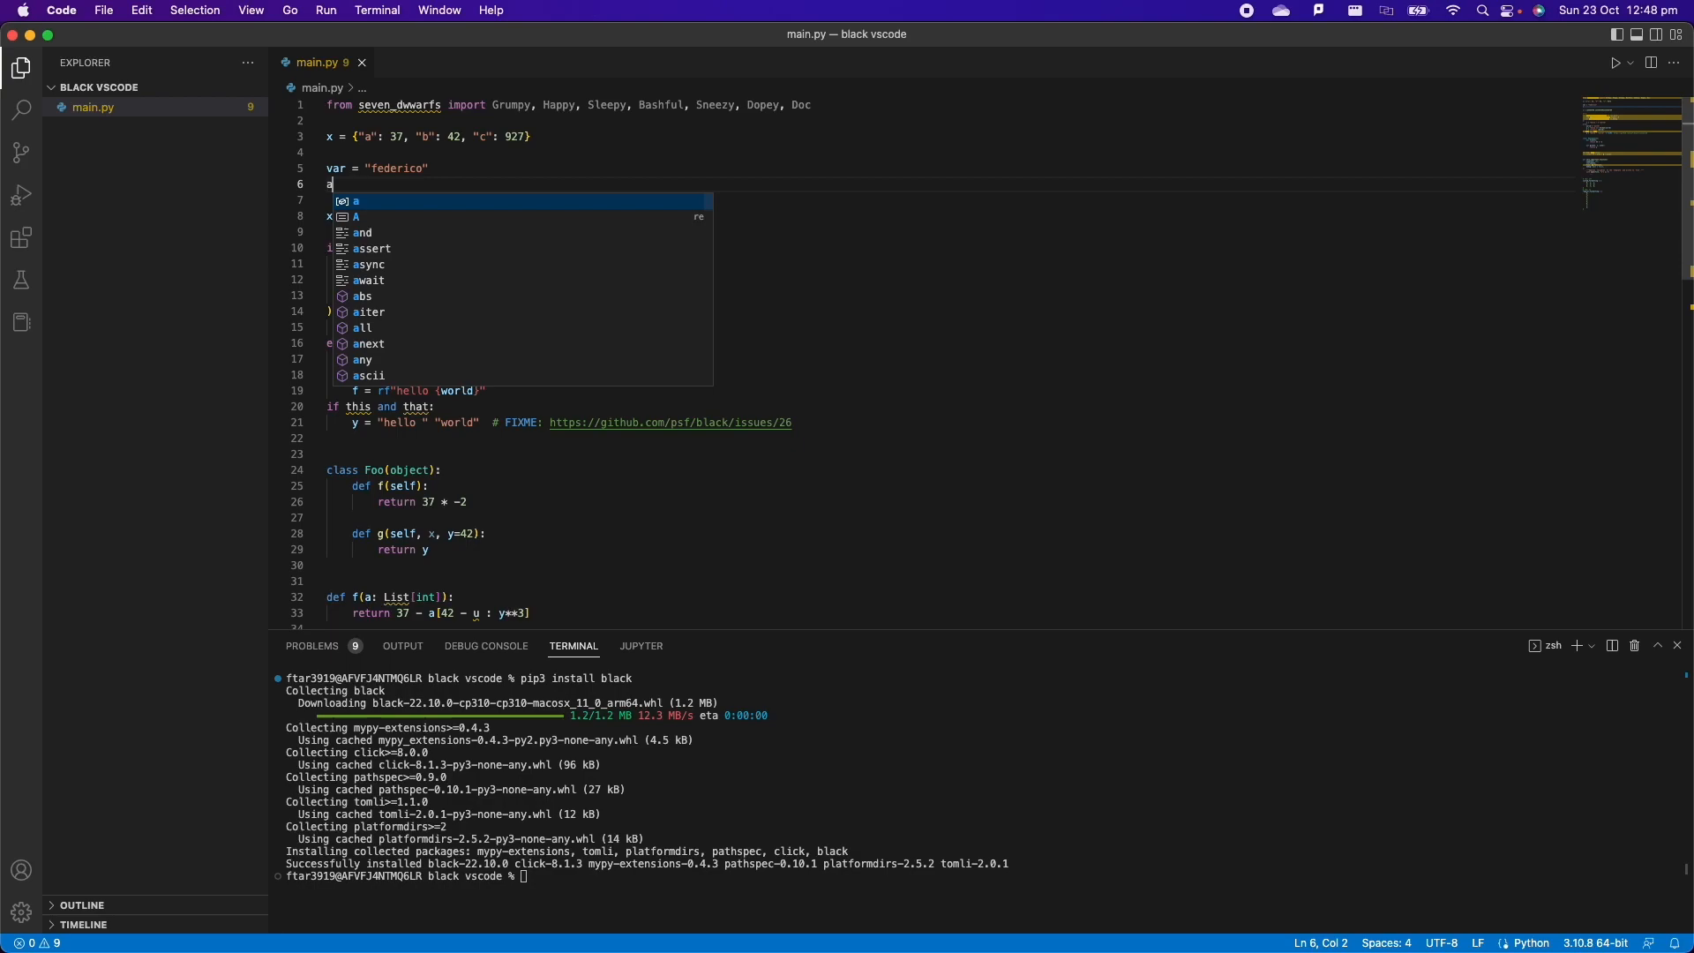
- Add array_example = [1,2,3] and save so black spaces it to [1, 2, 3]
type("rray")
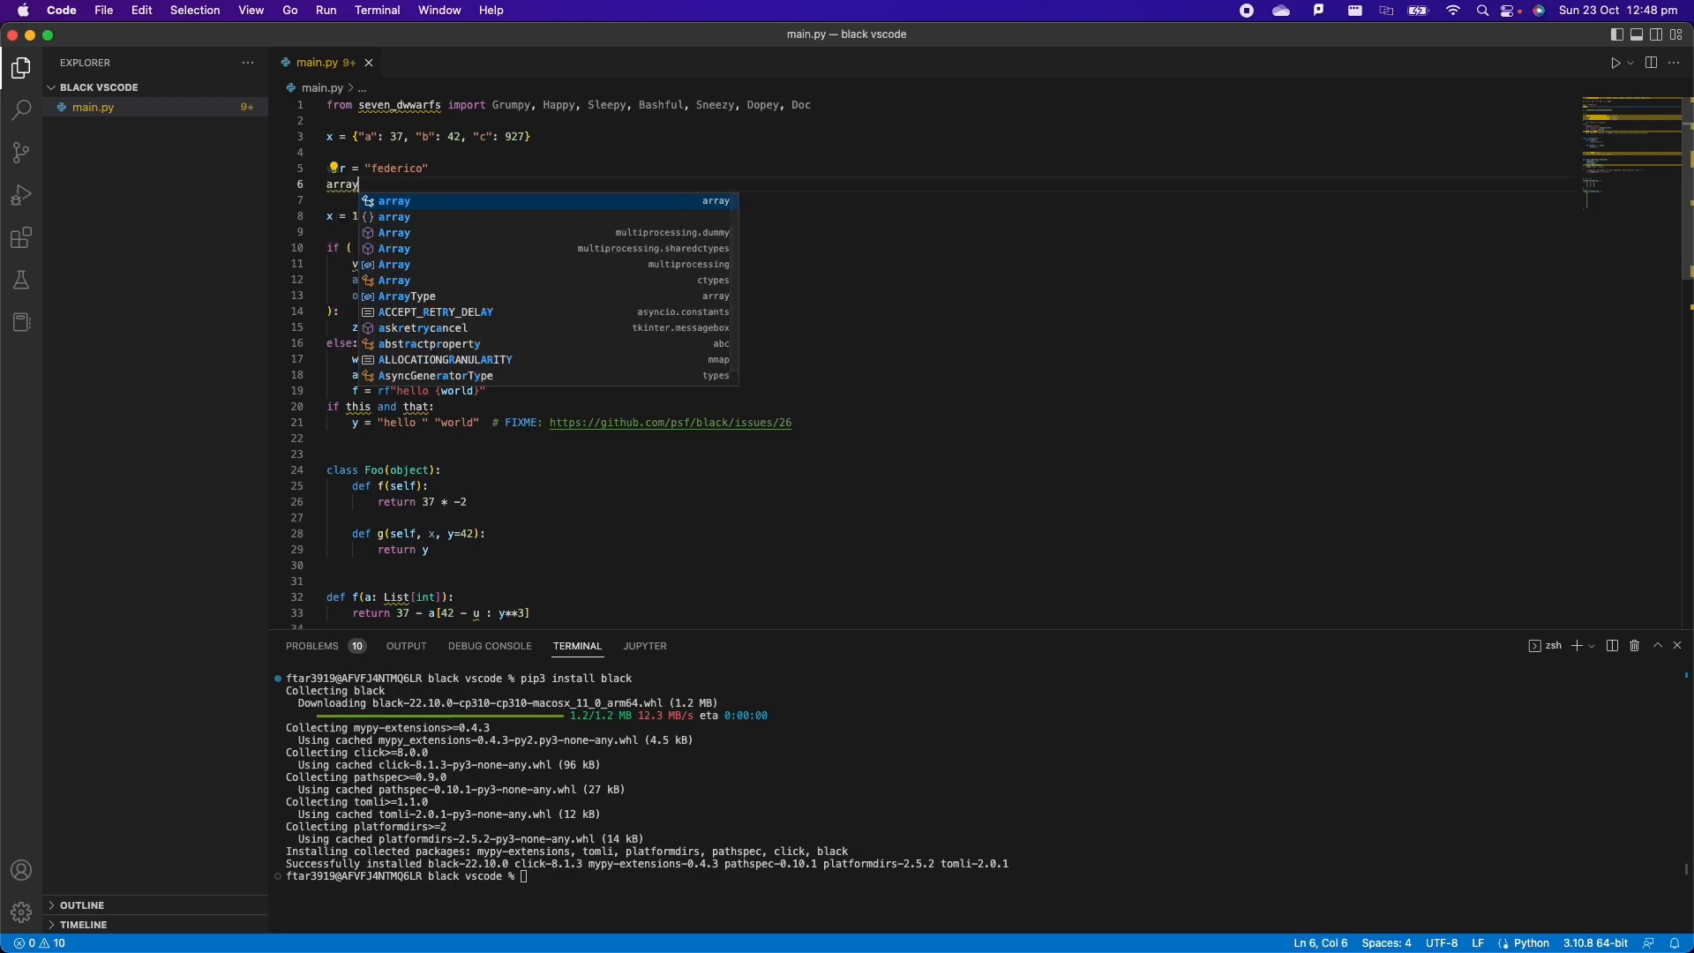
type("_exam")
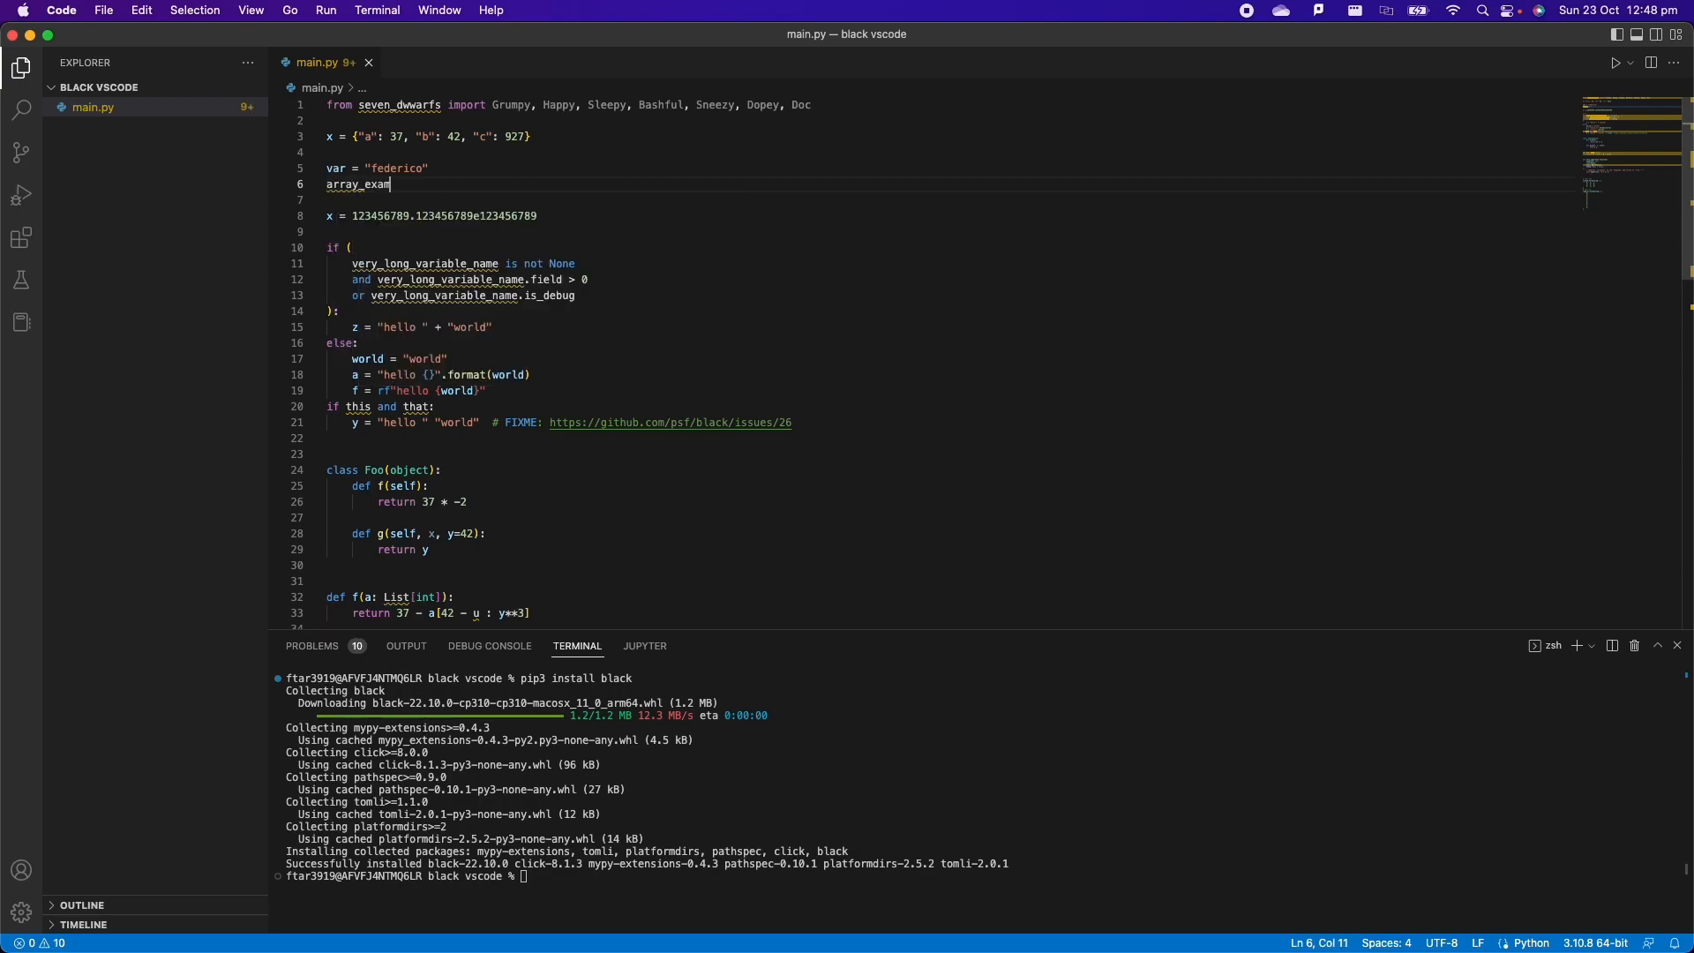
type("ple =")
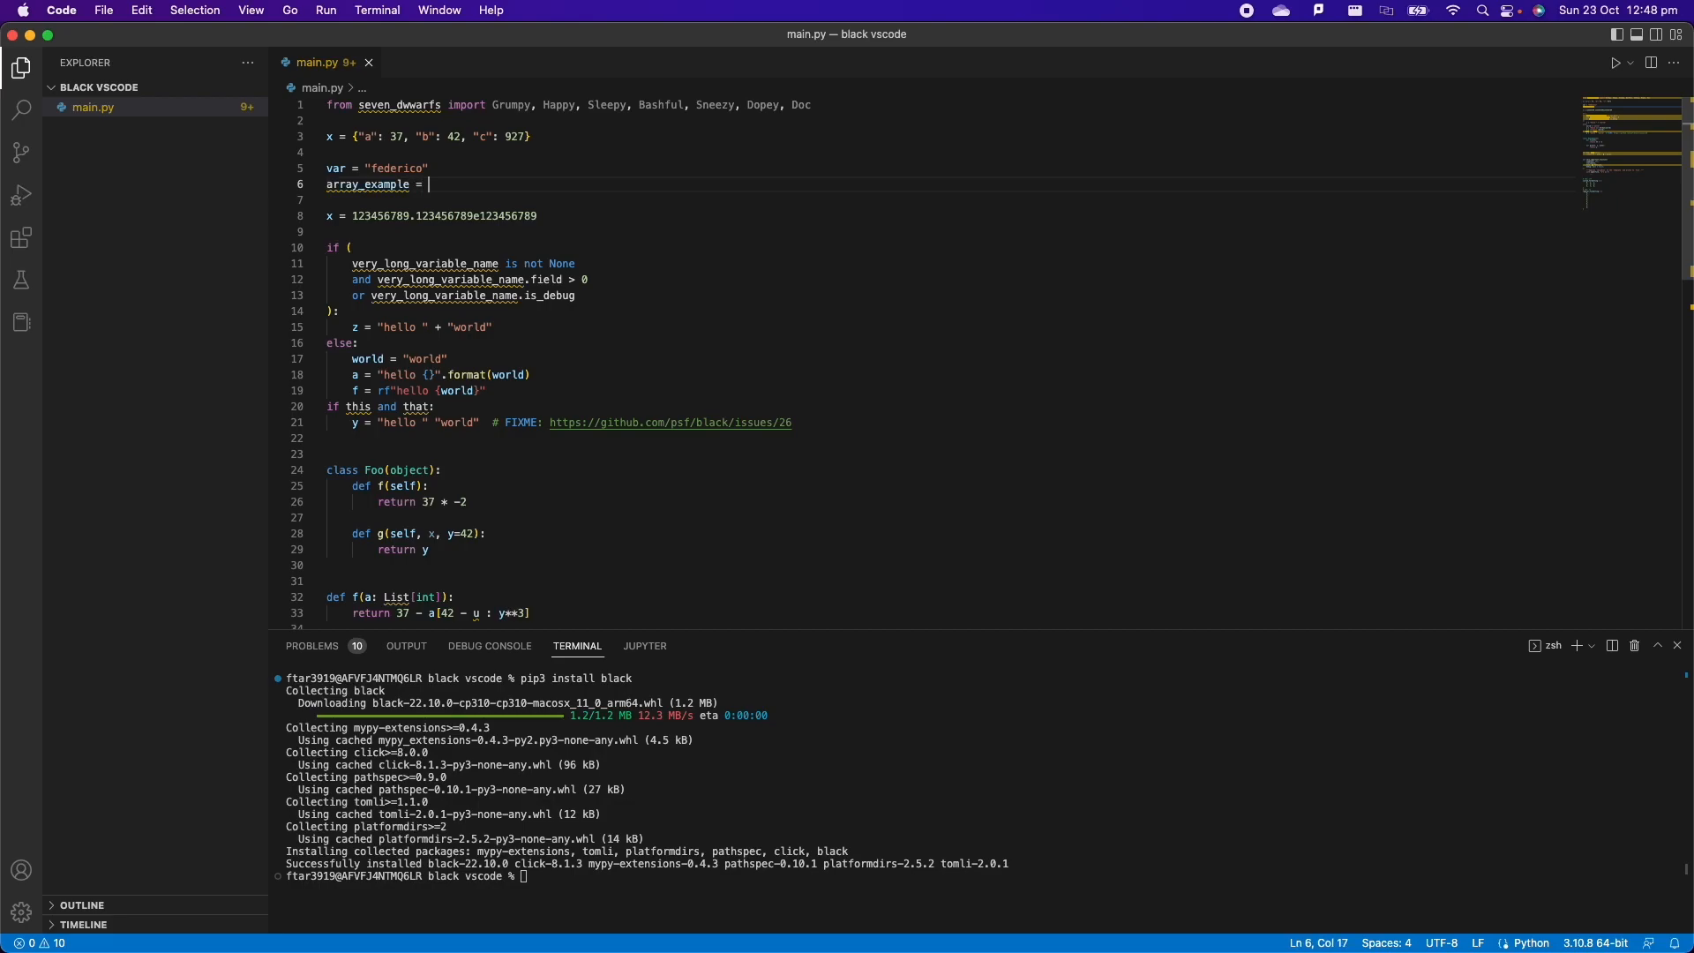
type("[1]")
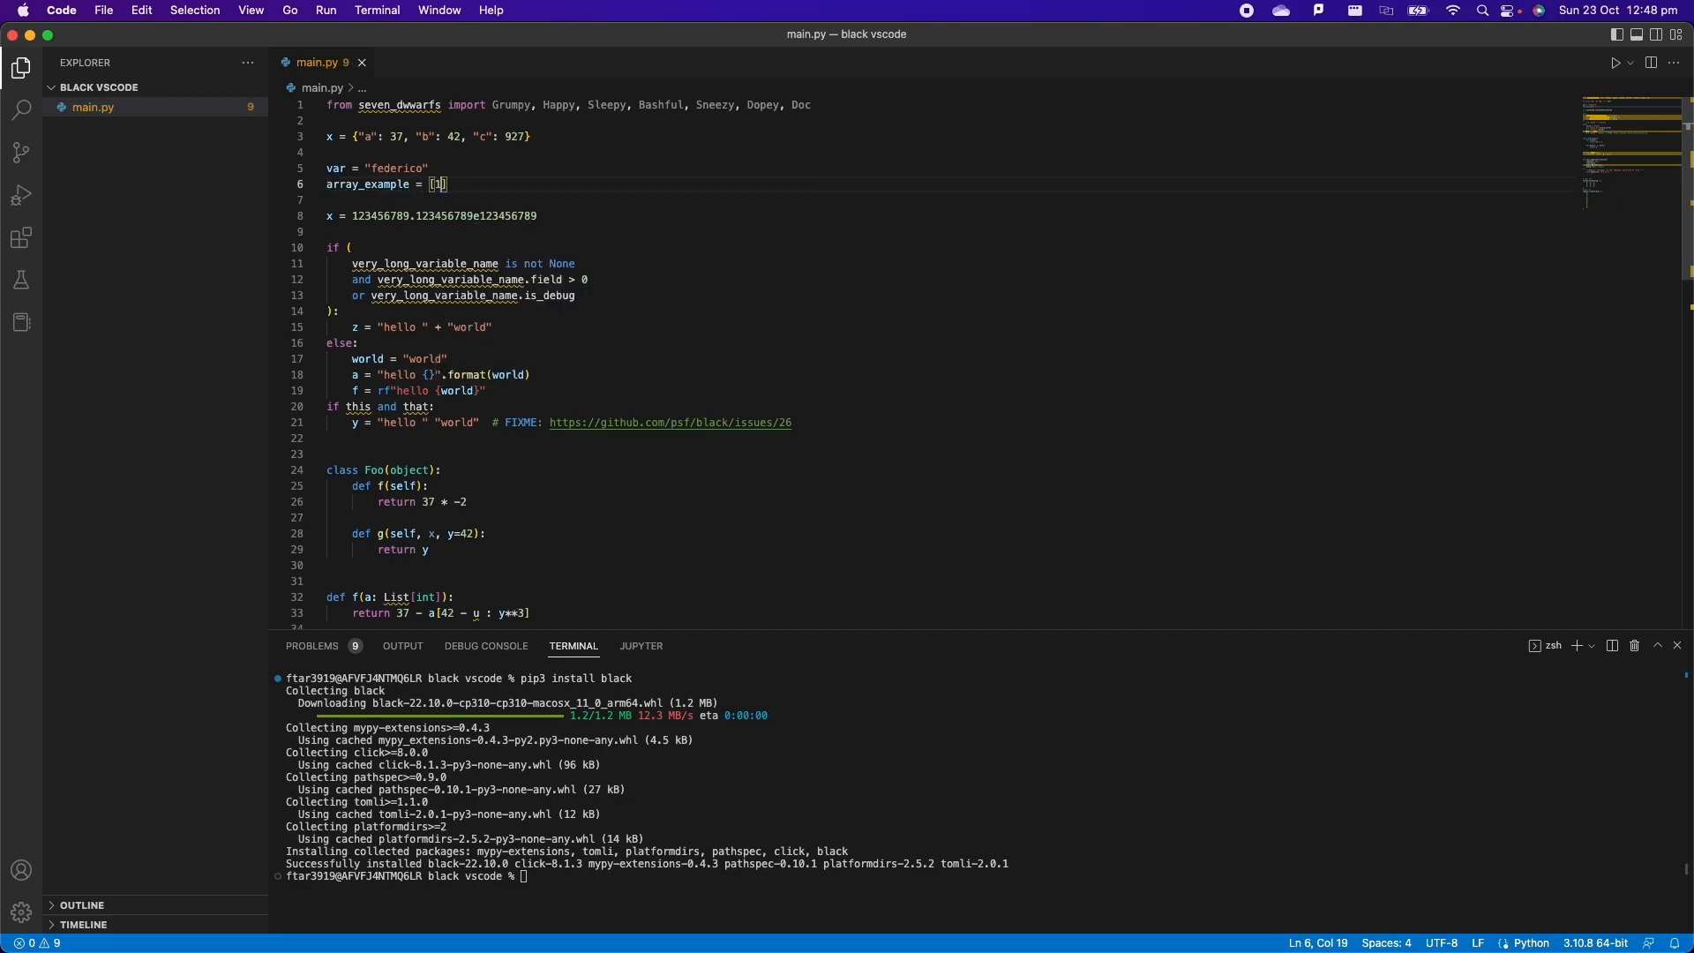
type(",2,3")
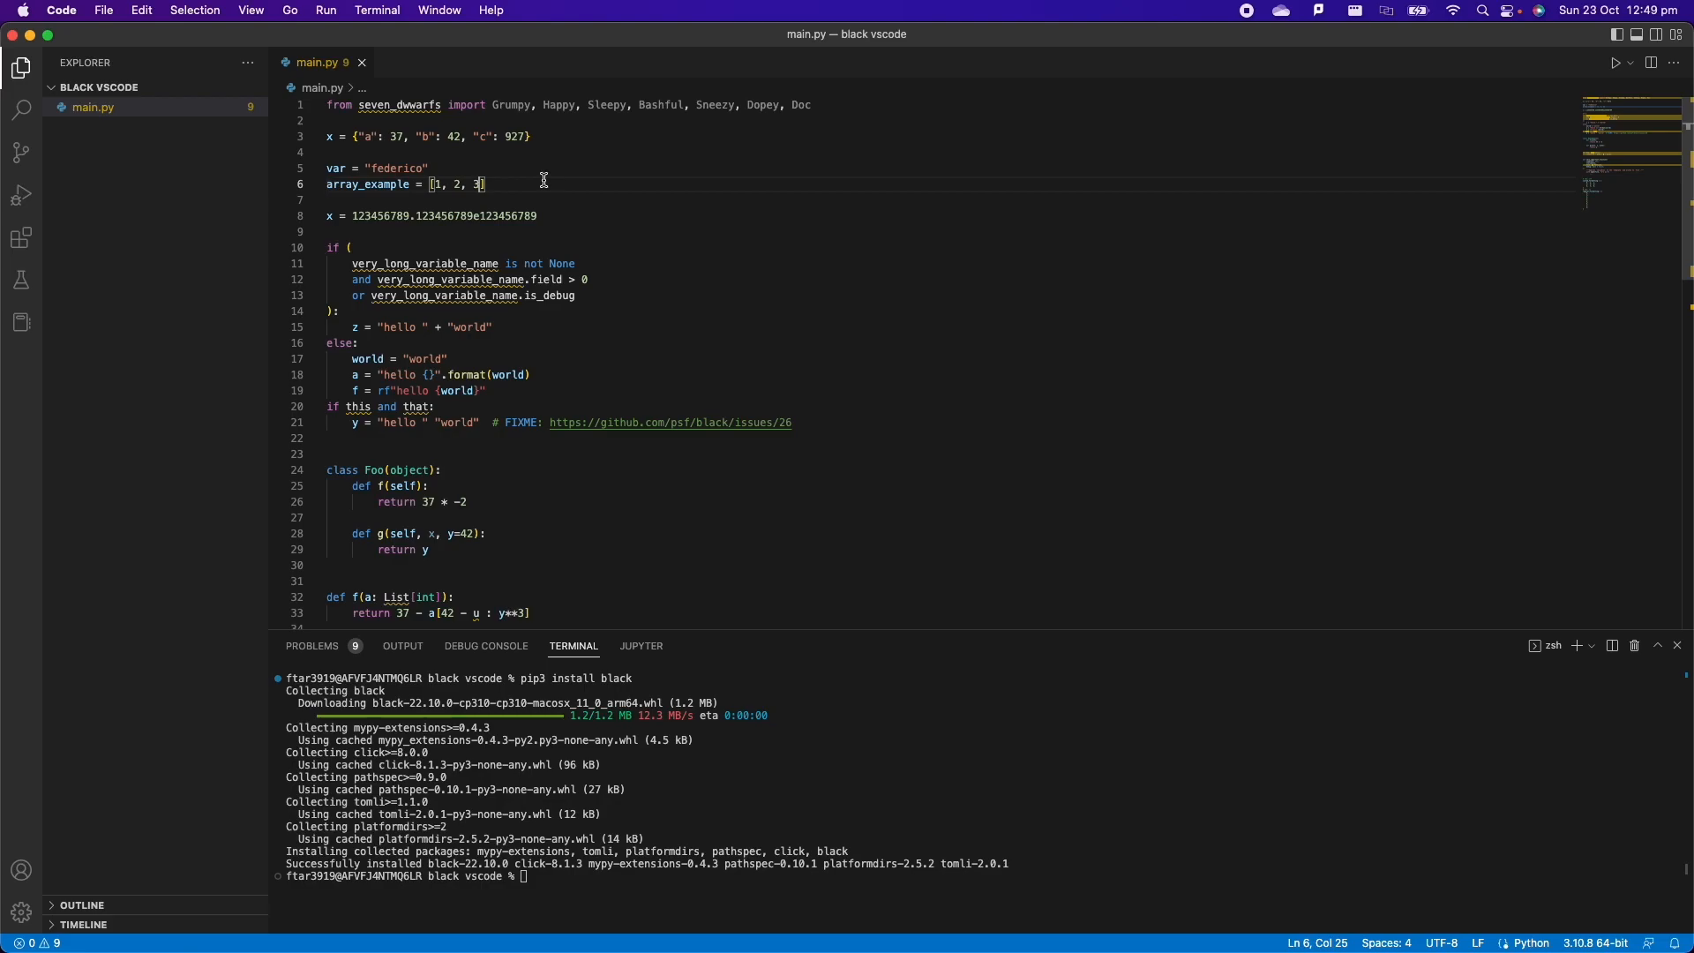
mouse_move(549, 195)
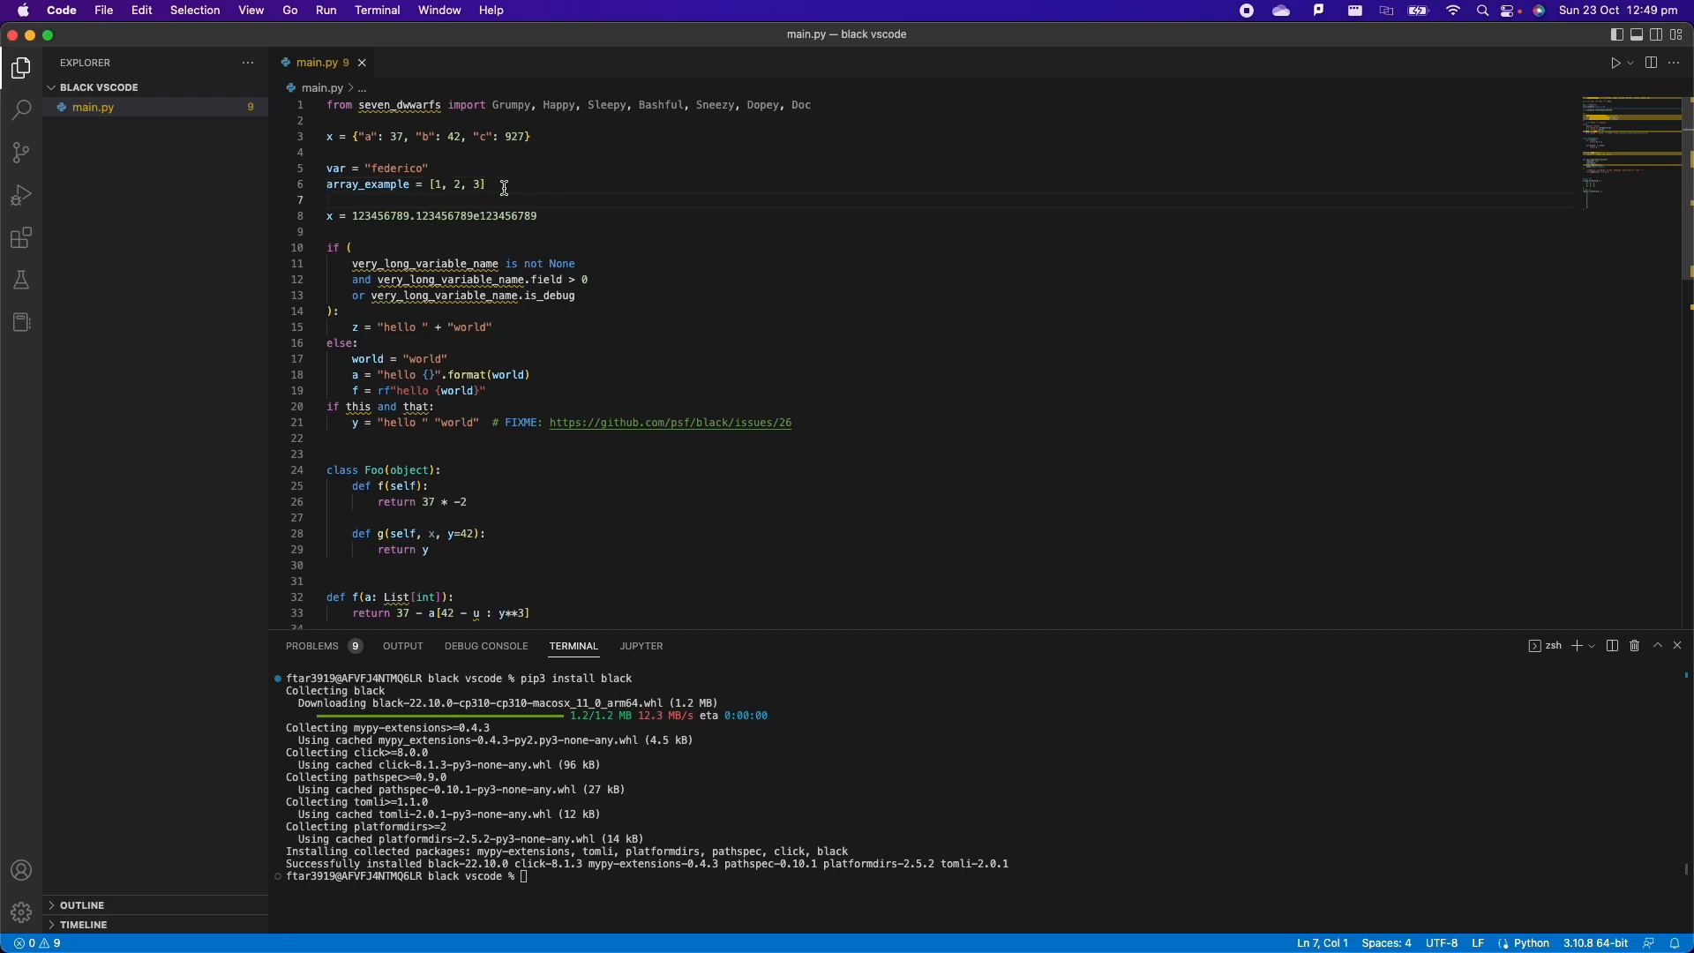
left_click(490, 184)
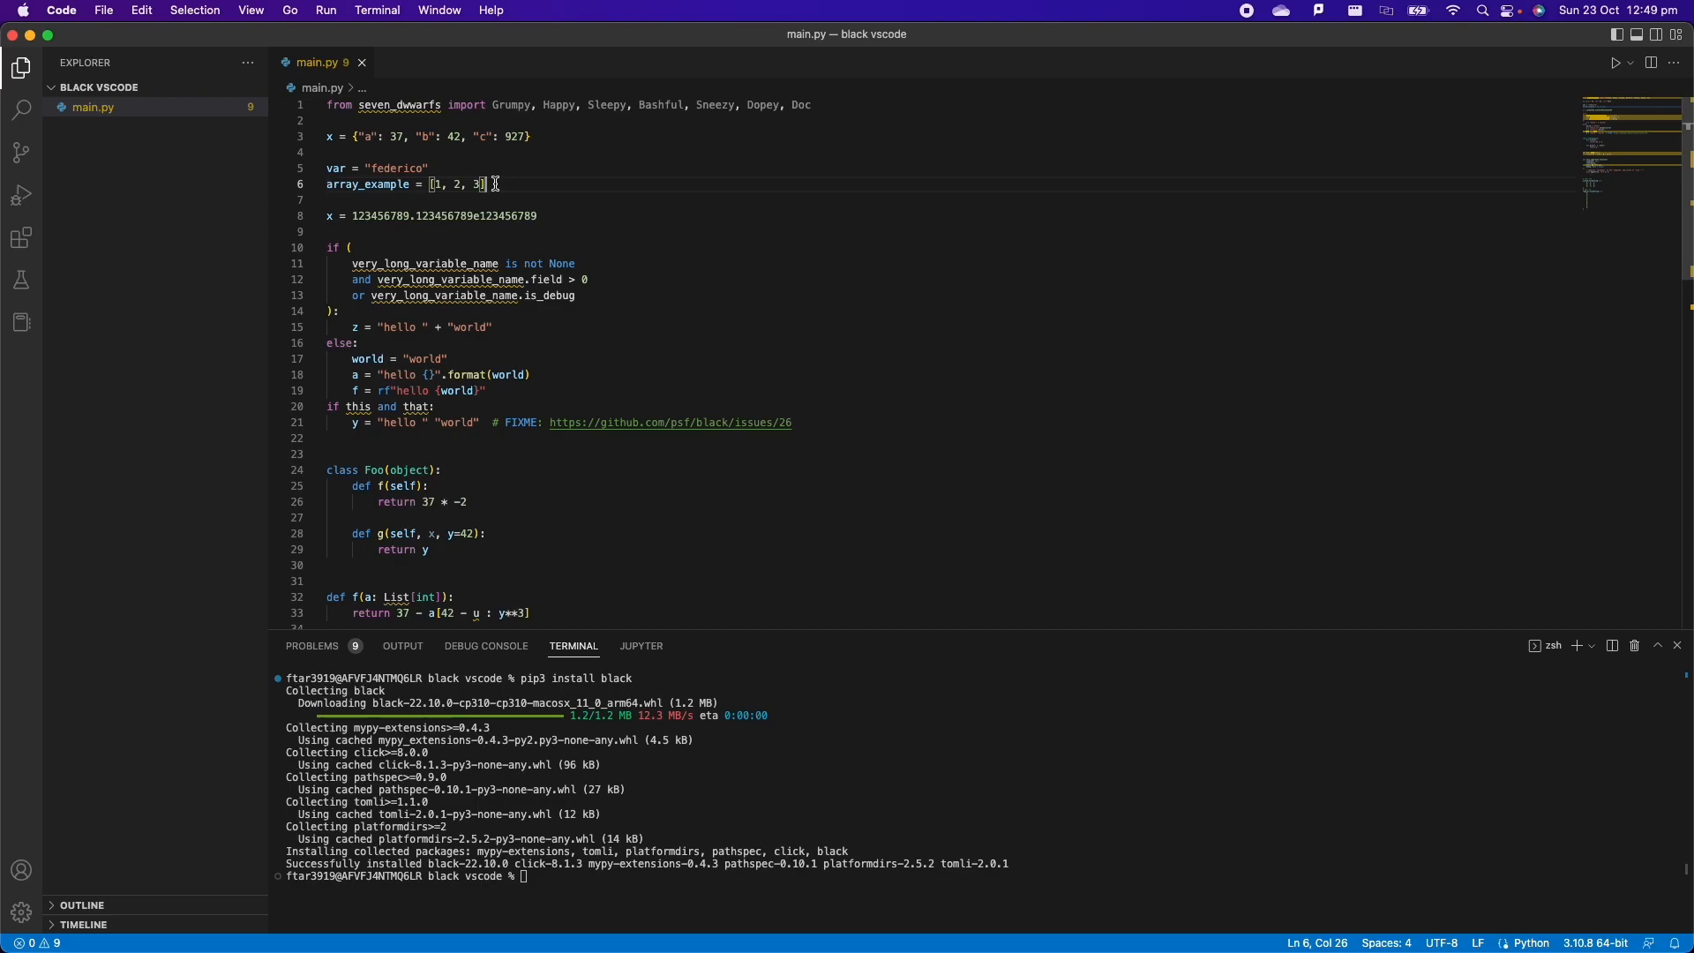
mouse_move(593, 642)
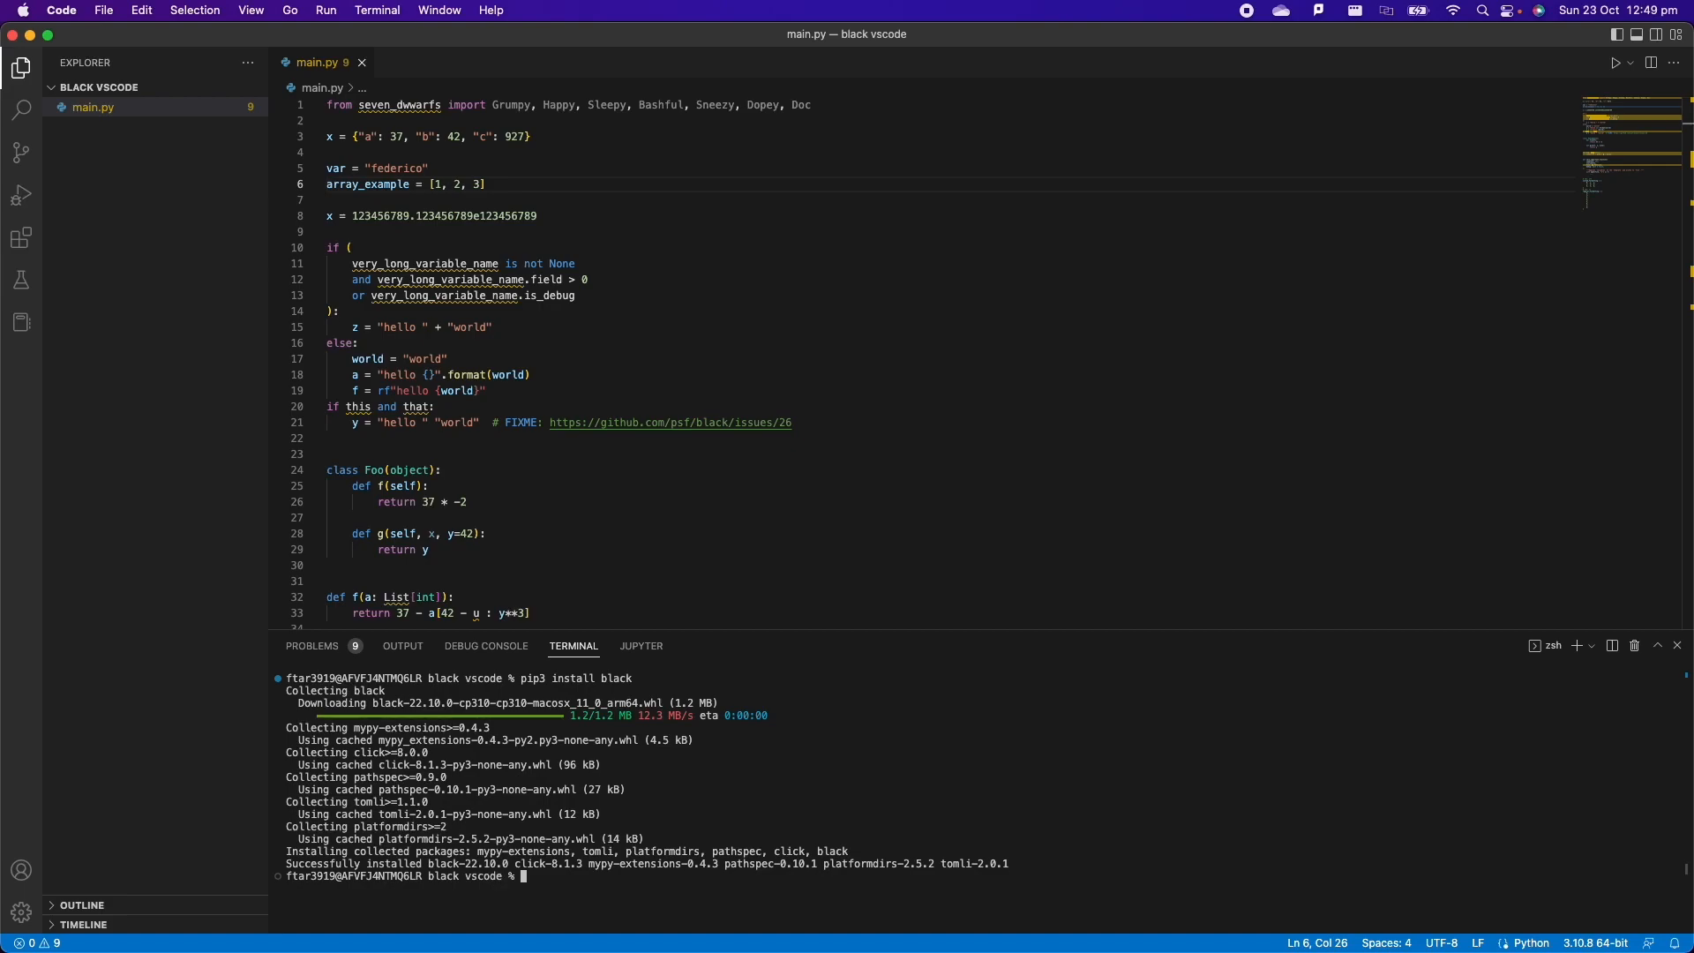
- Run black . in the terminal twice, reformatting main.py so line 6 reads [1, 2, 3]
type("black")
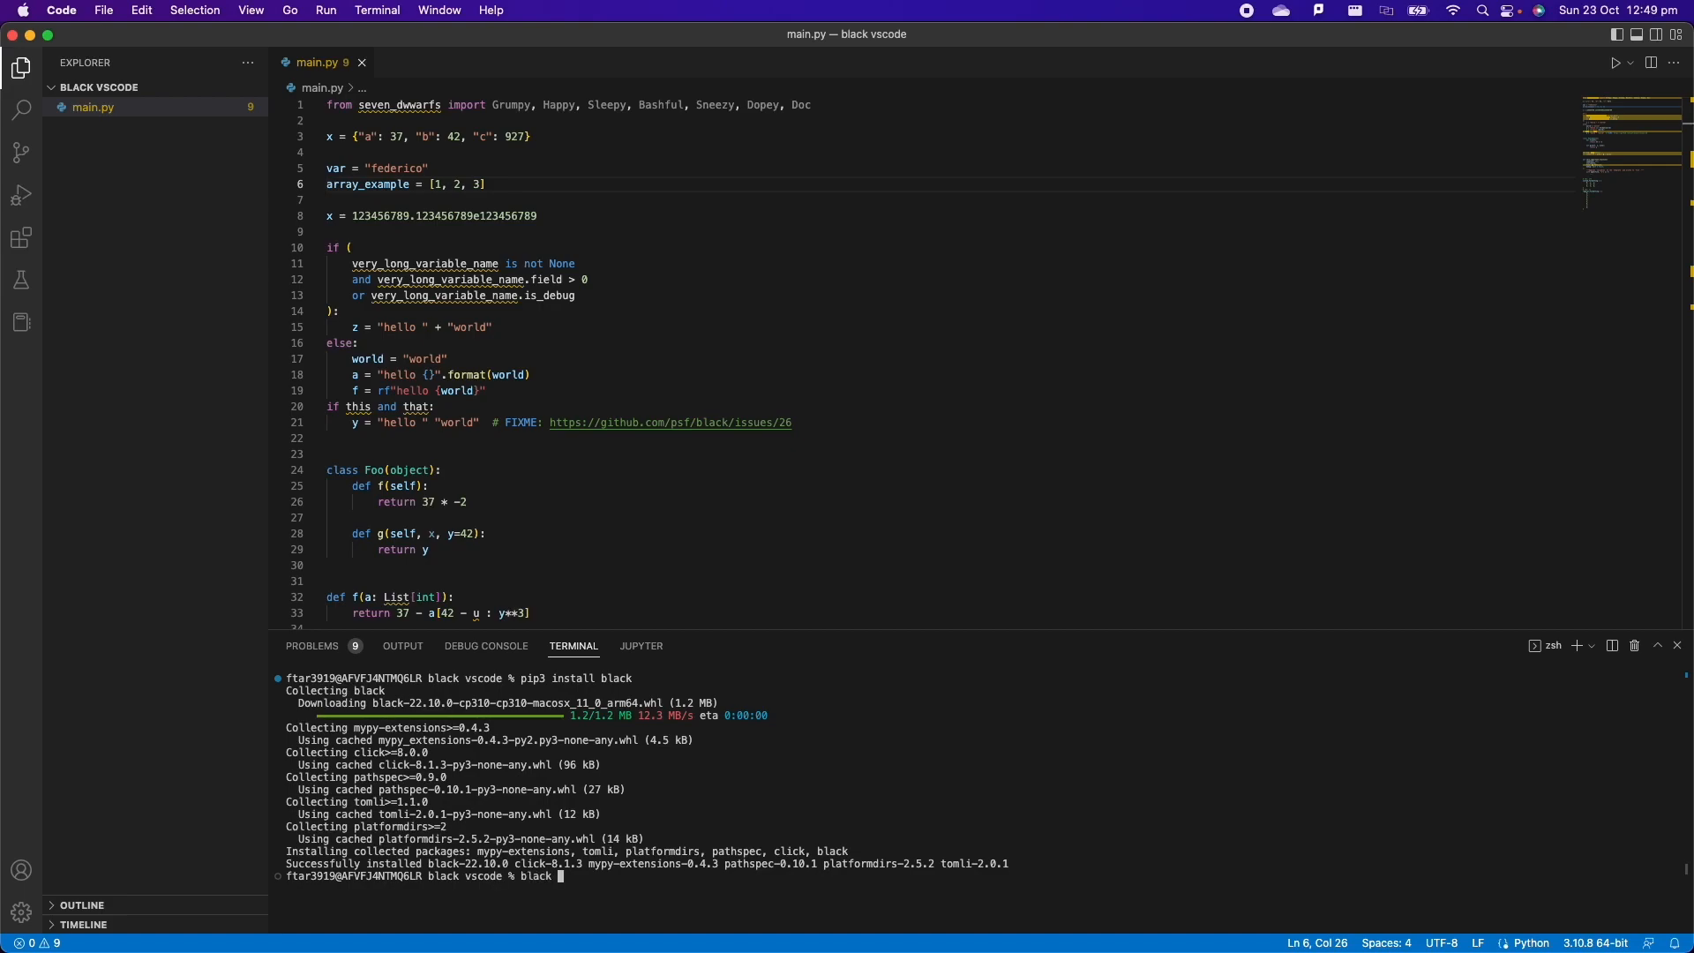
type(".")
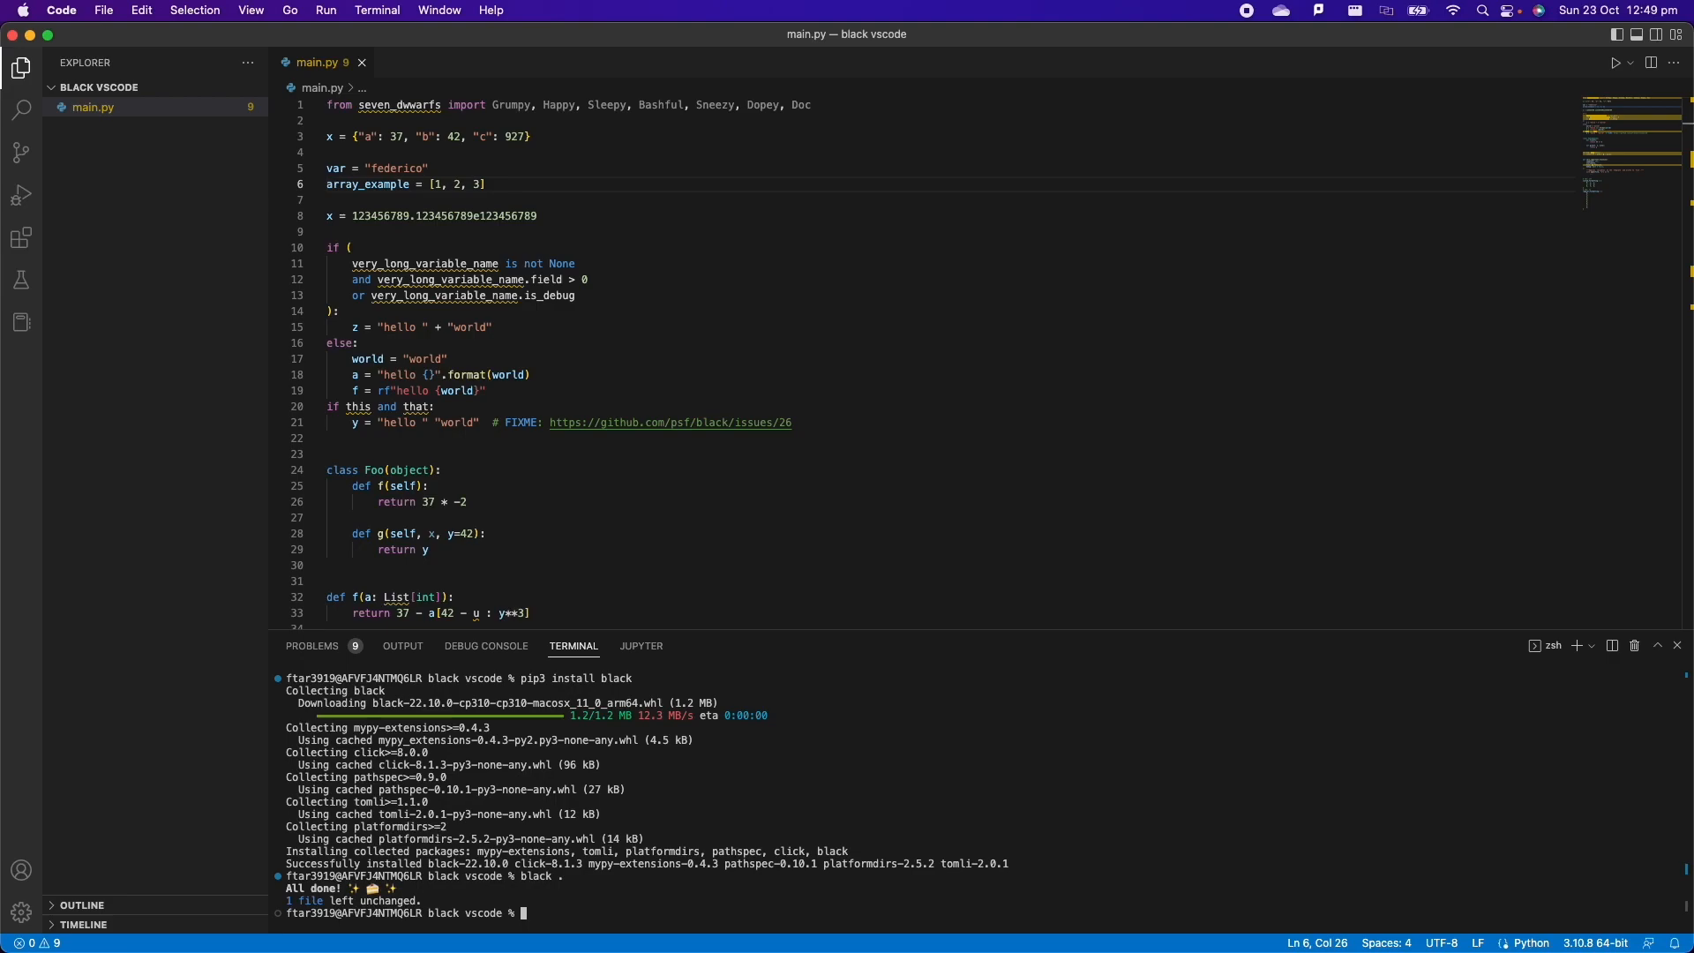
mouse_move(434, 918)
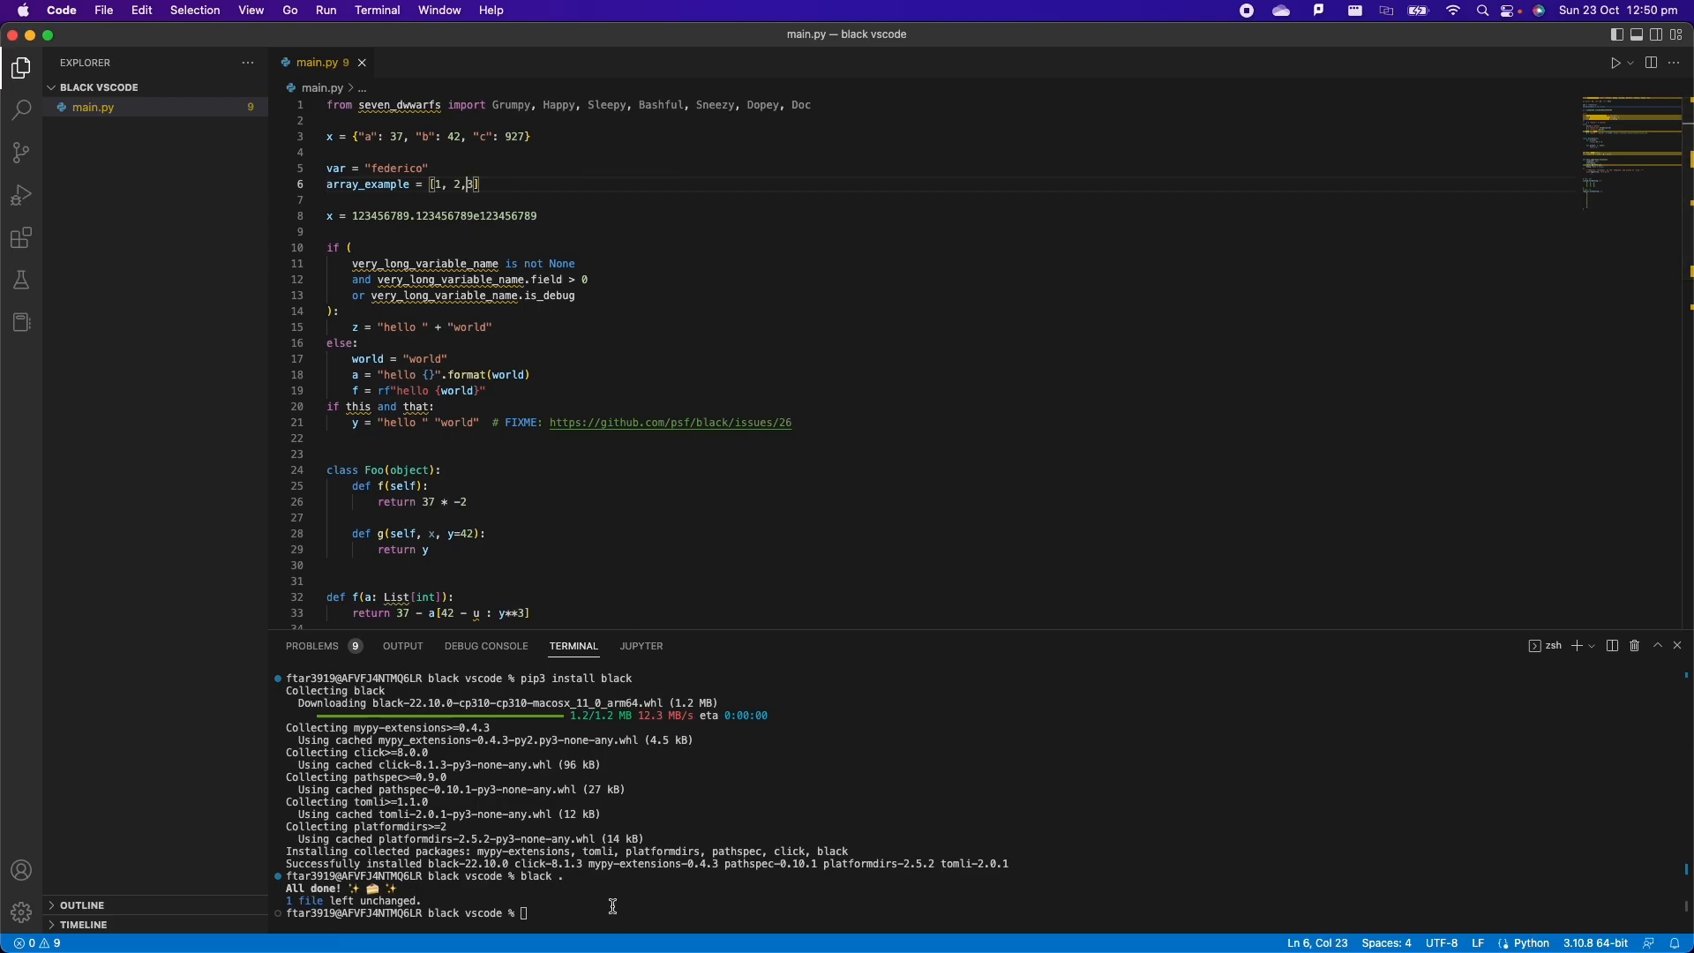
type("black .")
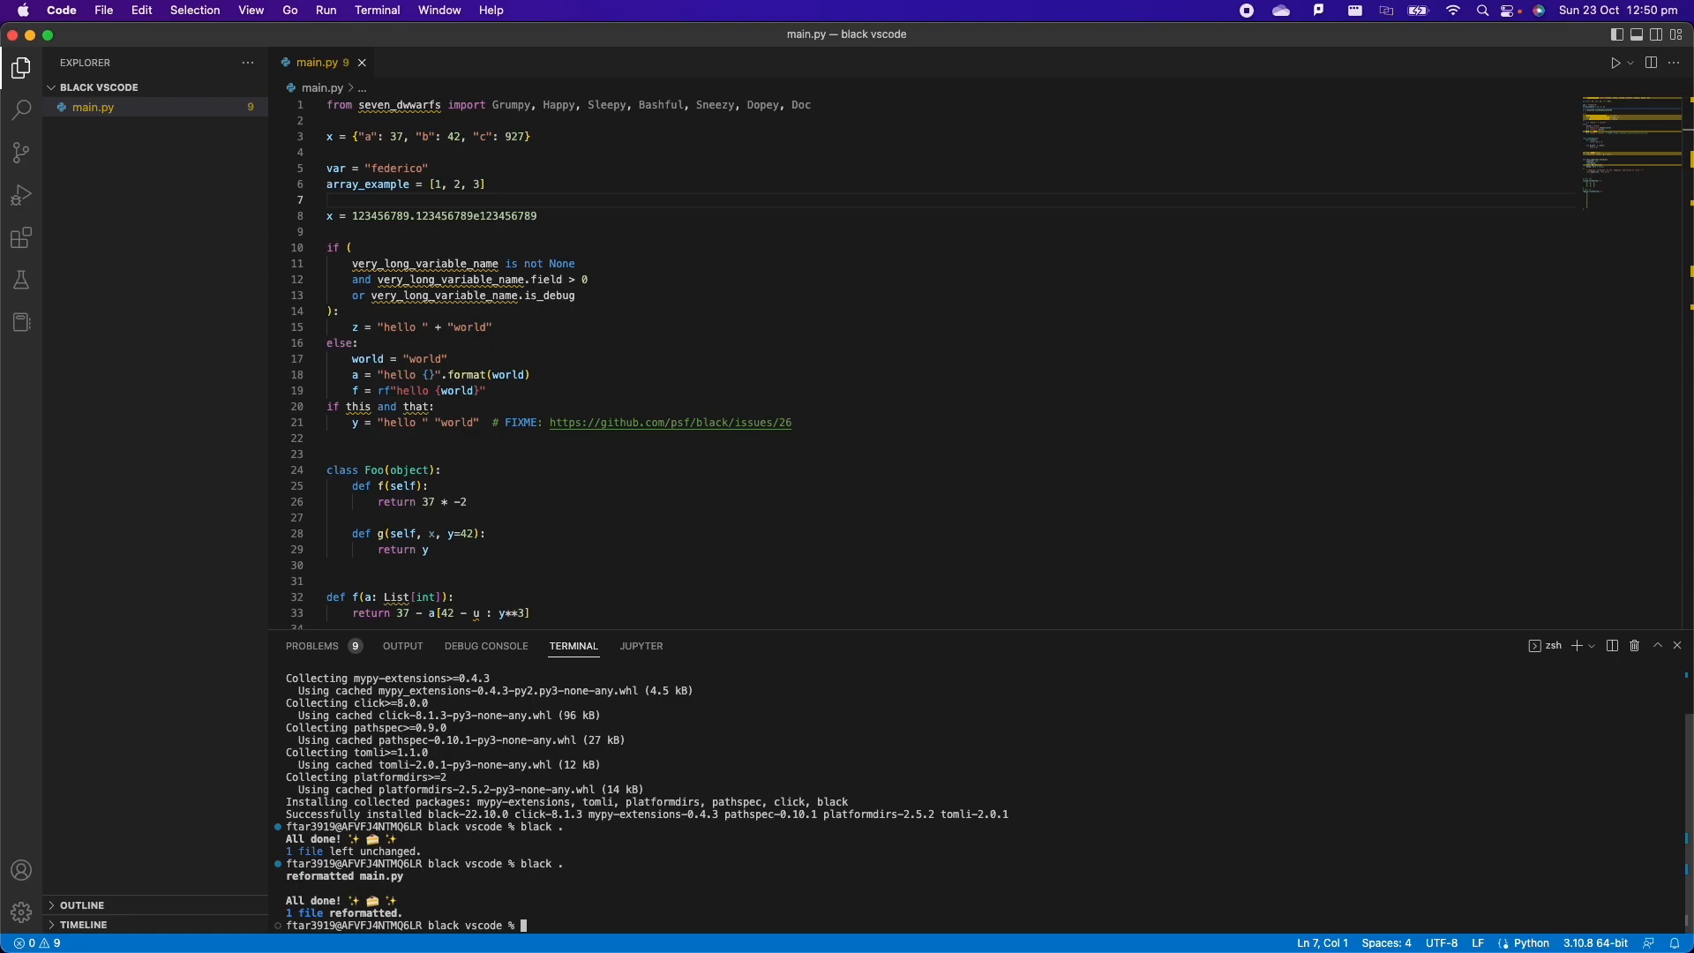
mouse_move(593, 360)
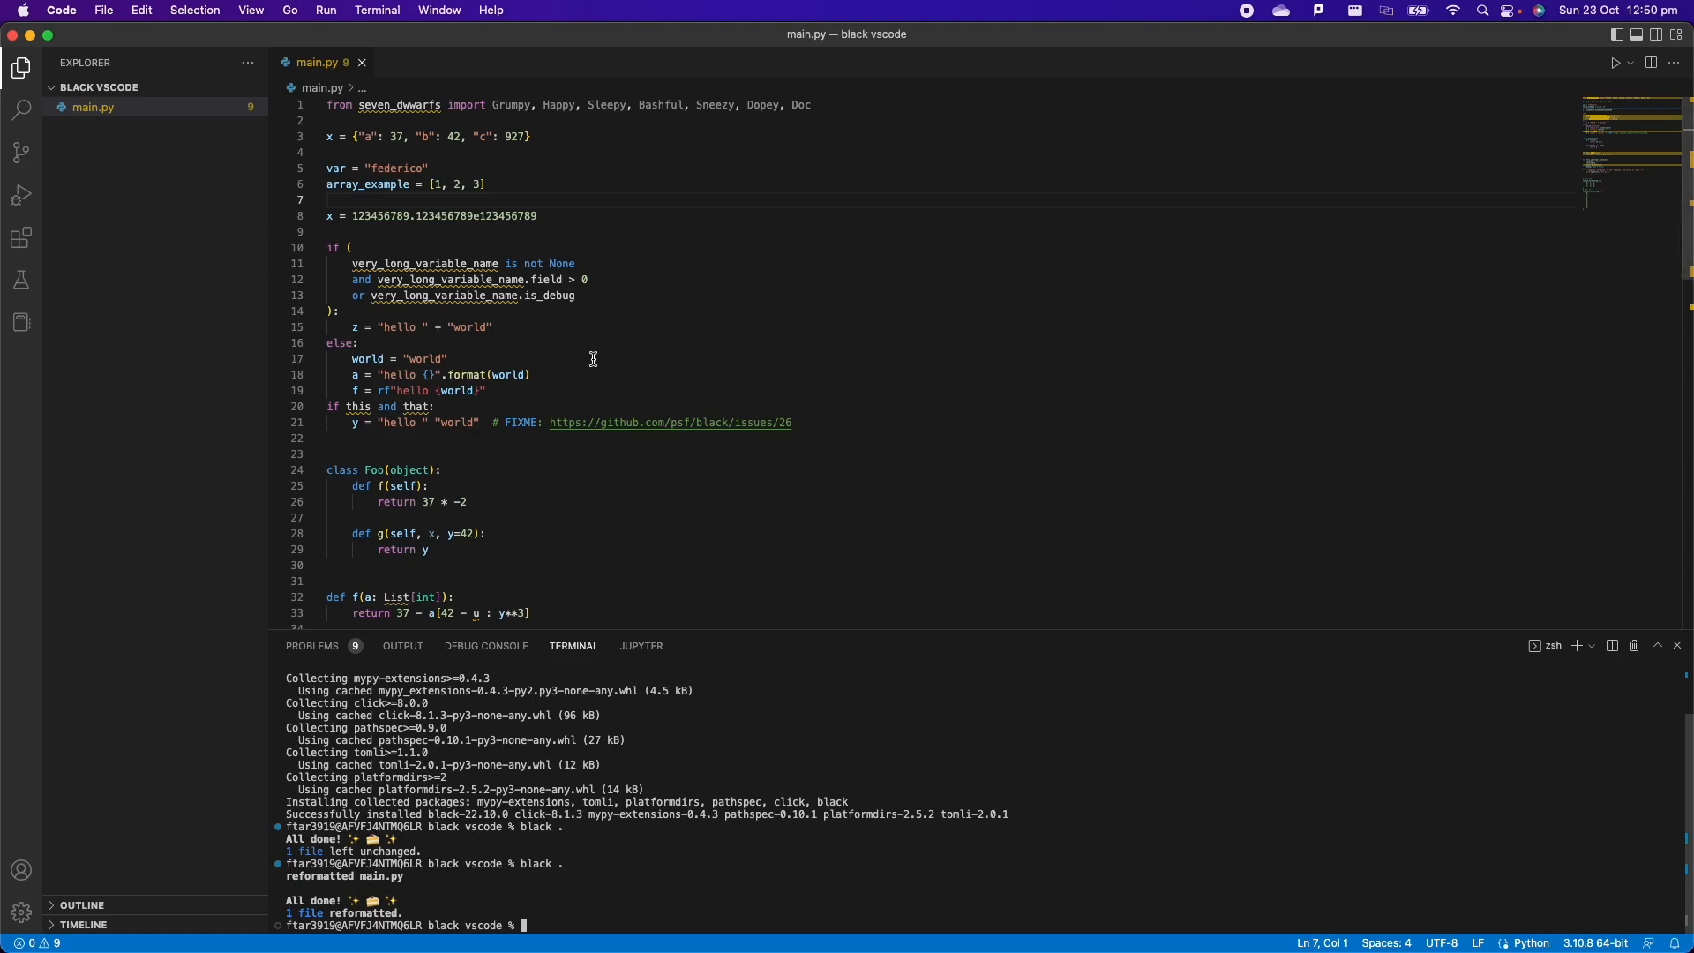